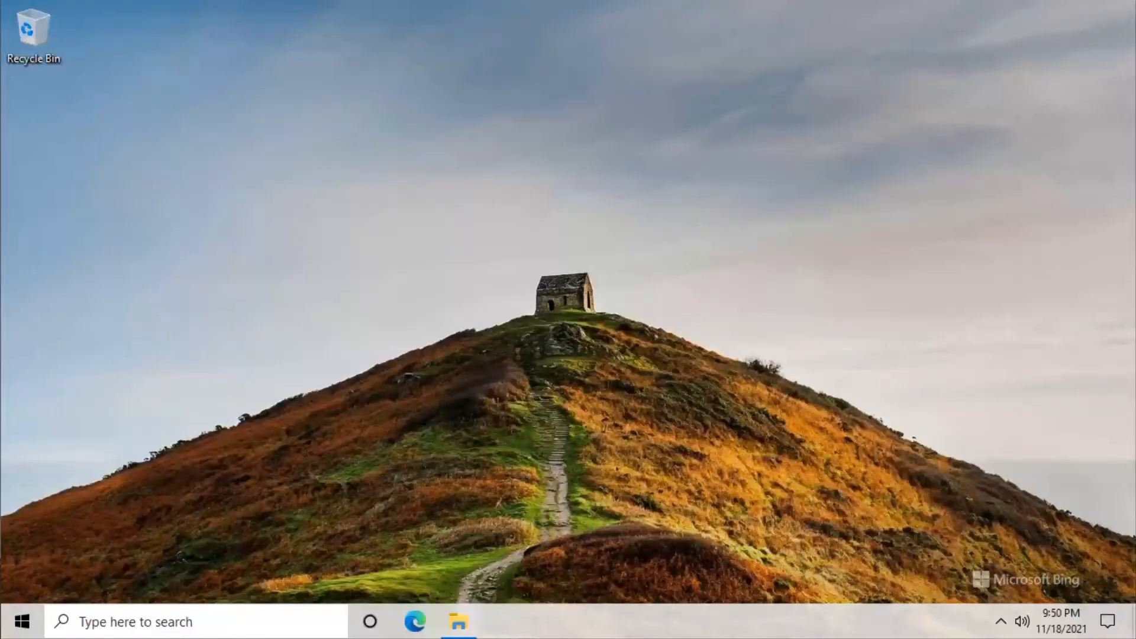
Browse into the 2.Software and Drive folder and select the Creality Slicer installer package
click(458, 621)
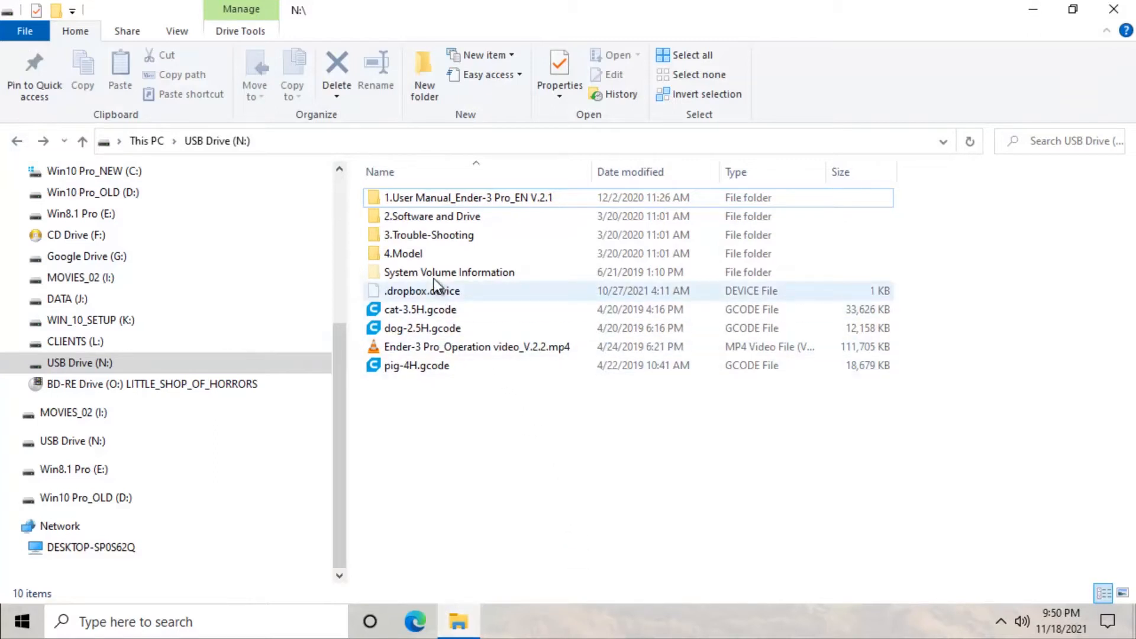
click(432, 215)
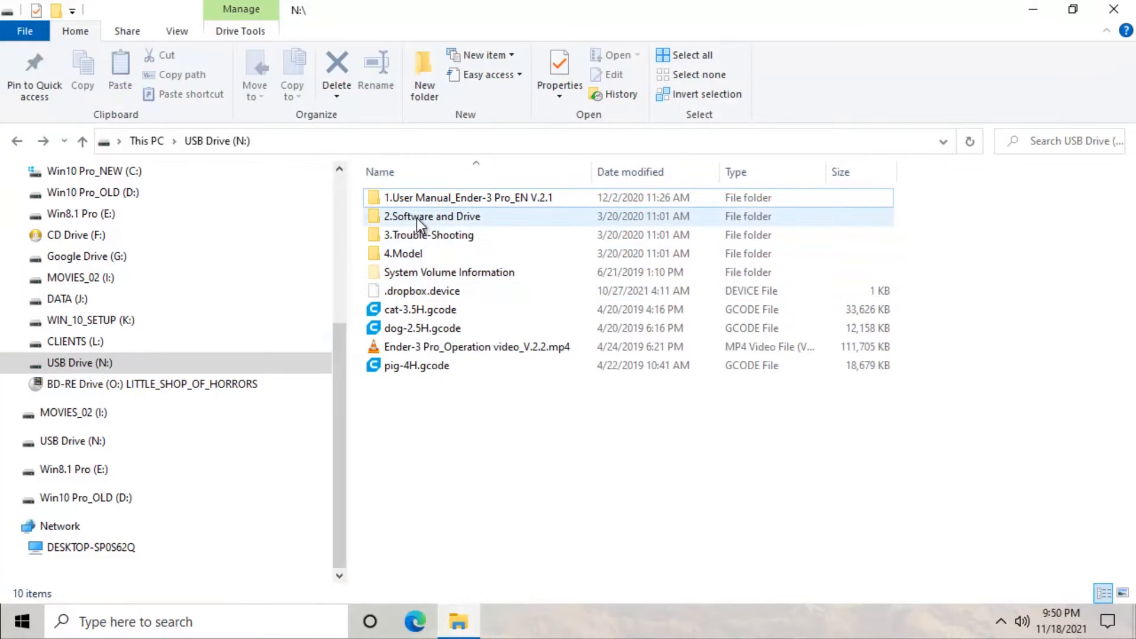
click(432, 216)
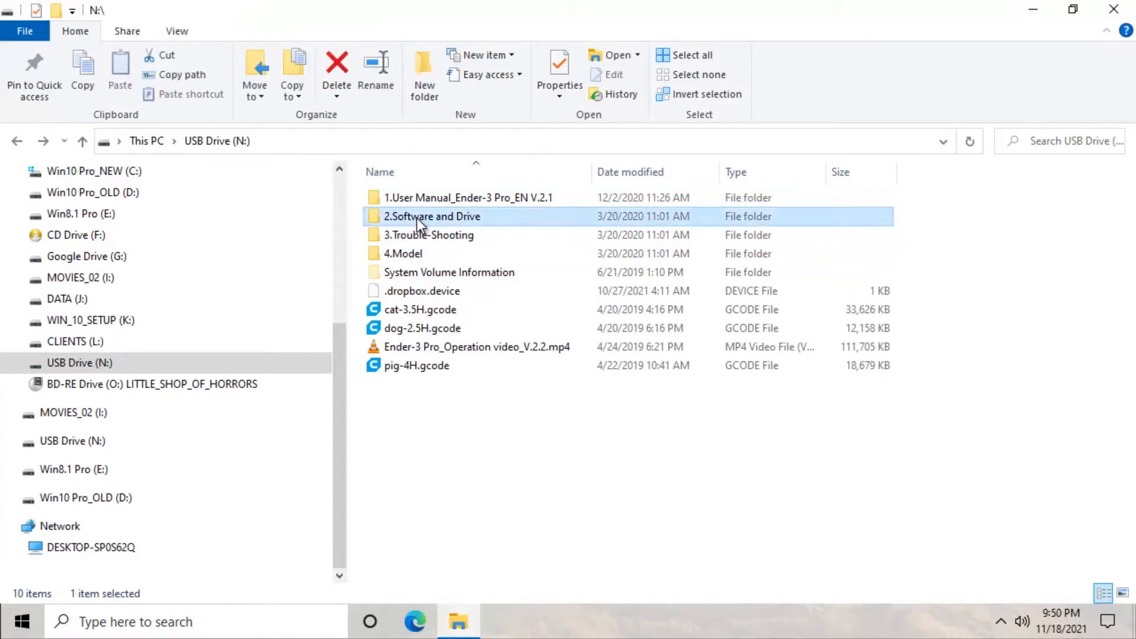
double_click(432, 215)
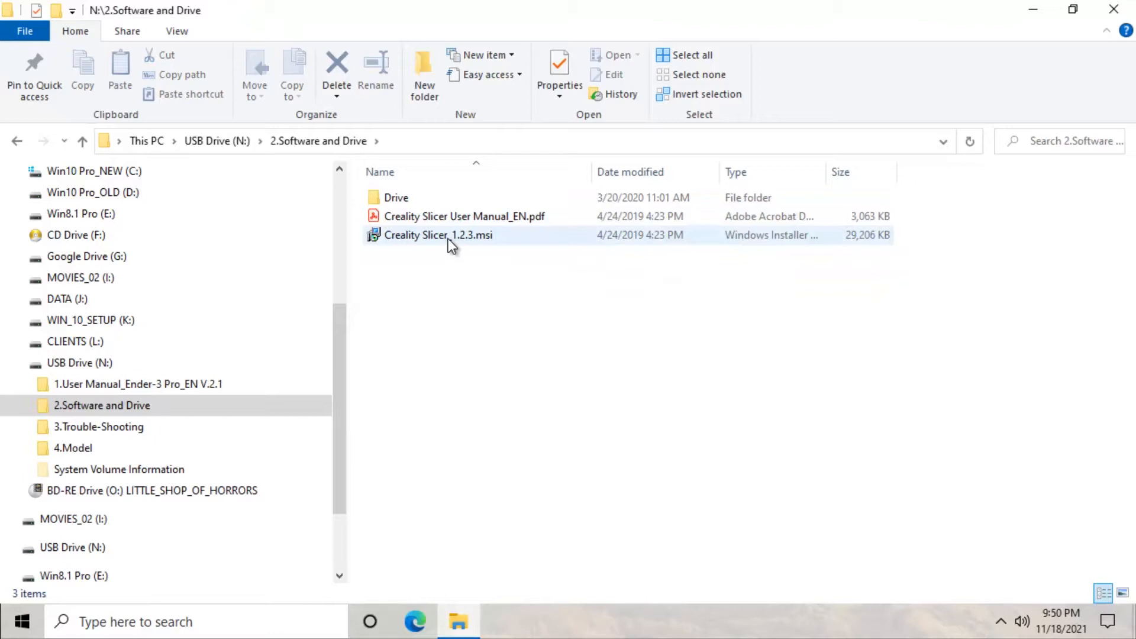
mouse_move(475, 239)
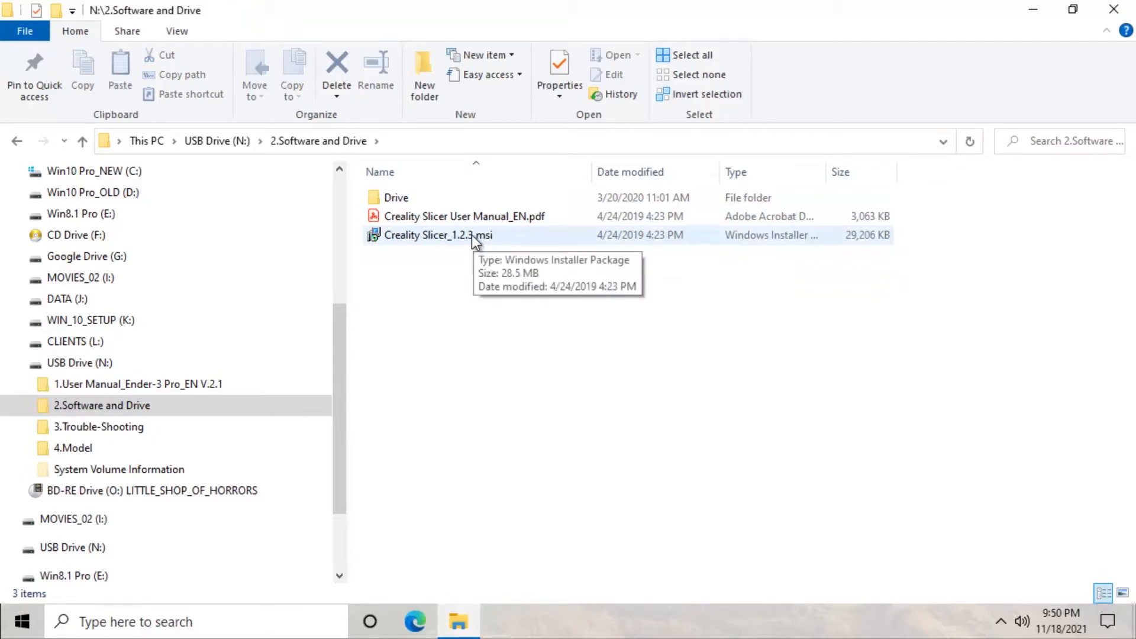
click(438, 234)
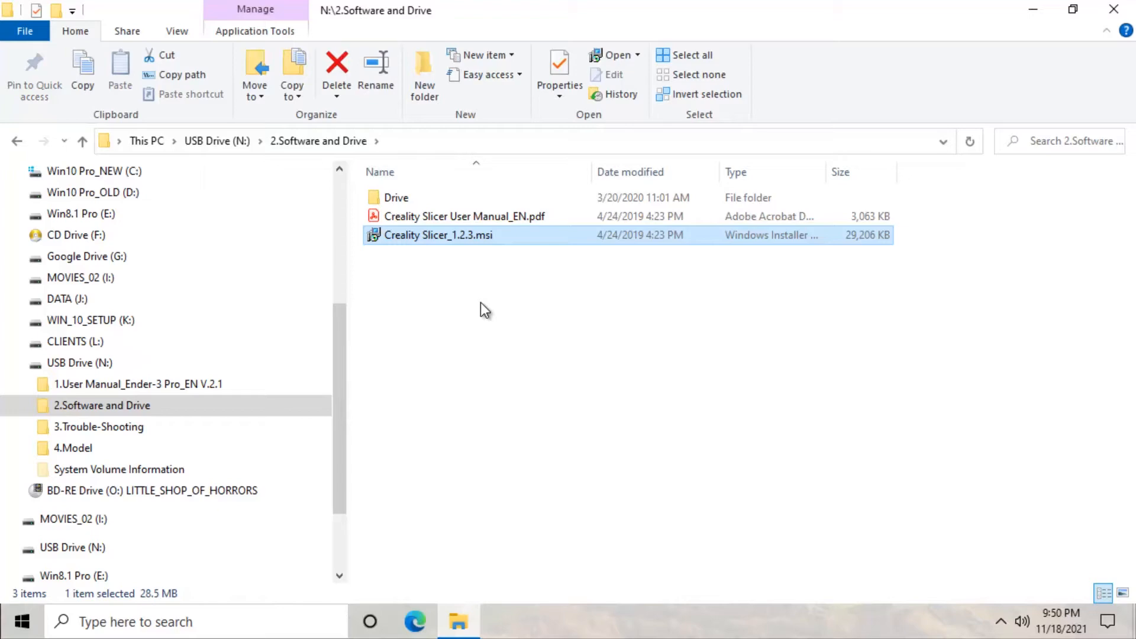
mouse_move(1073, 44)
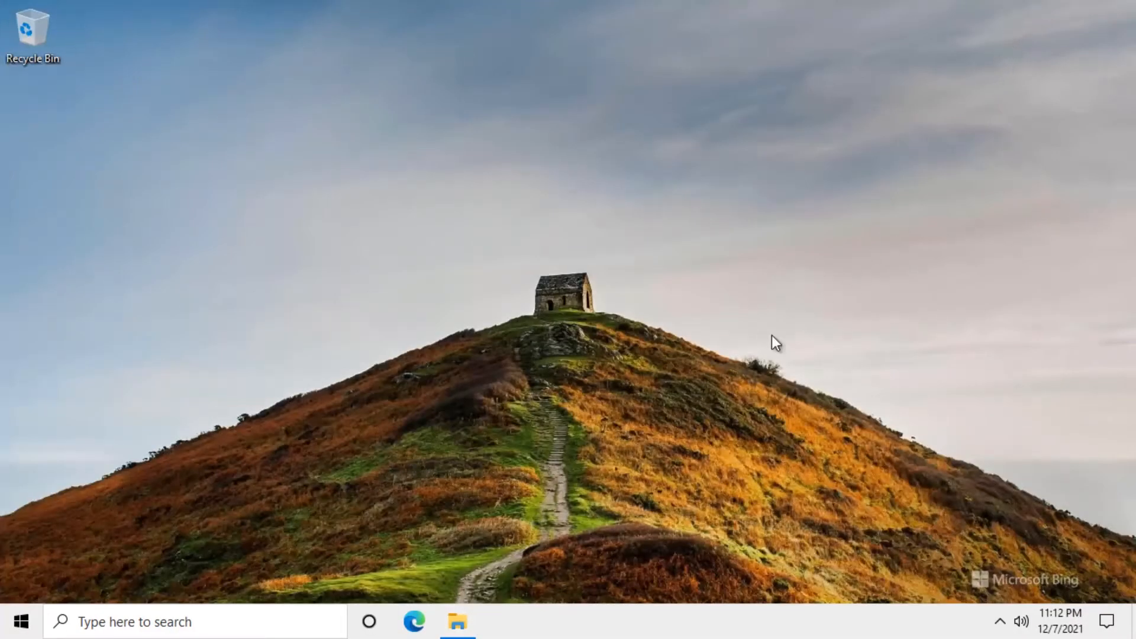
Search 'ultima' in Edge, accept the Ultimaker site cookies, and download Cura for Windows 64-bit
click(413, 622)
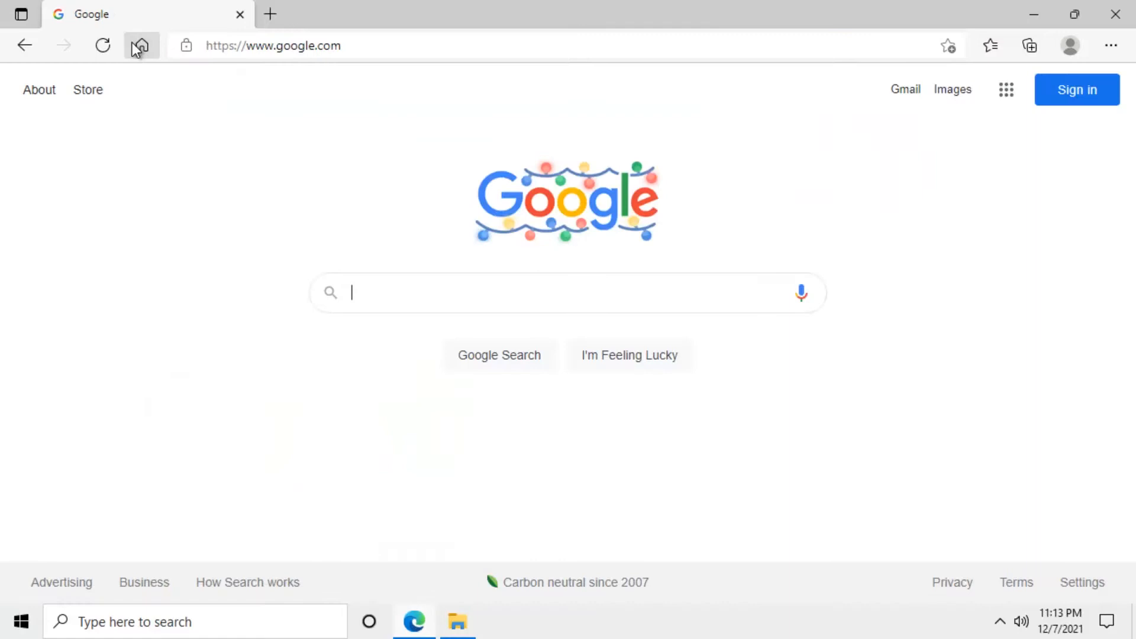
text(ultimaker cura download)
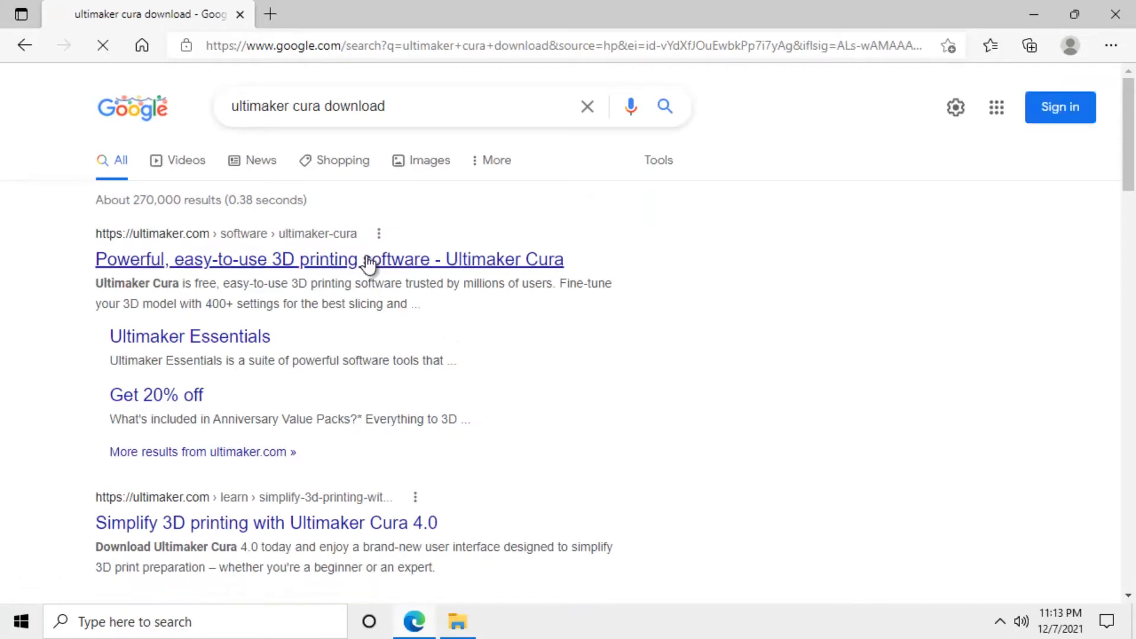
click(328, 259)
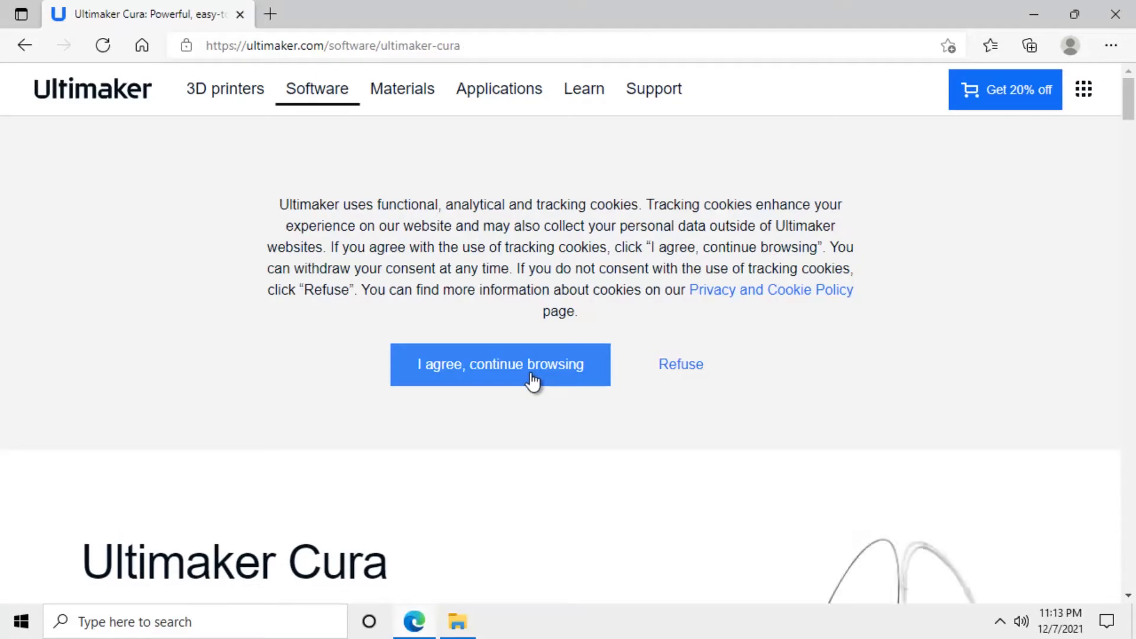
click(500, 364)
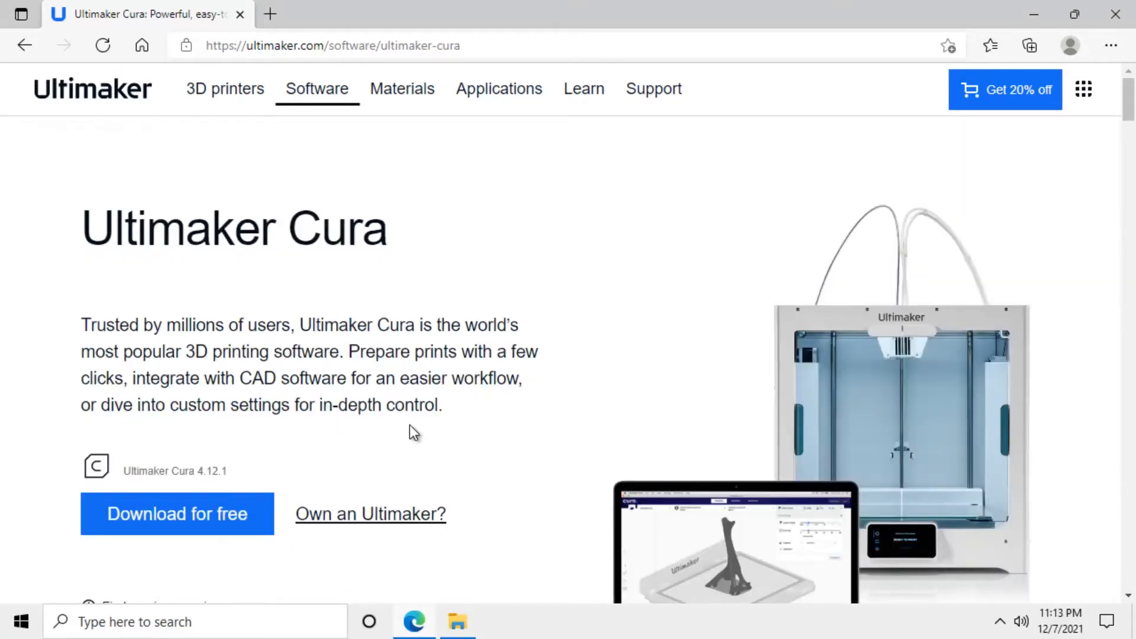
click(176, 513)
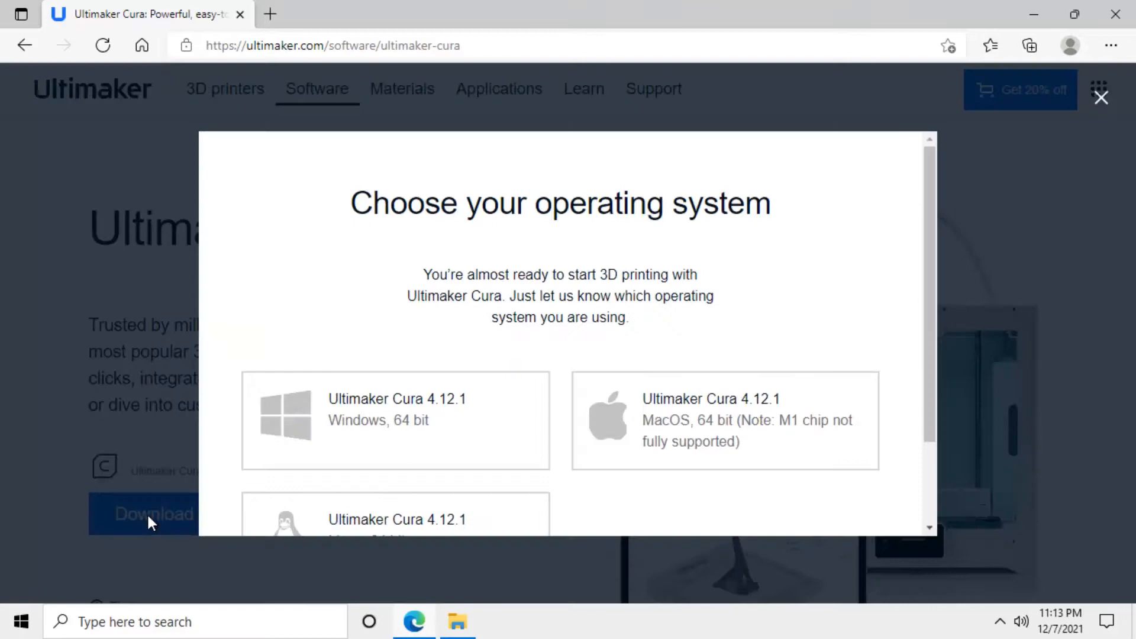
mouse_move(402, 426)
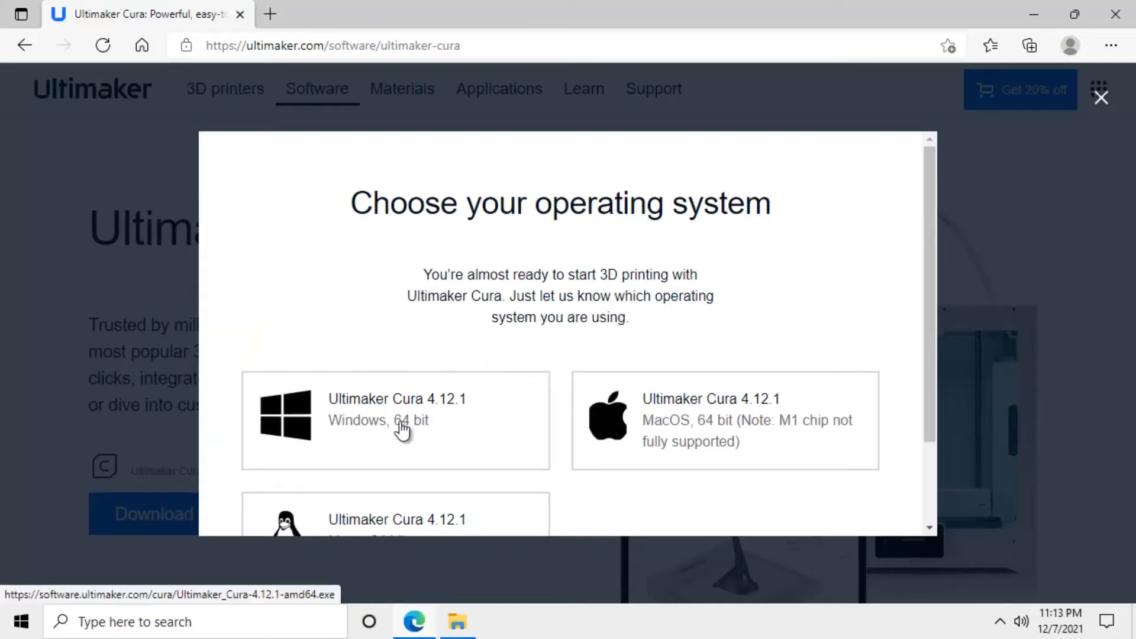
click(395, 420)
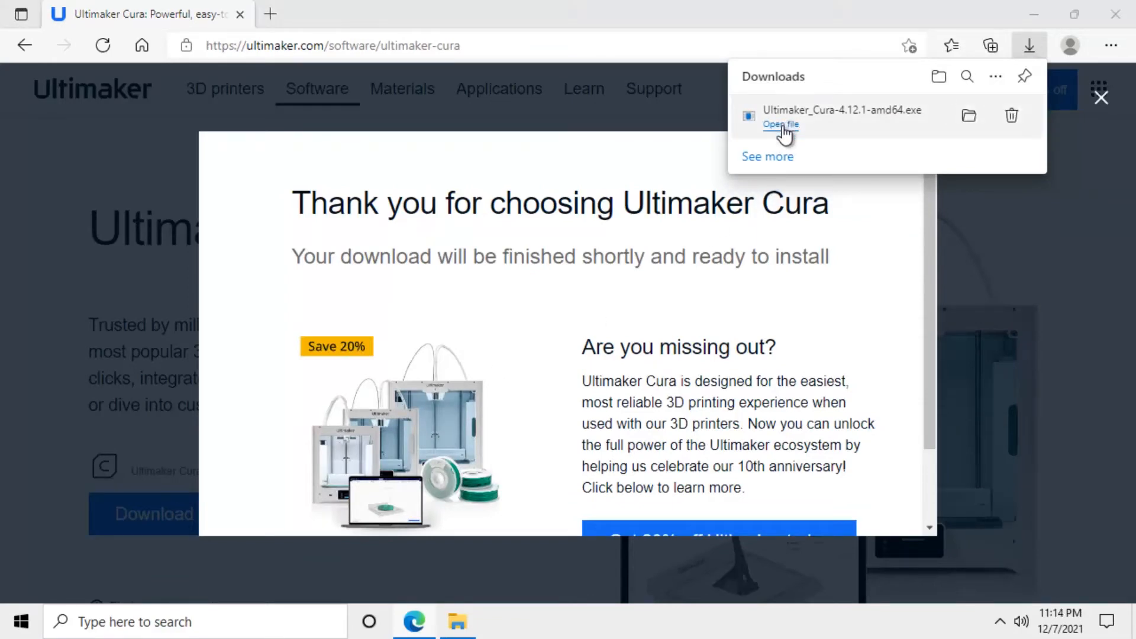
Run the downloaded Cura 4.12.1 installer and allow it to make changes to the device
click(780, 125)
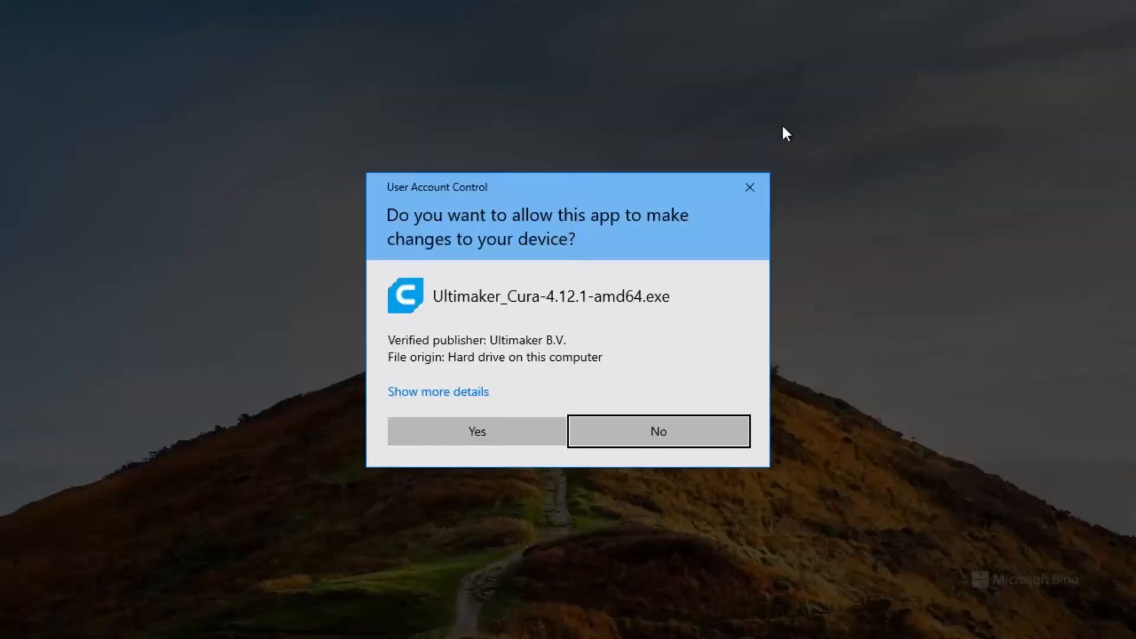
mouse_move(633, 344)
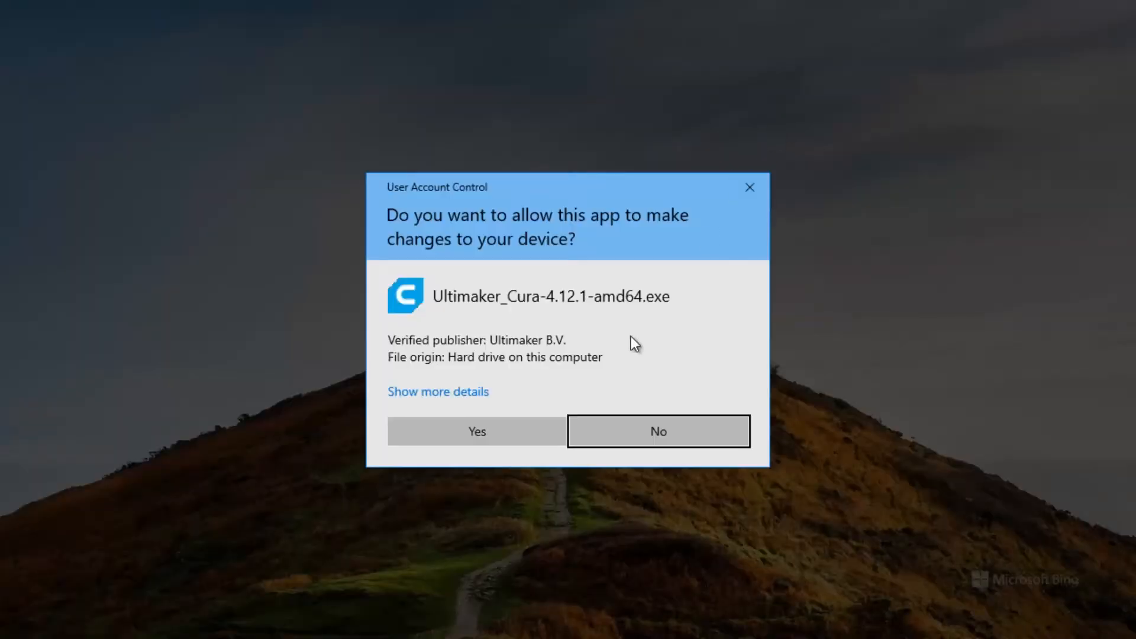
click(657, 431)
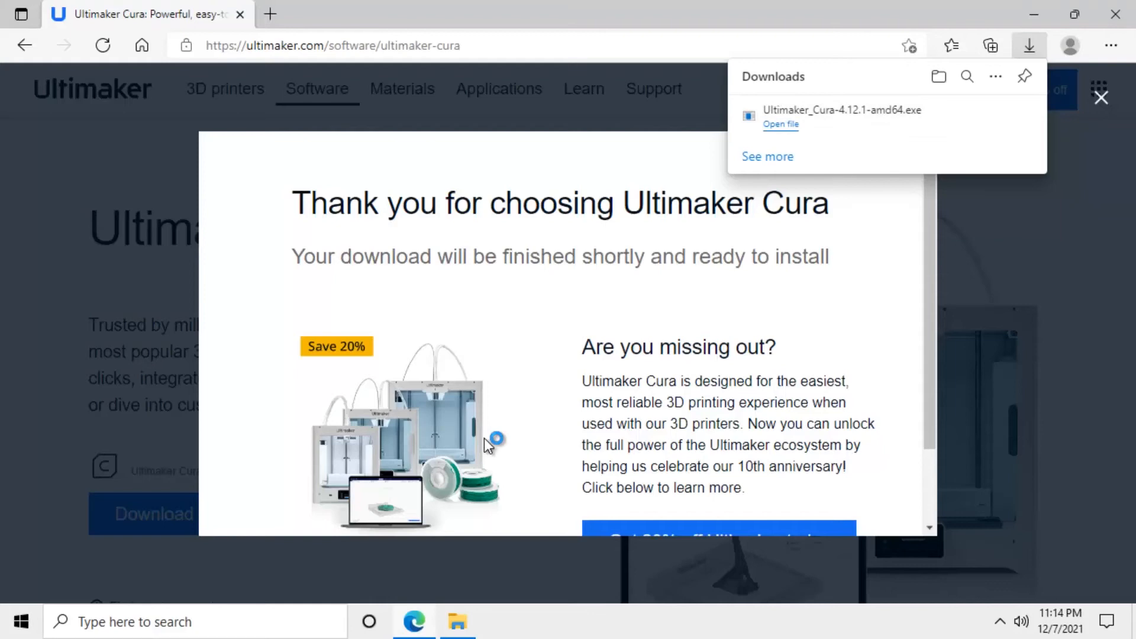
click(780, 124)
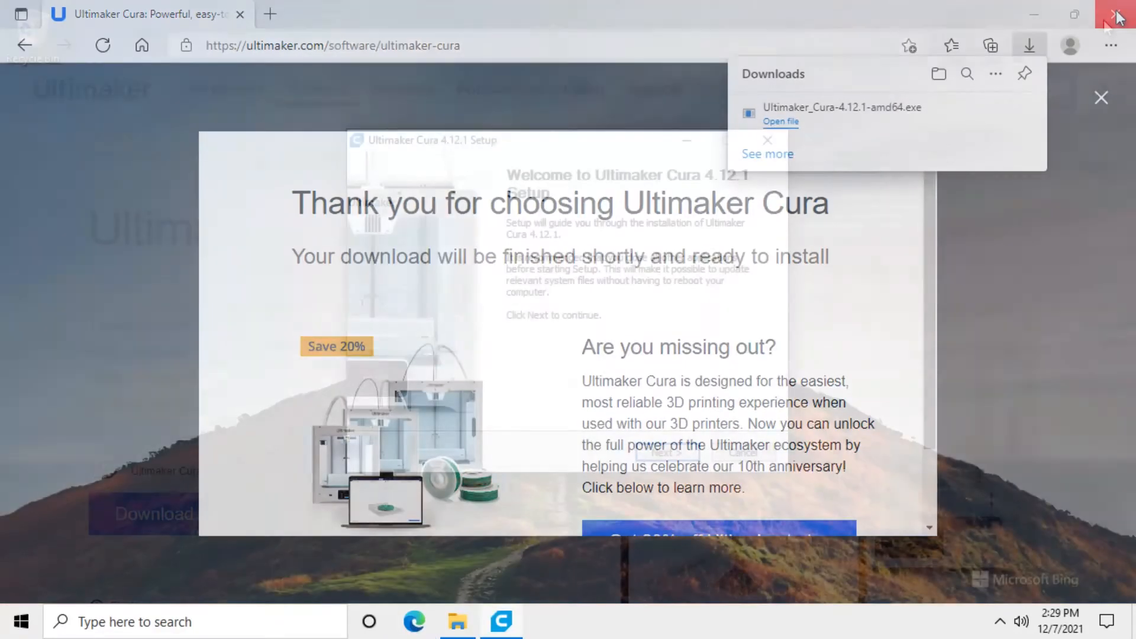
Accept the license, keep the default install folder, add GCODE file association, and begin installing
click(1118, 14)
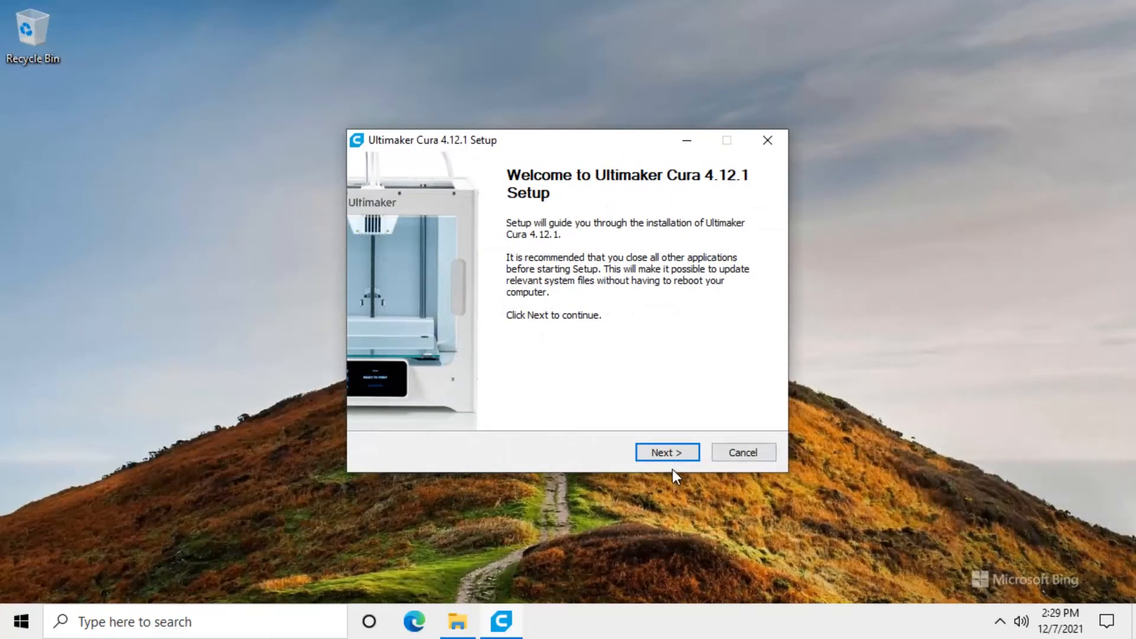
click(665, 451)
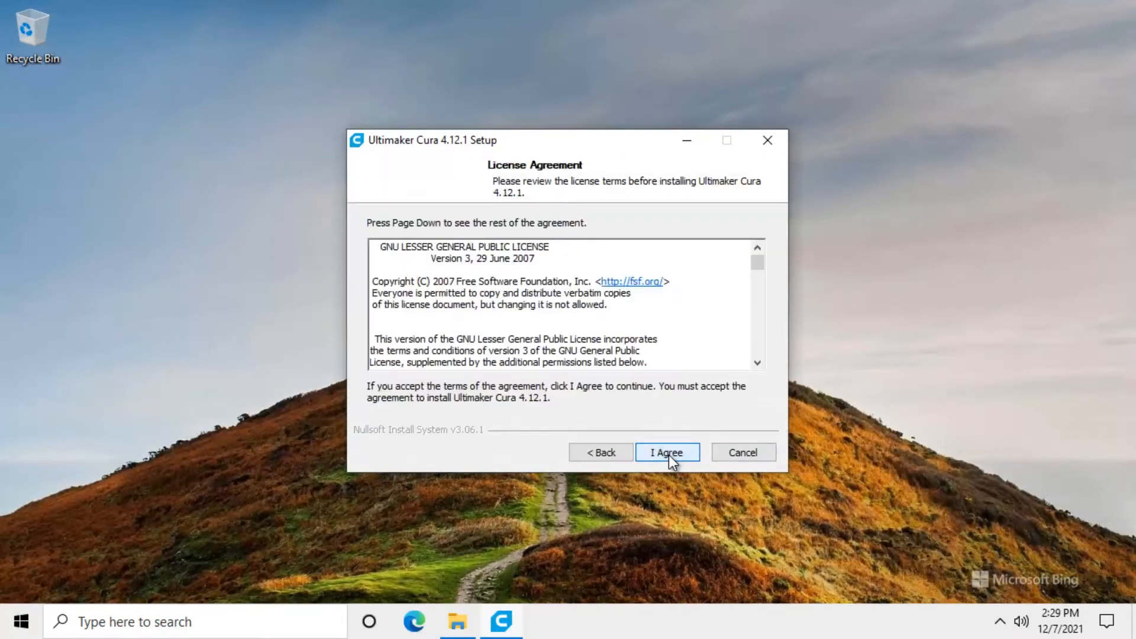
click(667, 452)
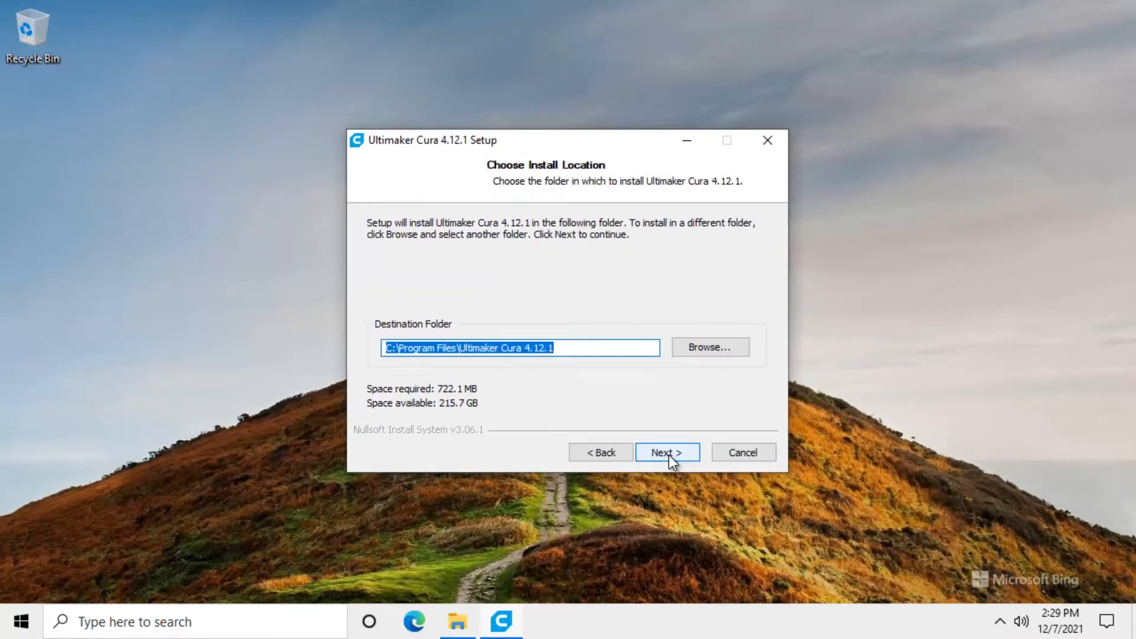
click(666, 452)
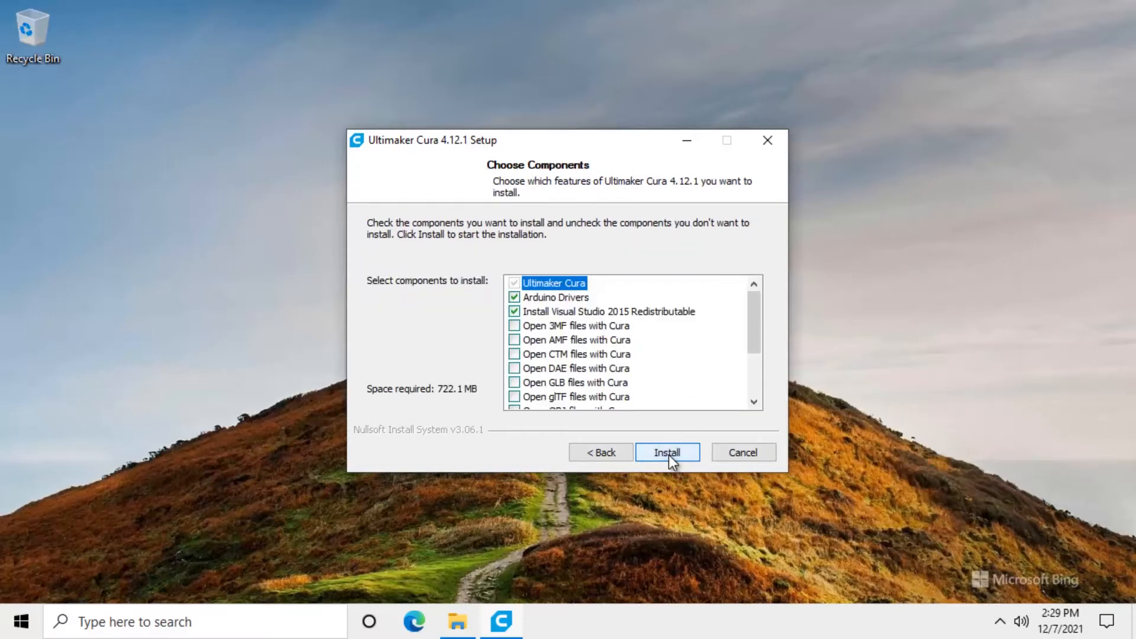
scroll(down, 3)
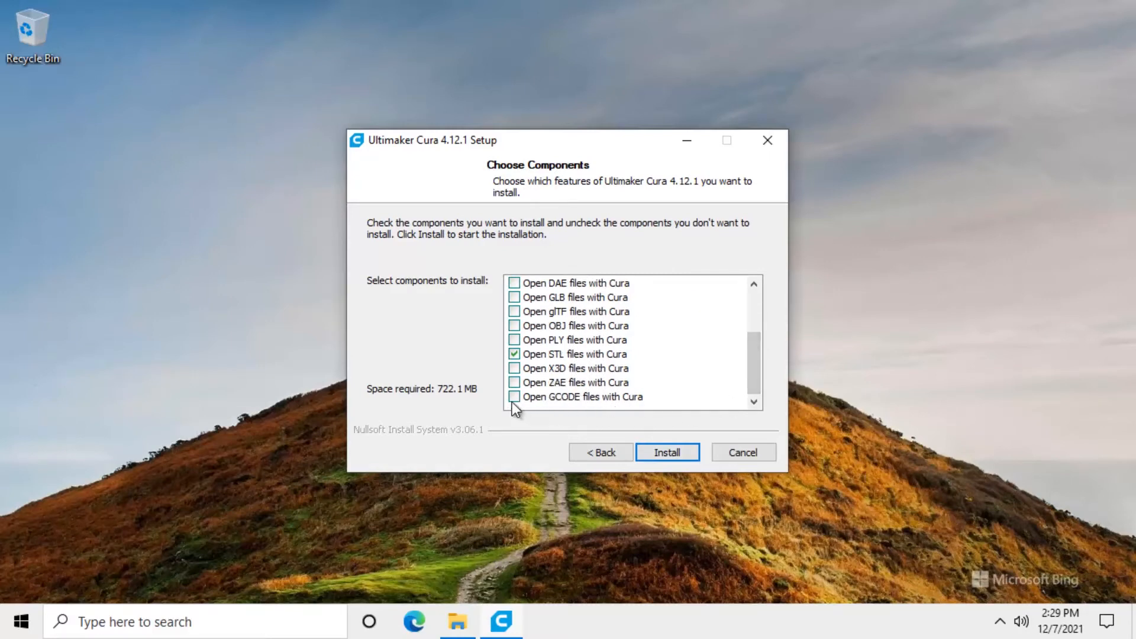
click(514, 397)
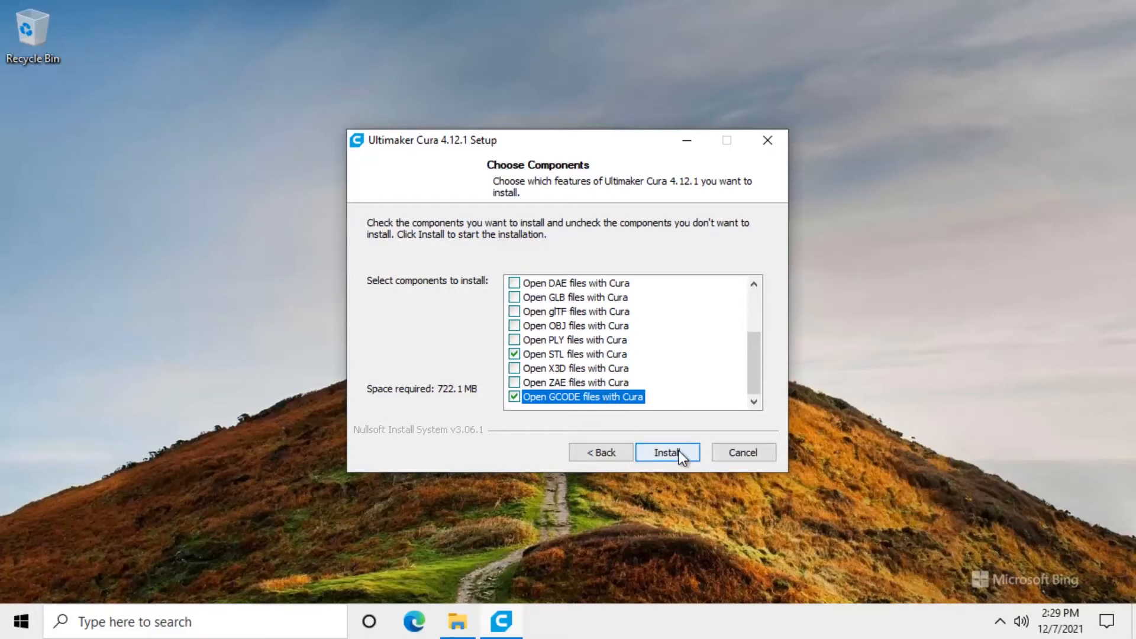
click(666, 452)
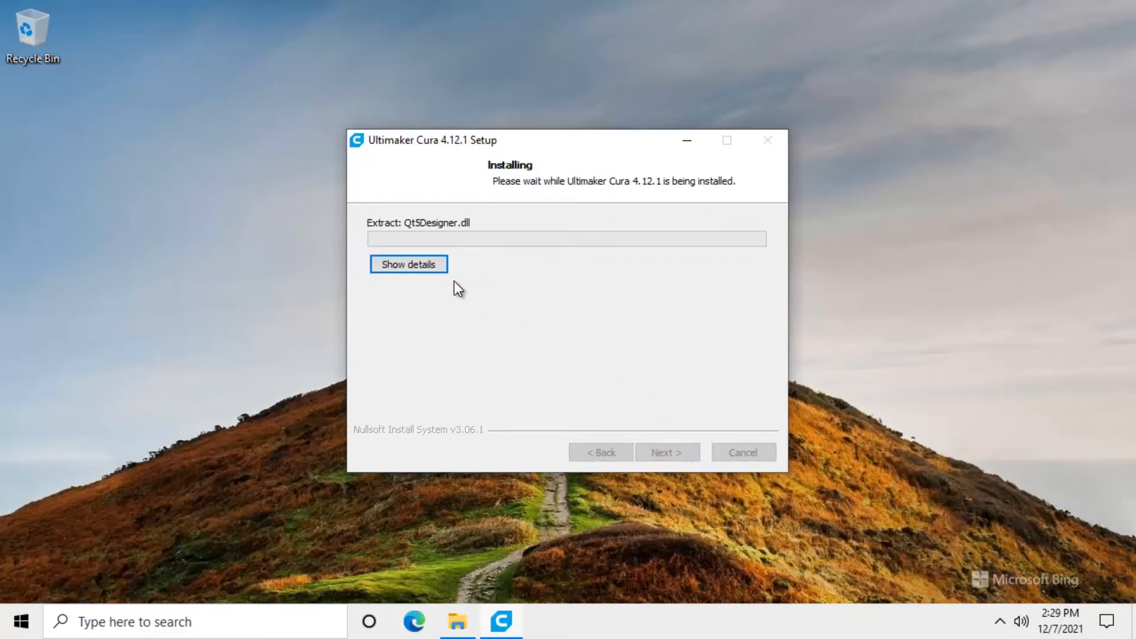
Approve the Arduino USB driver, finish setup launching Cura, and allow it on private networks
click(407, 264)
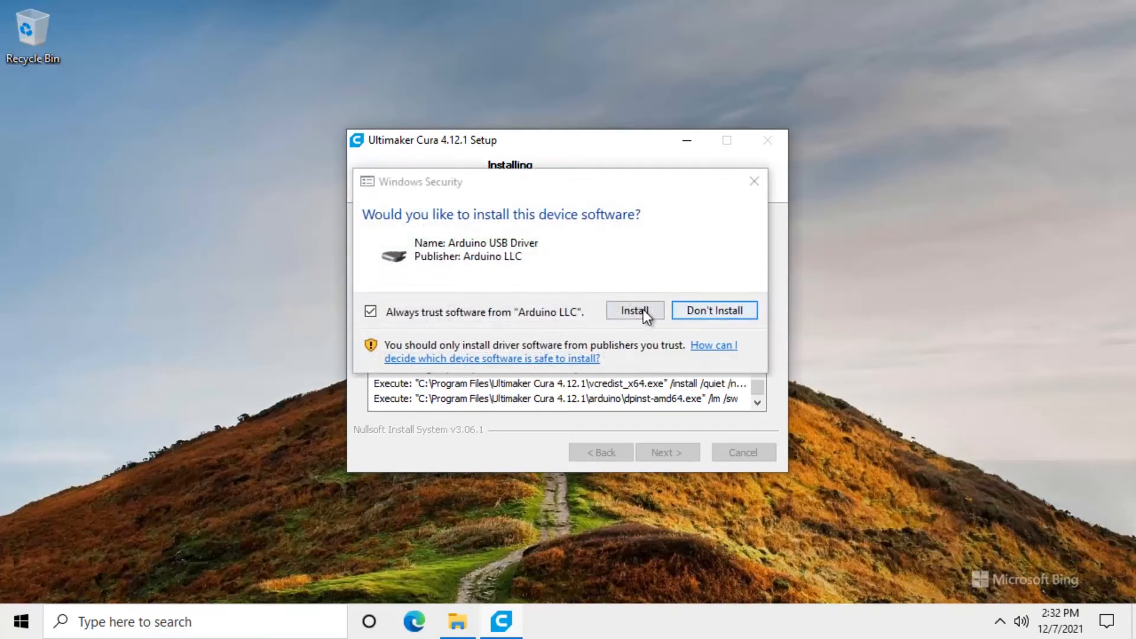
click(634, 310)
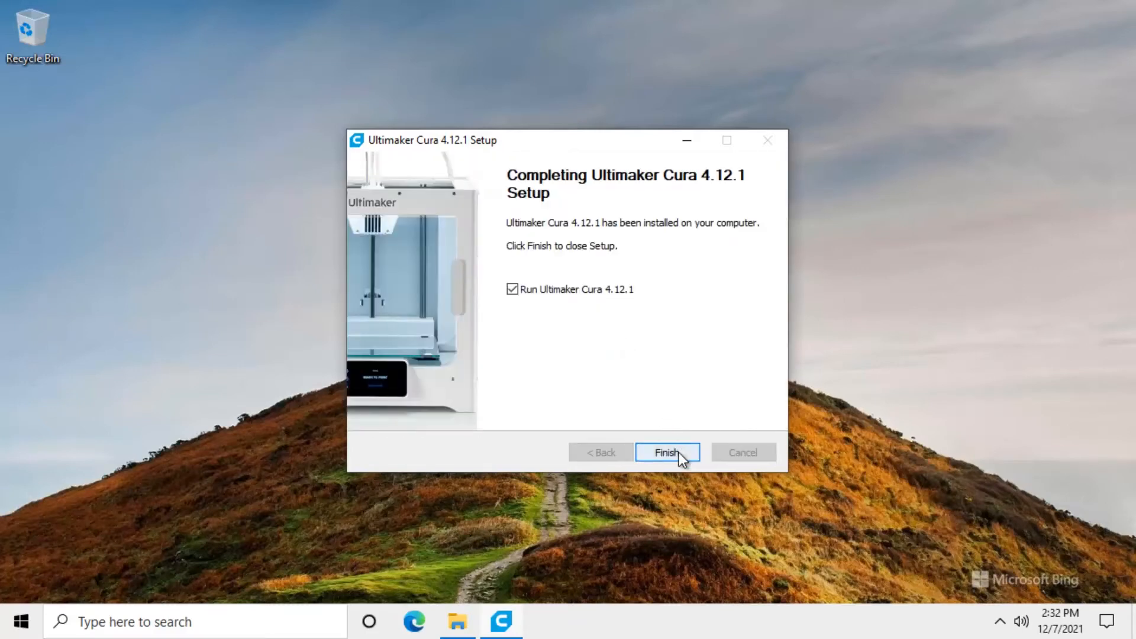
click(667, 452)
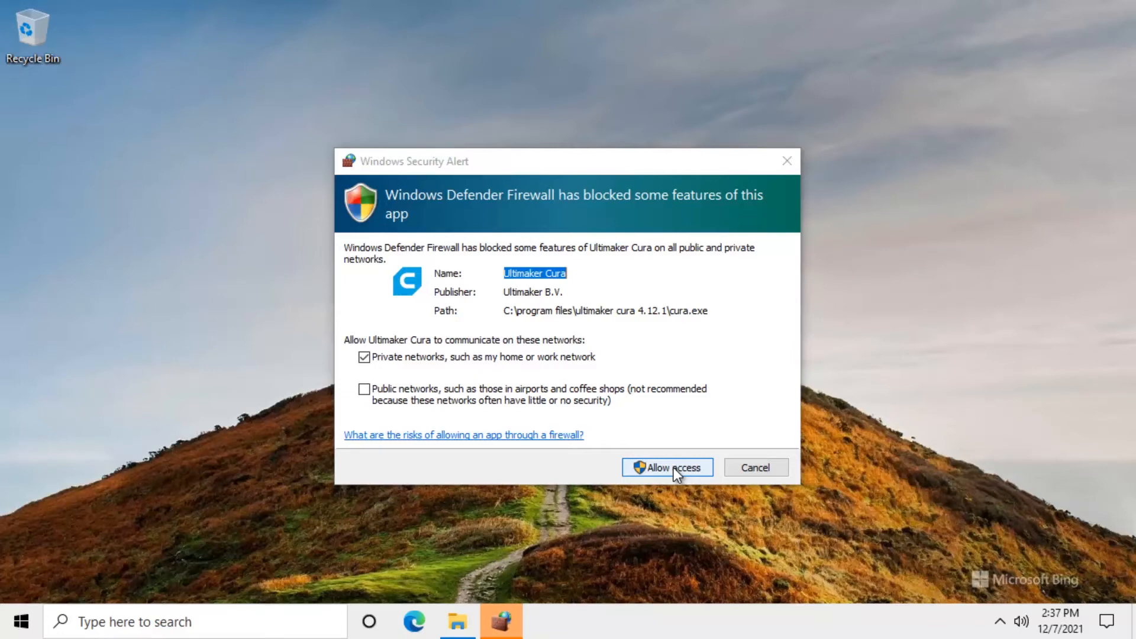
click(665, 468)
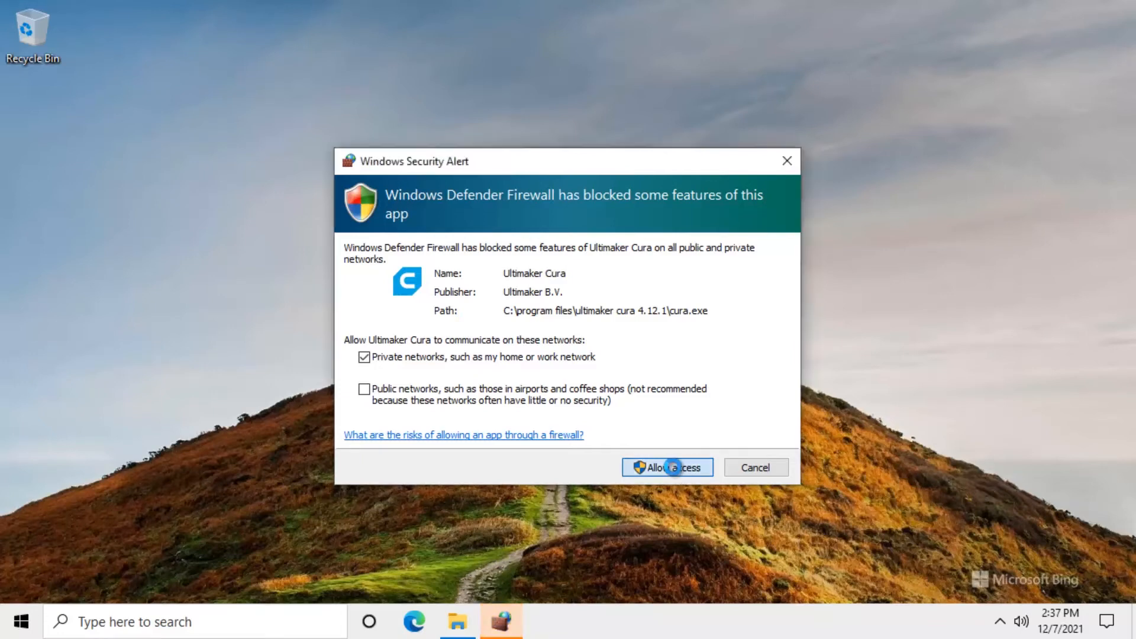
Confirm firewall access, agree to the user agreement, pass data collection, and skip Ultimaker sign-in
click(665, 466)
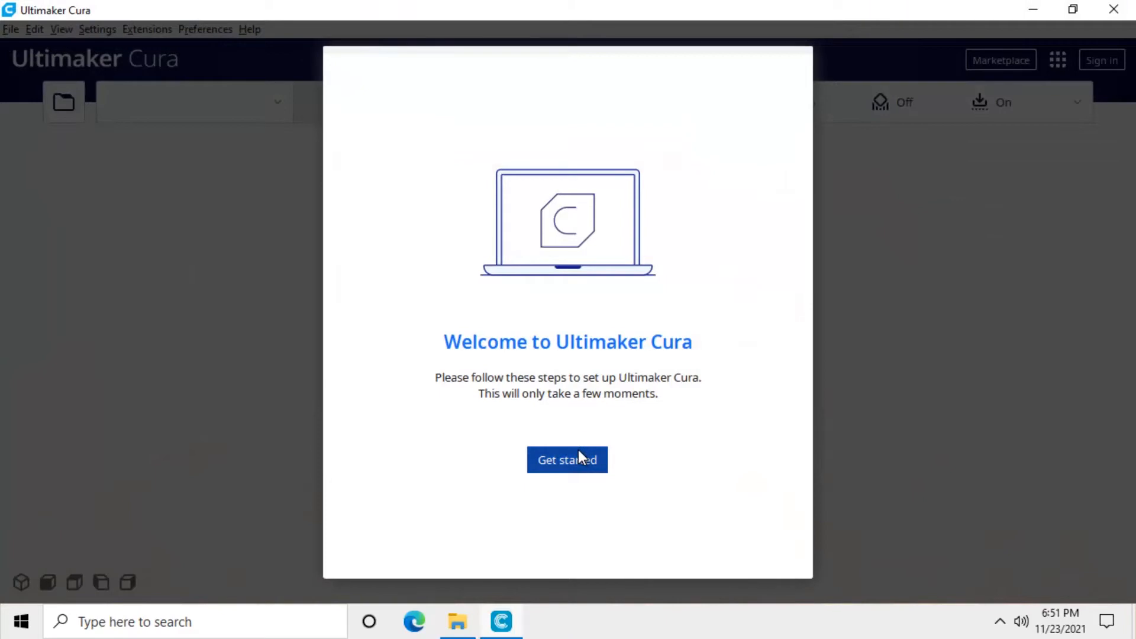
mouse_move(572, 466)
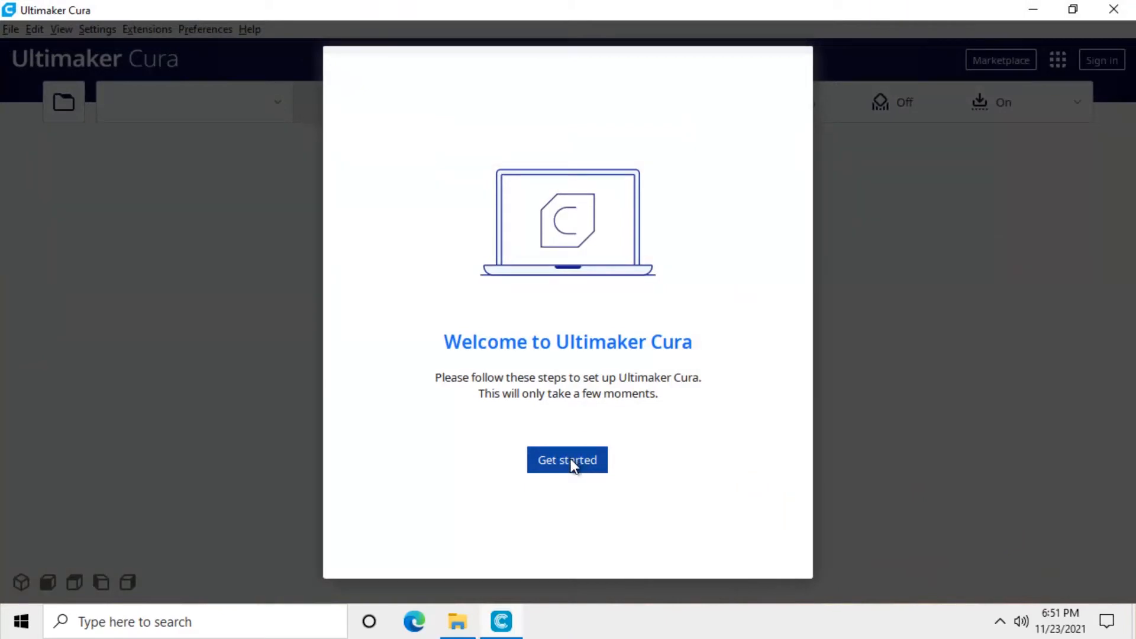
click(567, 460)
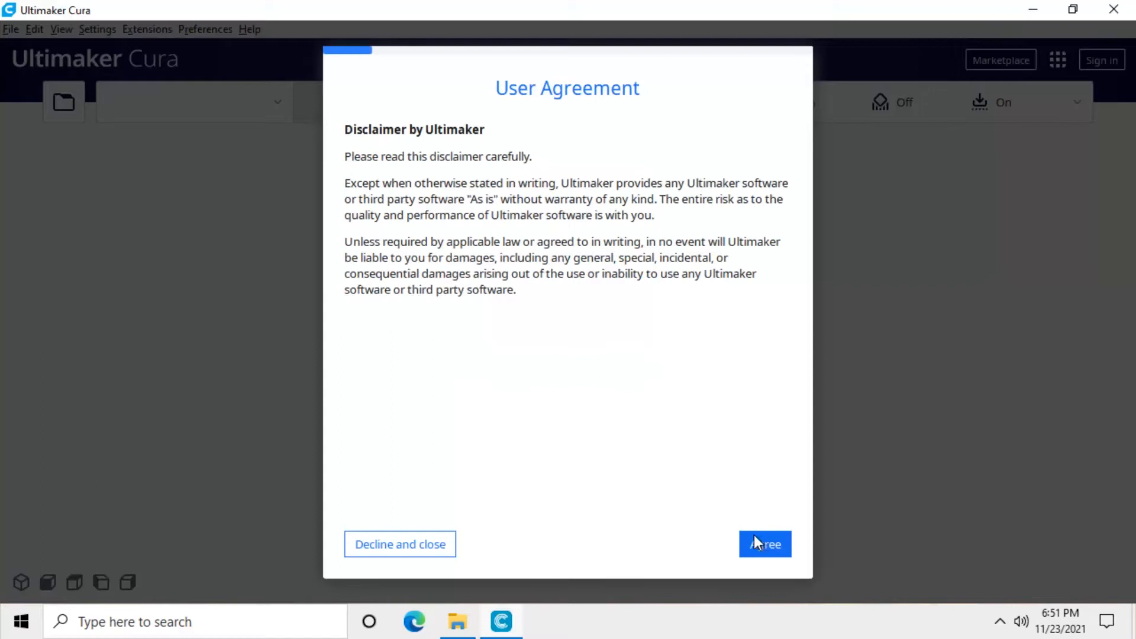
click(766, 544)
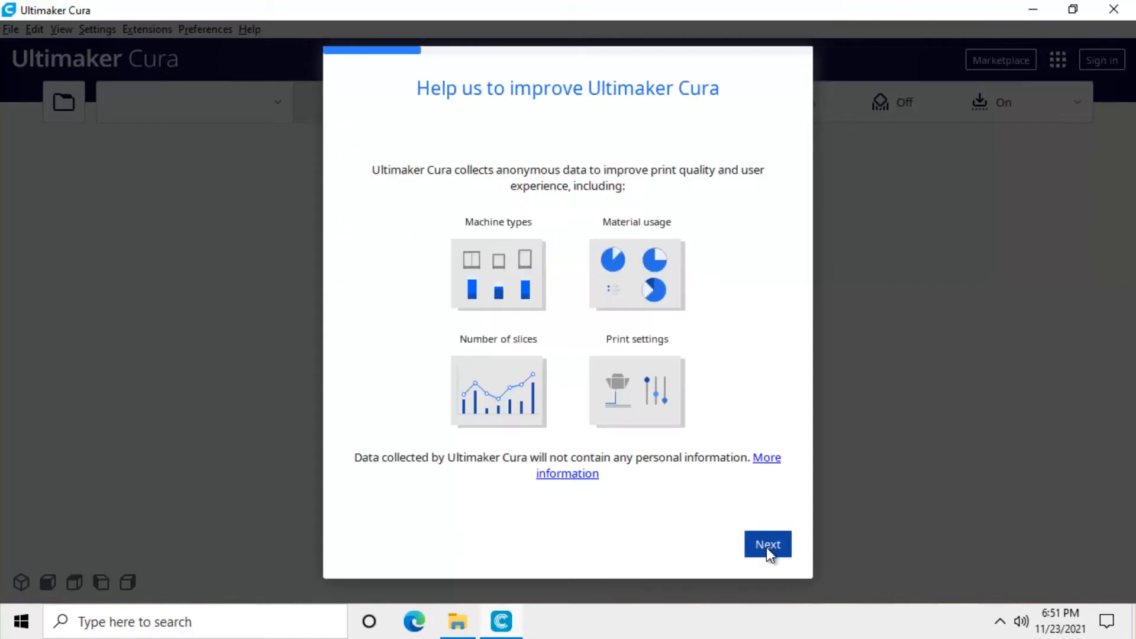
click(767, 545)
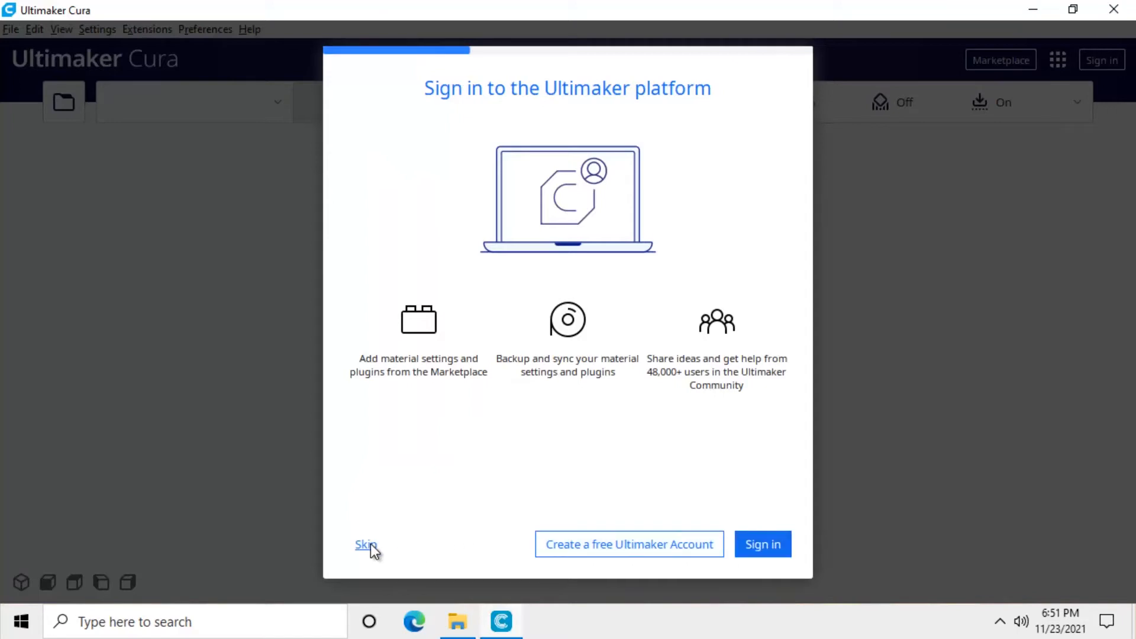
click(364, 545)
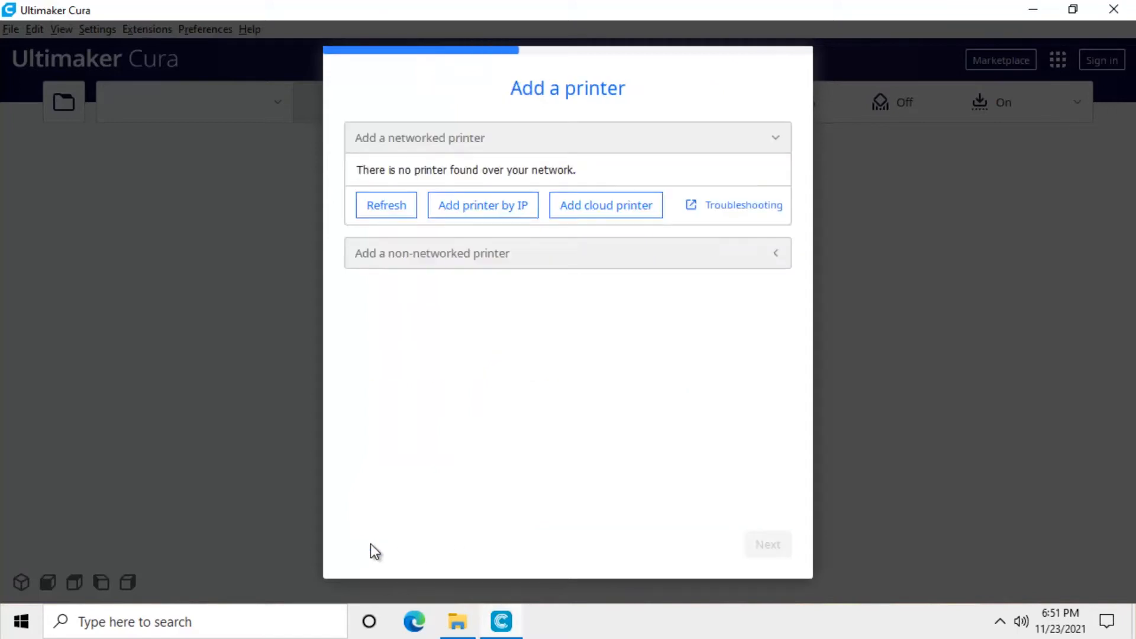
mouse_move(445, 514)
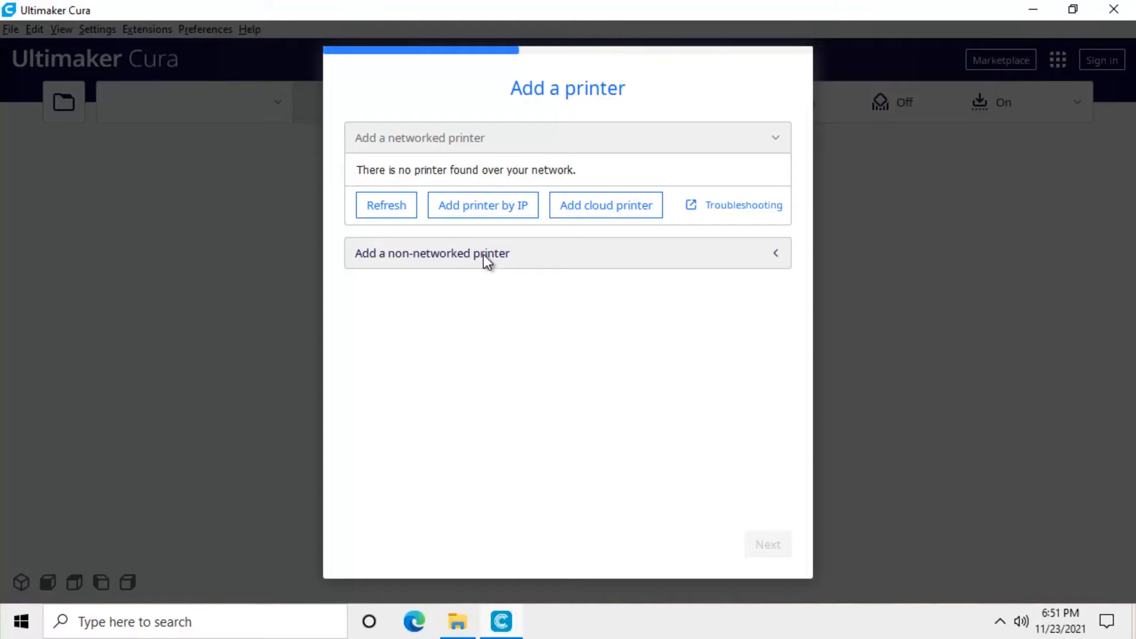
Choose Creality Ender-3 Pro from the non-networked printer list and confirm it
click(431, 253)
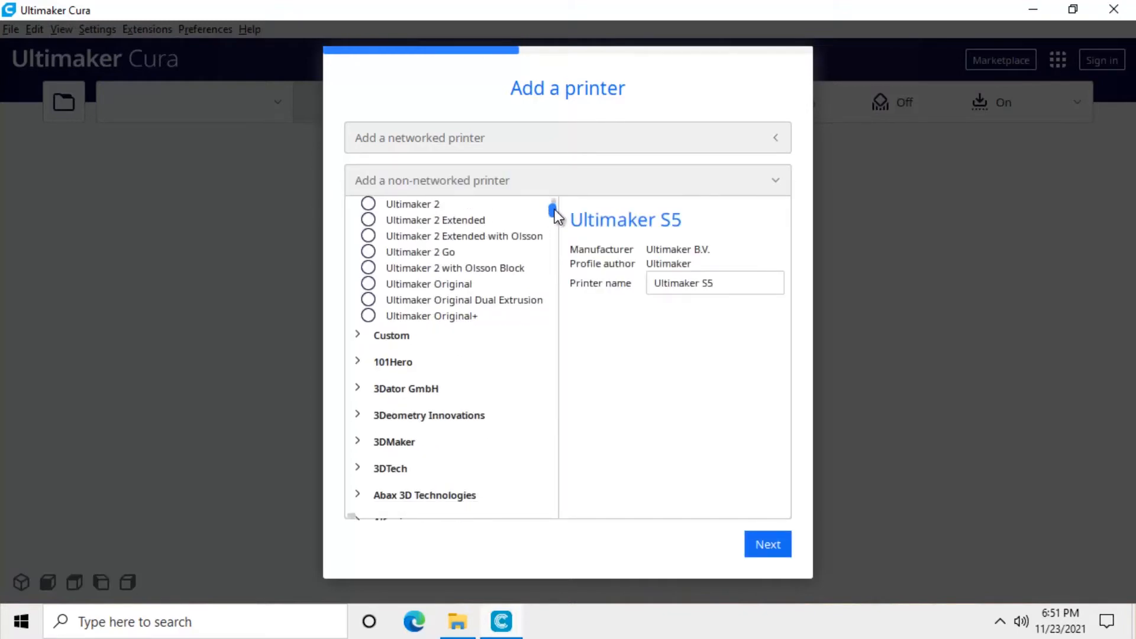
scroll(down, 3)
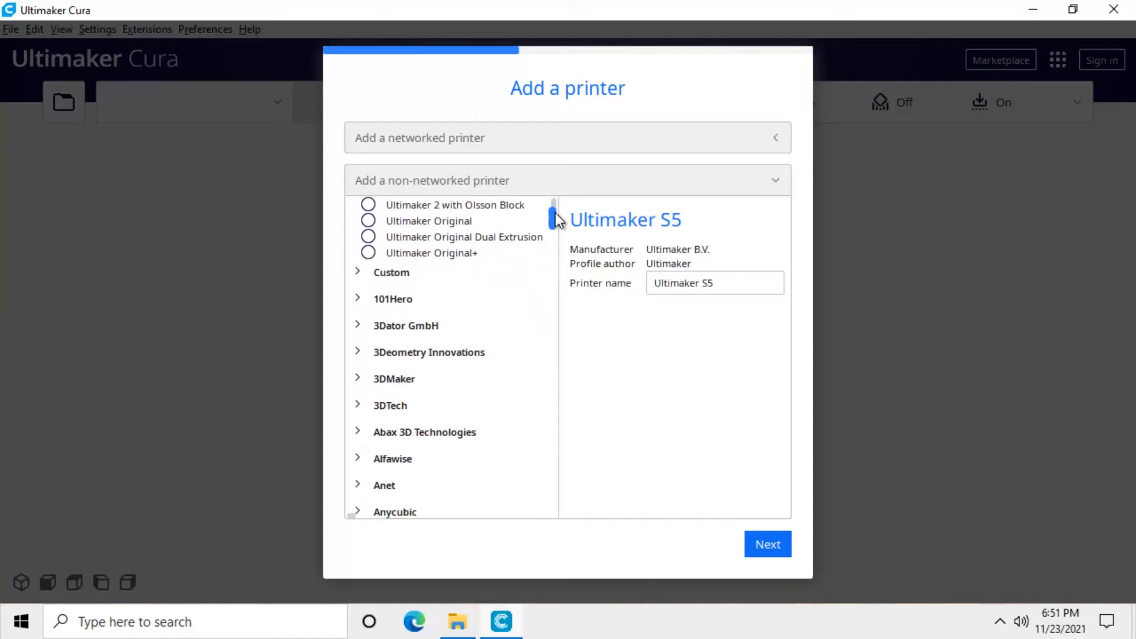
drag(553, 218, 553, 243)
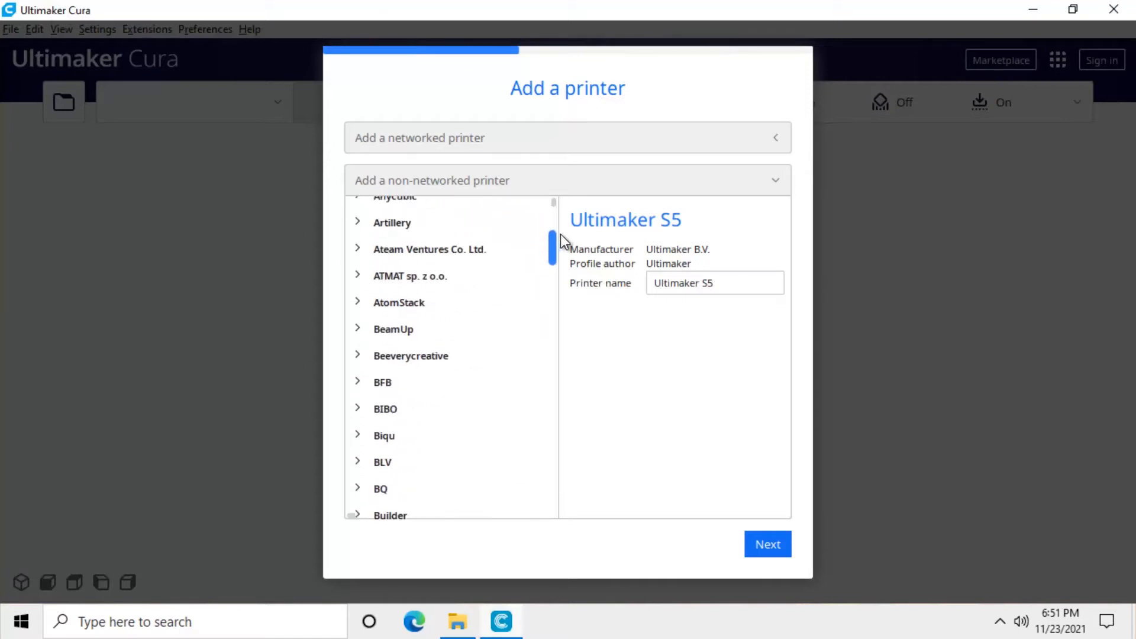
scroll(down, 3)
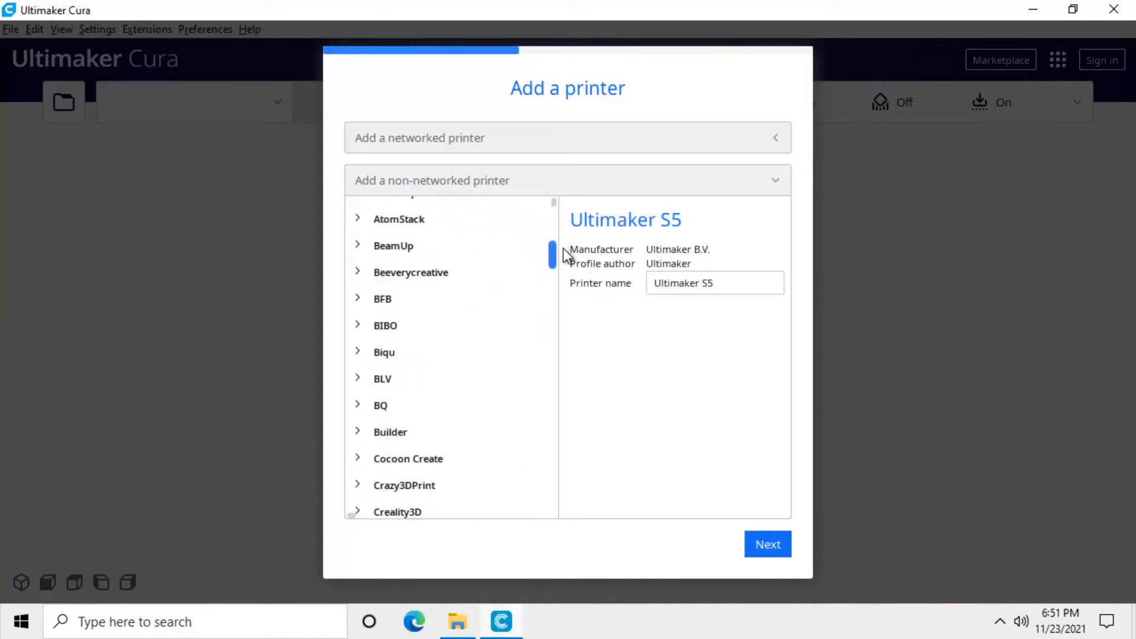
scroll(down, 3)
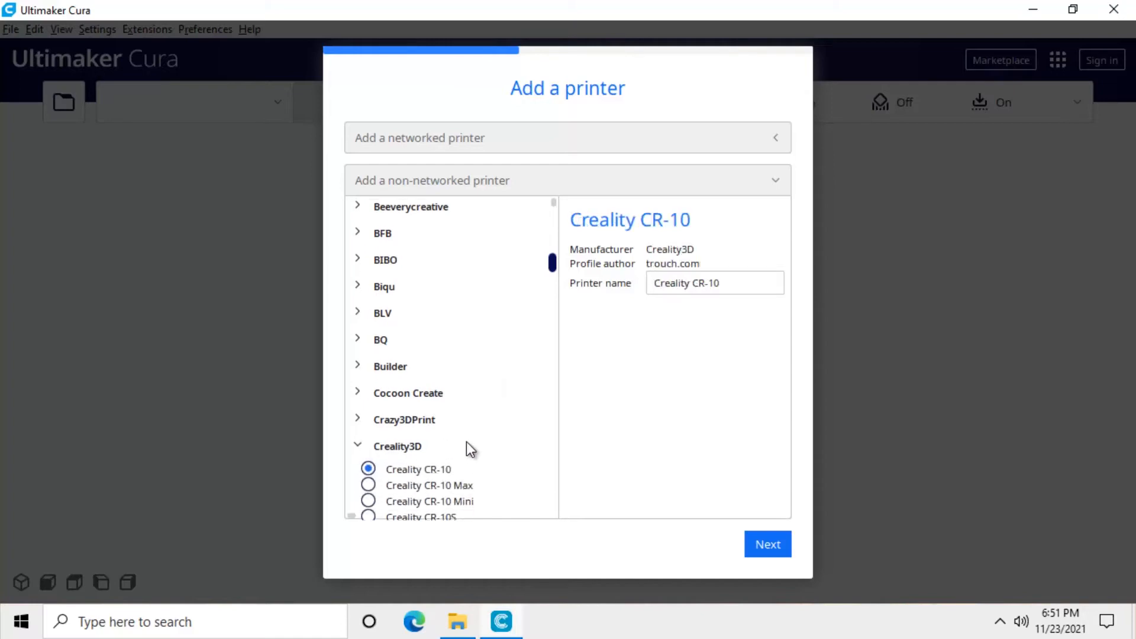
scroll(down, 3)
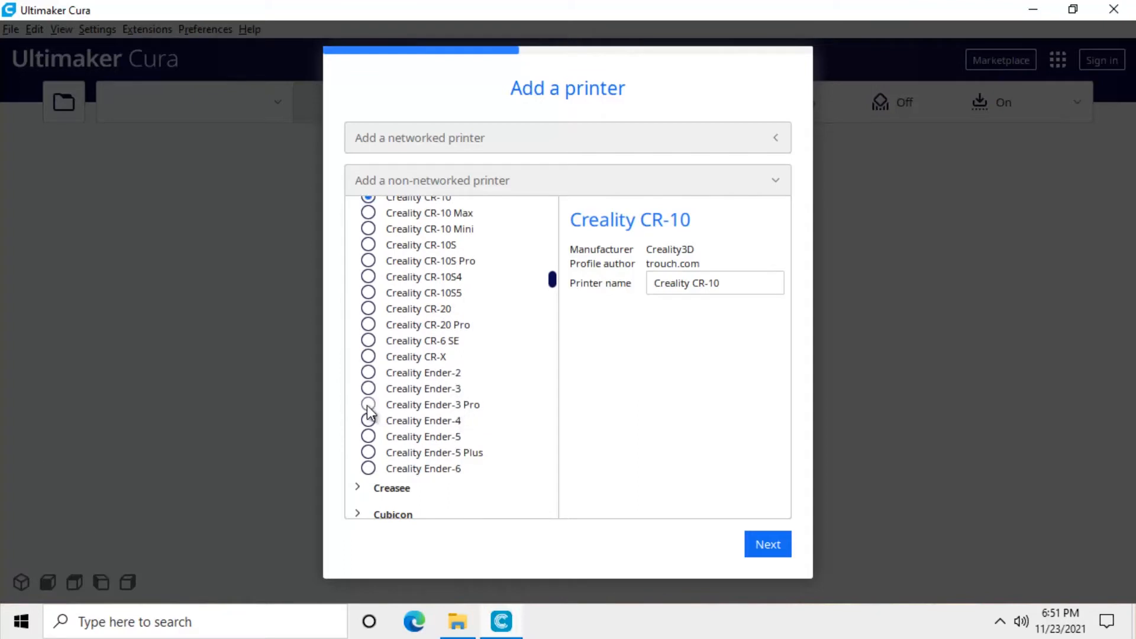
click(369, 405)
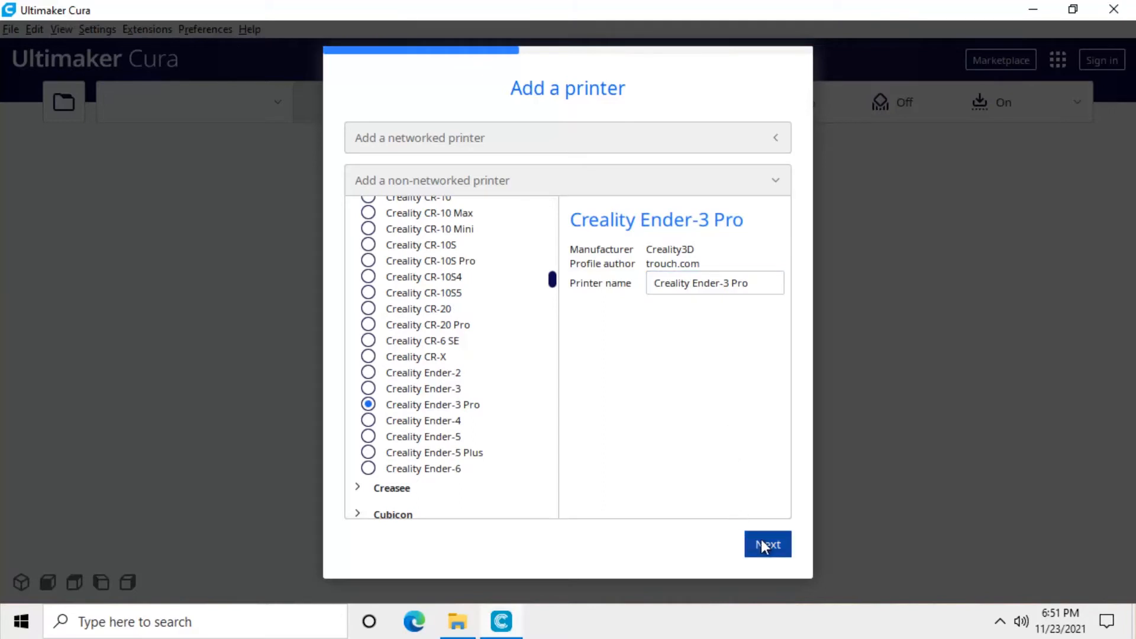
click(767, 544)
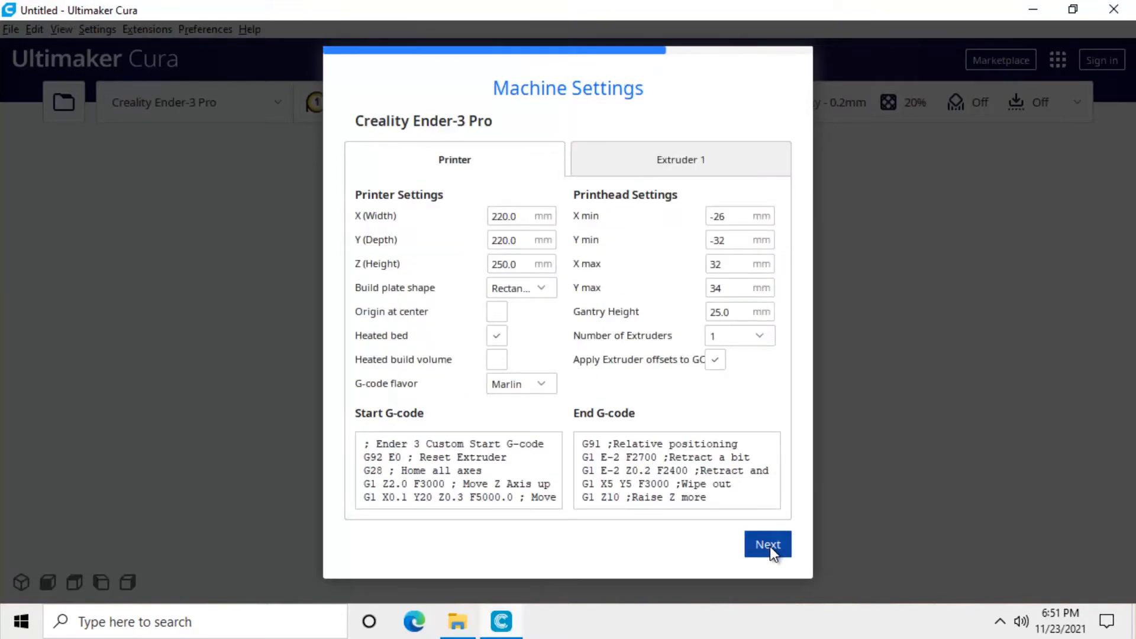
Keep the default Ender-3 Pro machine settings, finish past the release notes, and close Cura
click(767, 545)
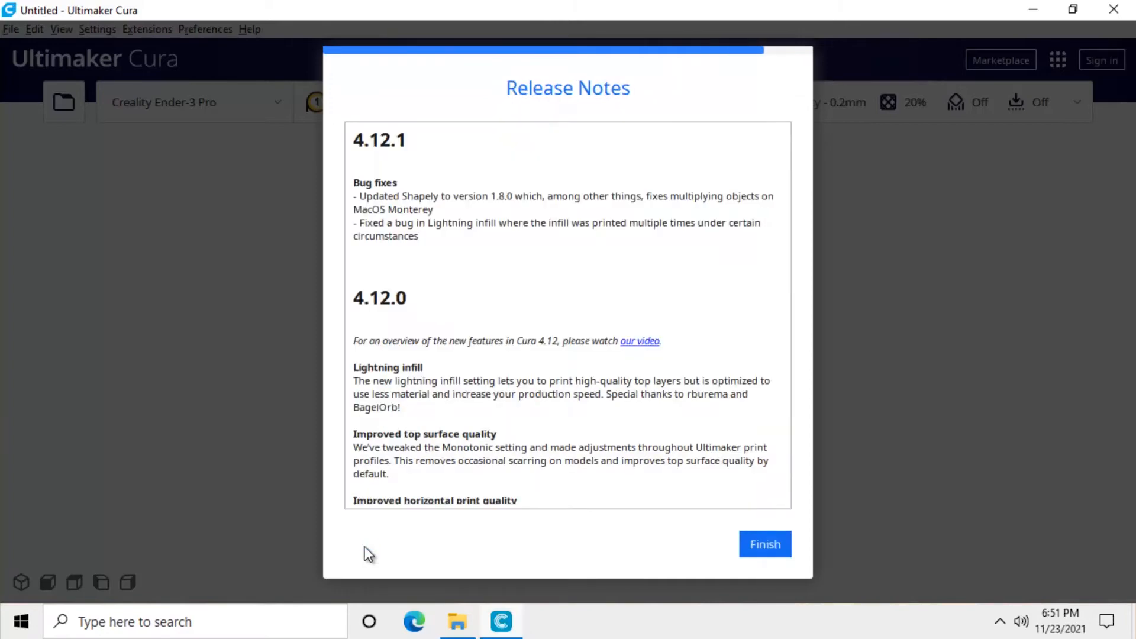
click(764, 544)
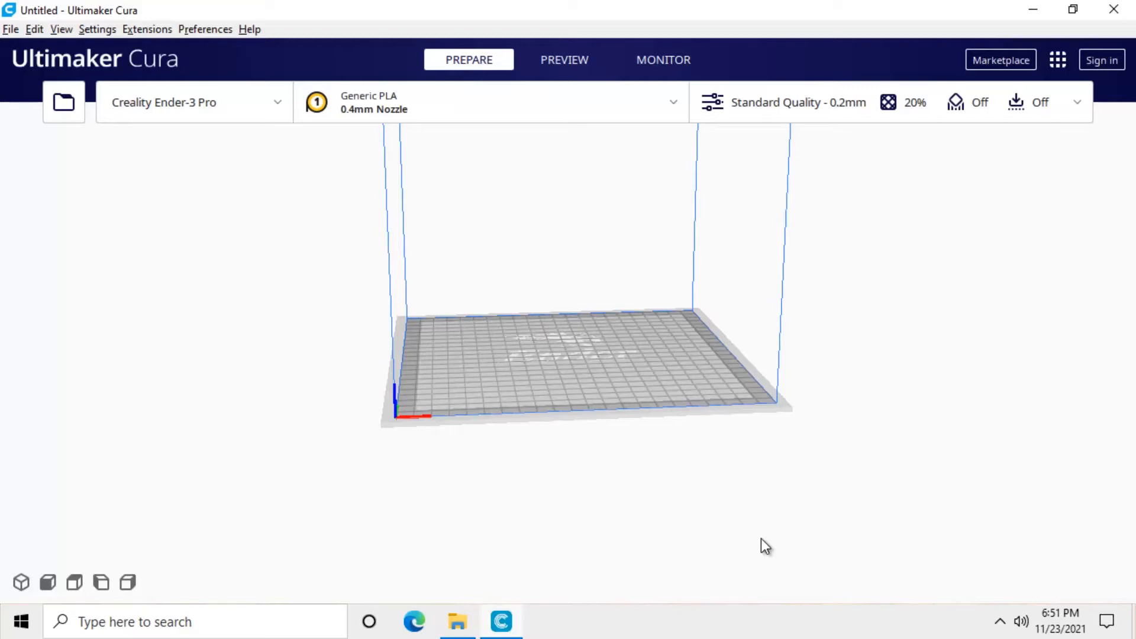
mouse_move(759, 544)
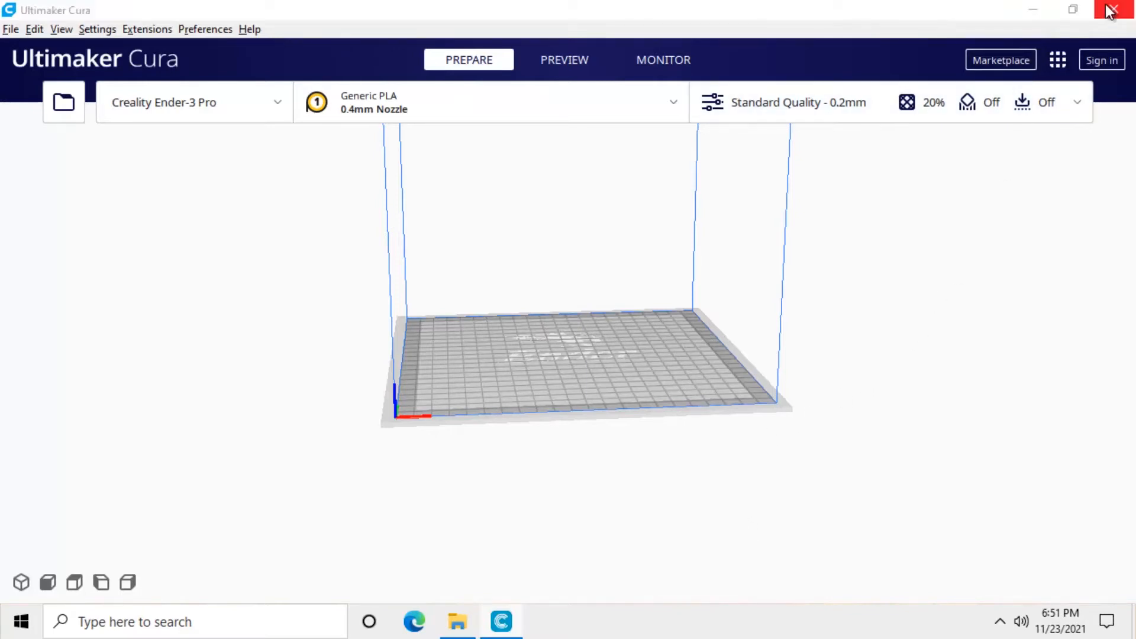
click(1111, 10)
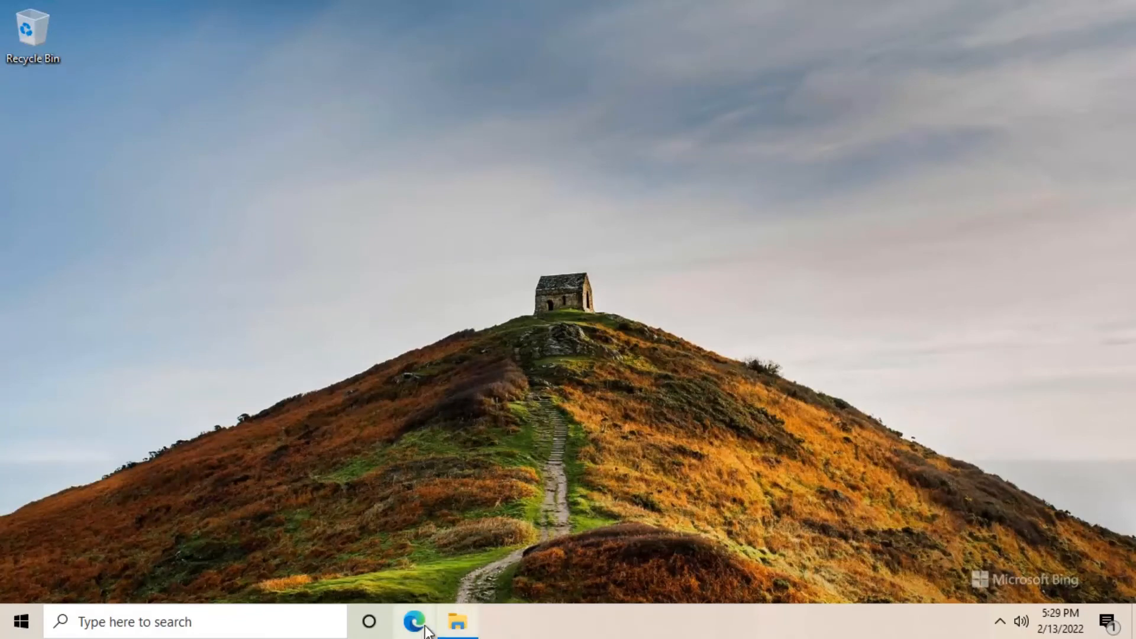
Paste the Thingiverse test-print link in Edge, view its sliced preview, and show its downloadable files
click(413, 622)
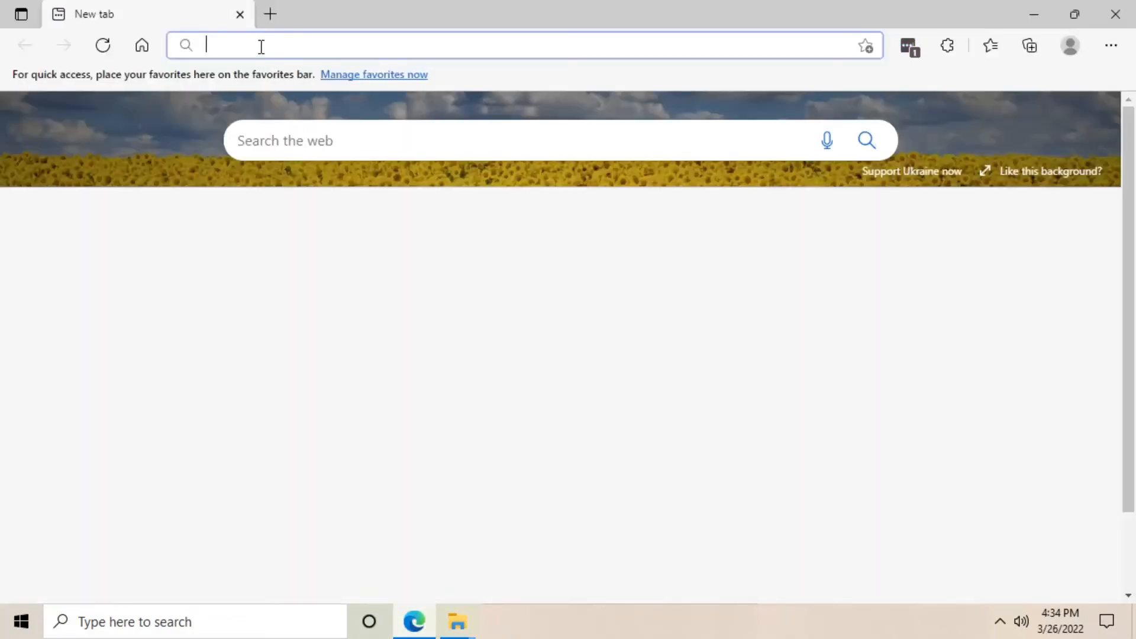
right_click(261, 46)
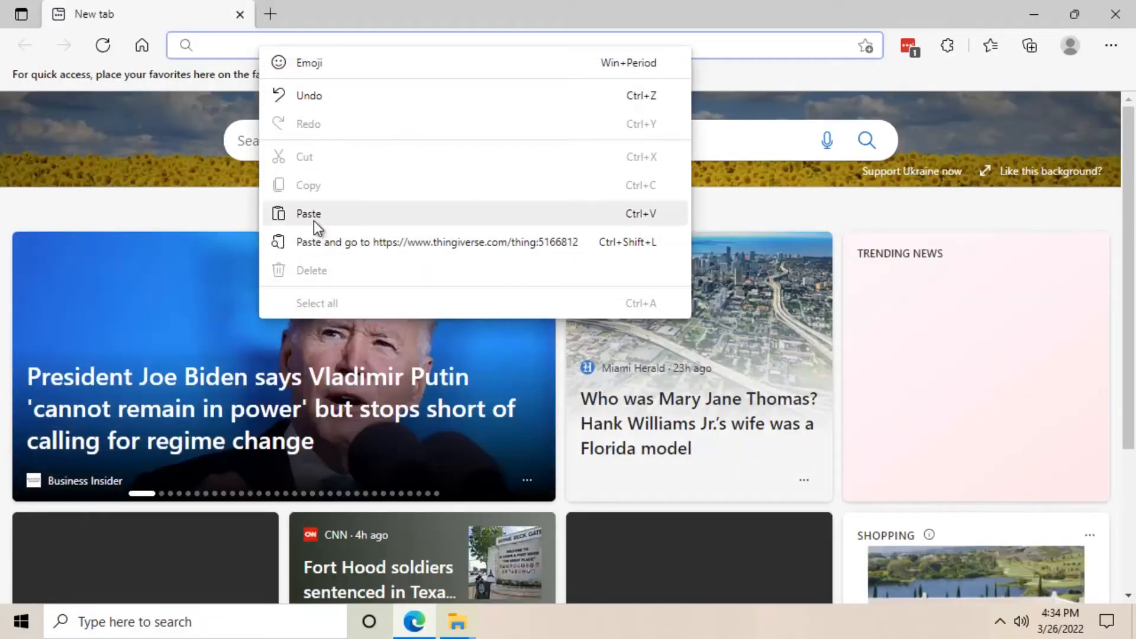
click(434, 242)
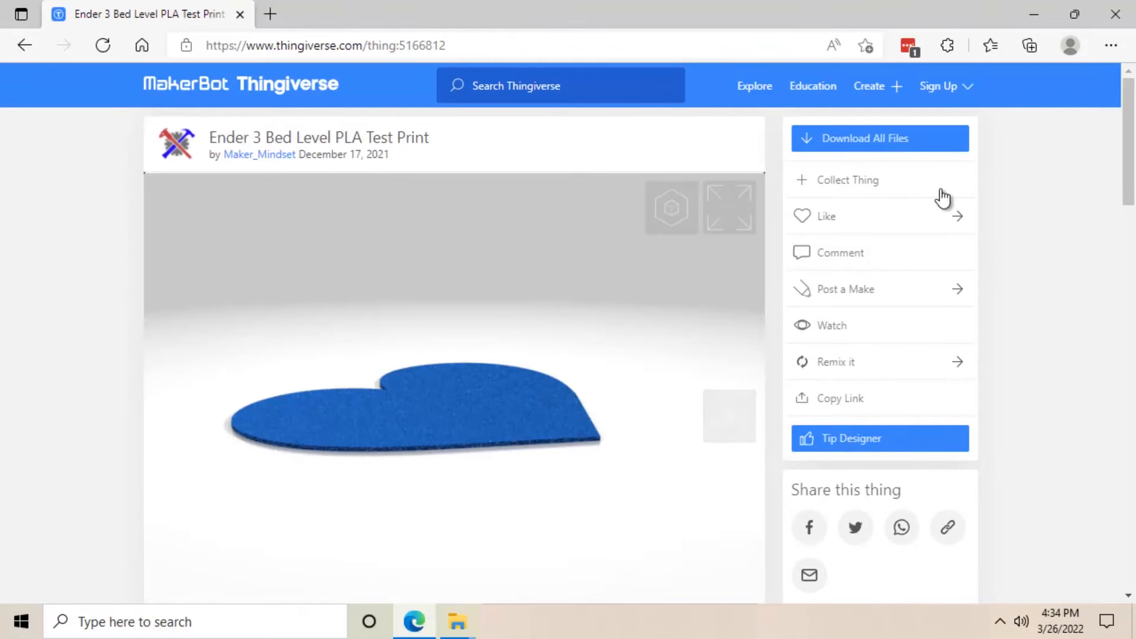
scroll(down, 3)
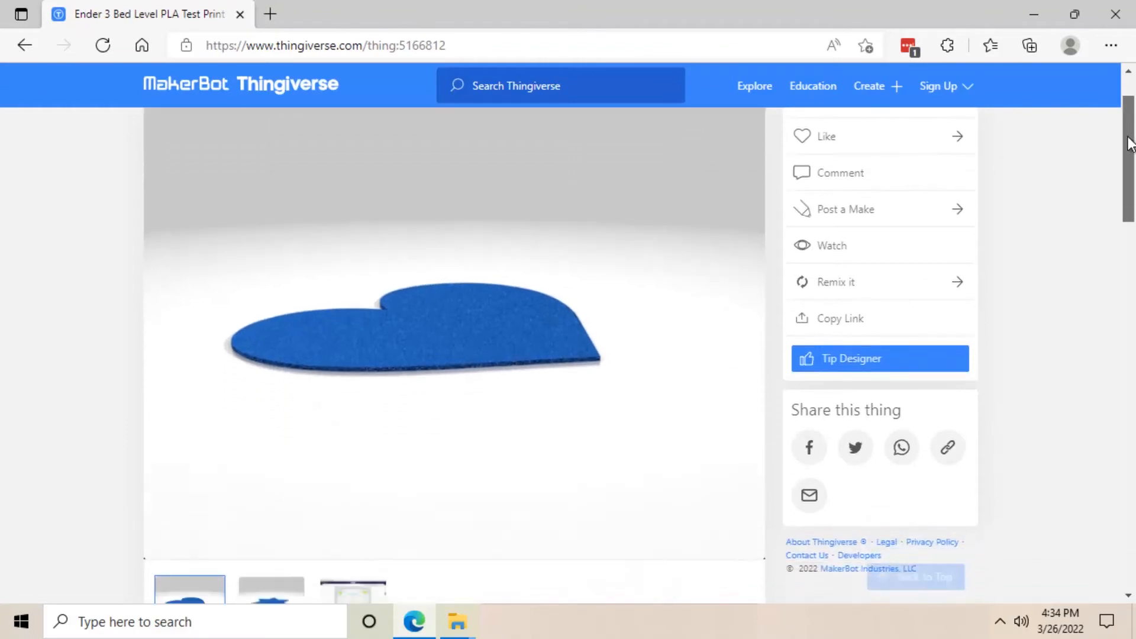
scroll(down, 3)
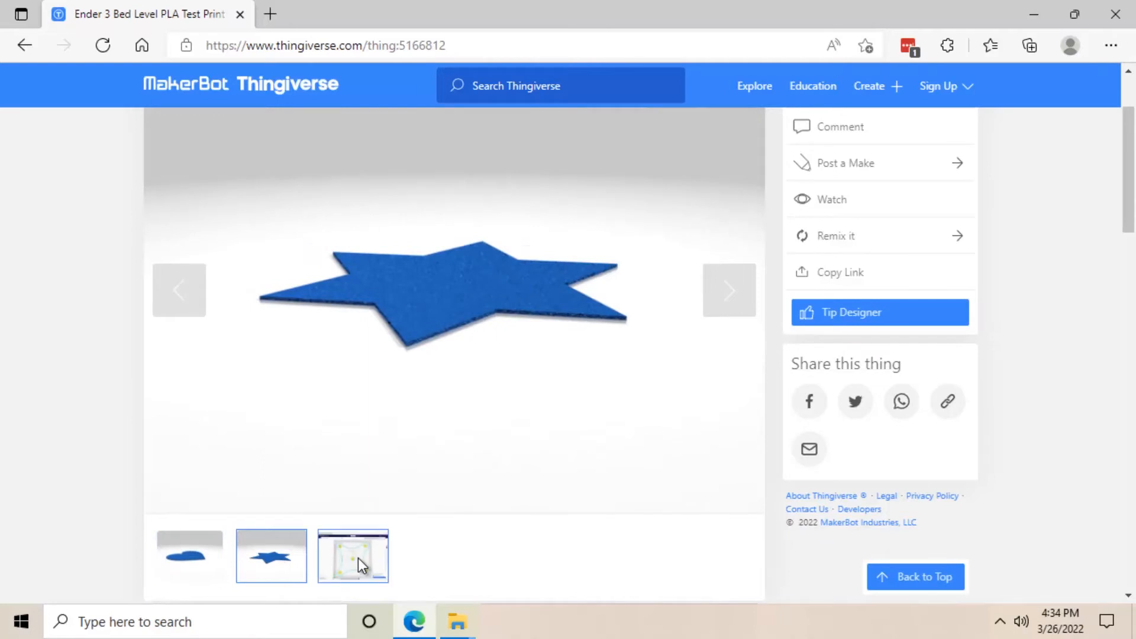
click(352, 556)
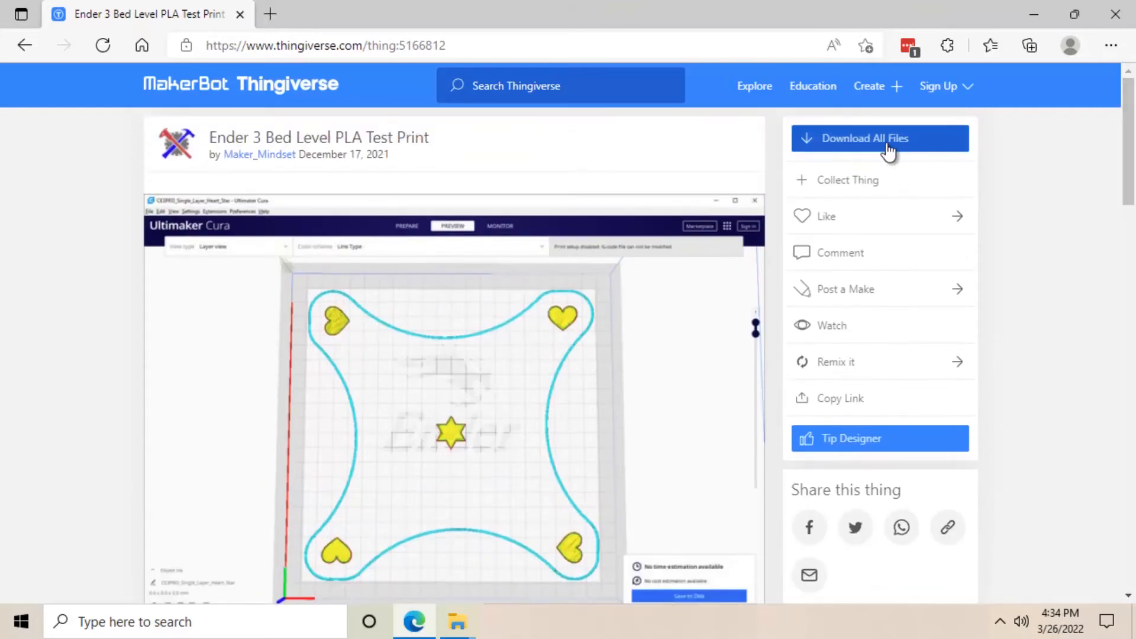
click(879, 137)
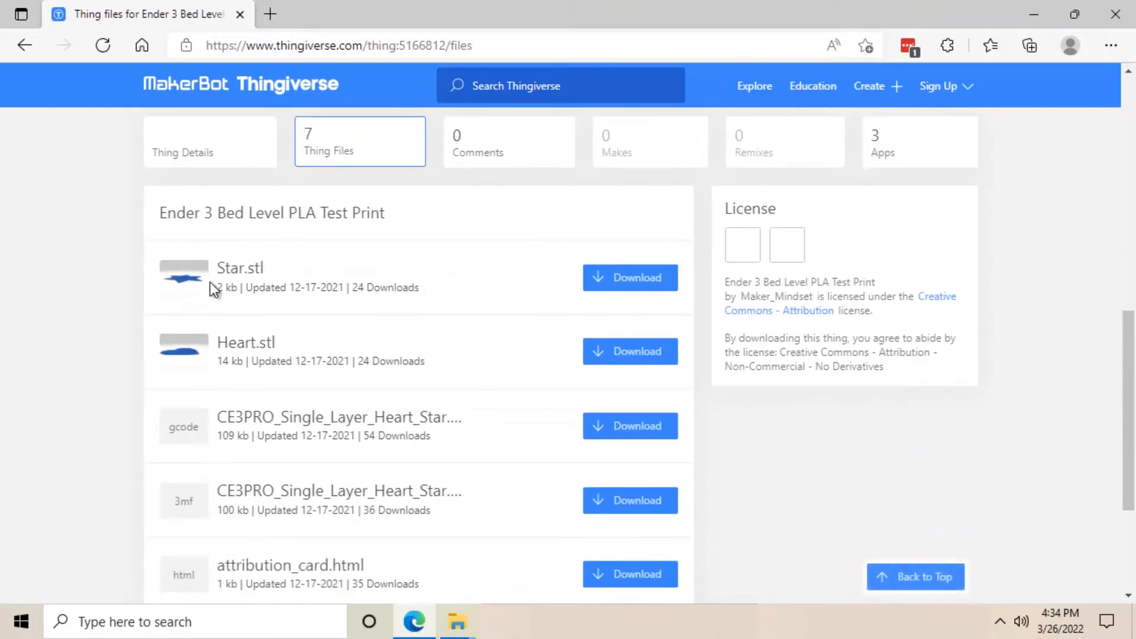
mouse_move(176, 340)
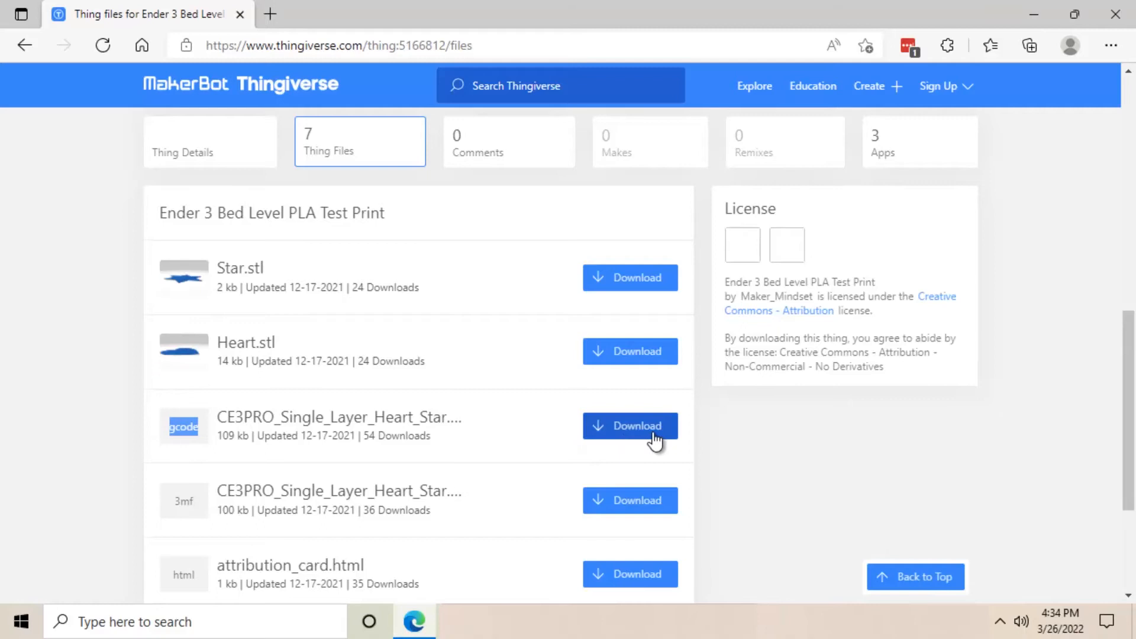
Download CE3PRO_Single_Layer_Heart_Star.gcode and open it from the Edge downloads panel
click(629, 426)
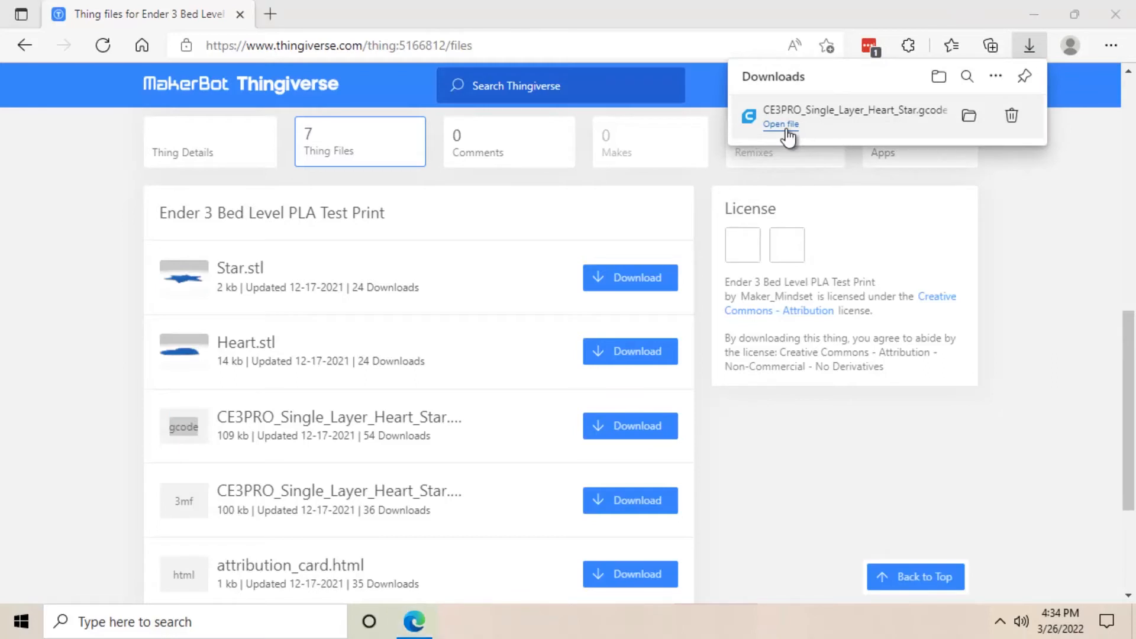
click(780, 125)
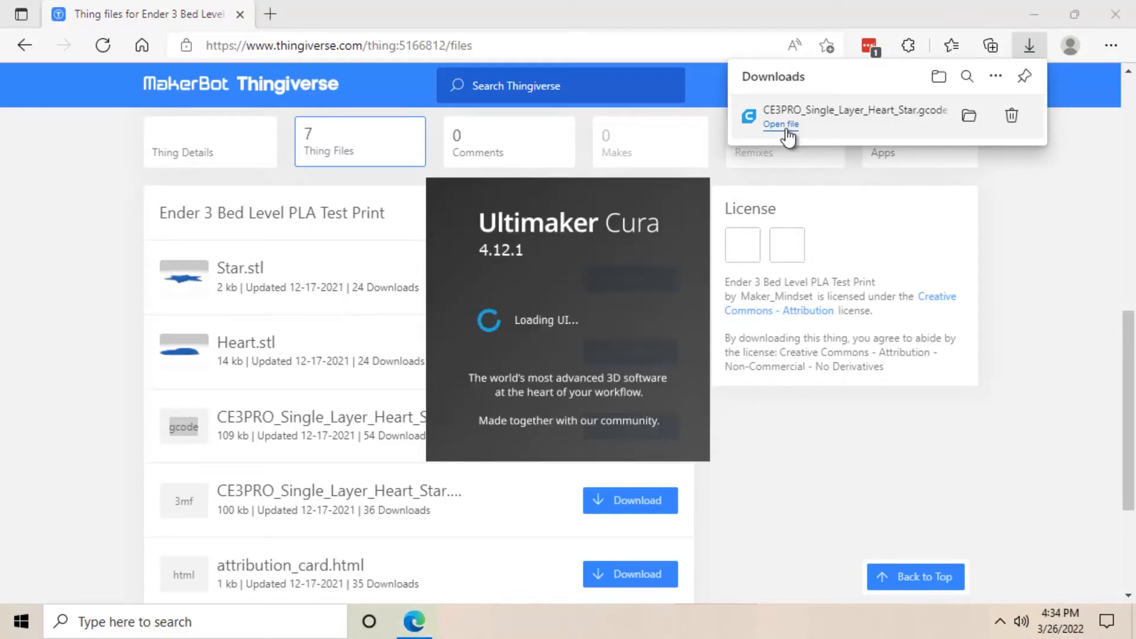
Open the heart-star G-code so Cura loads it into its layer preview
click(780, 124)
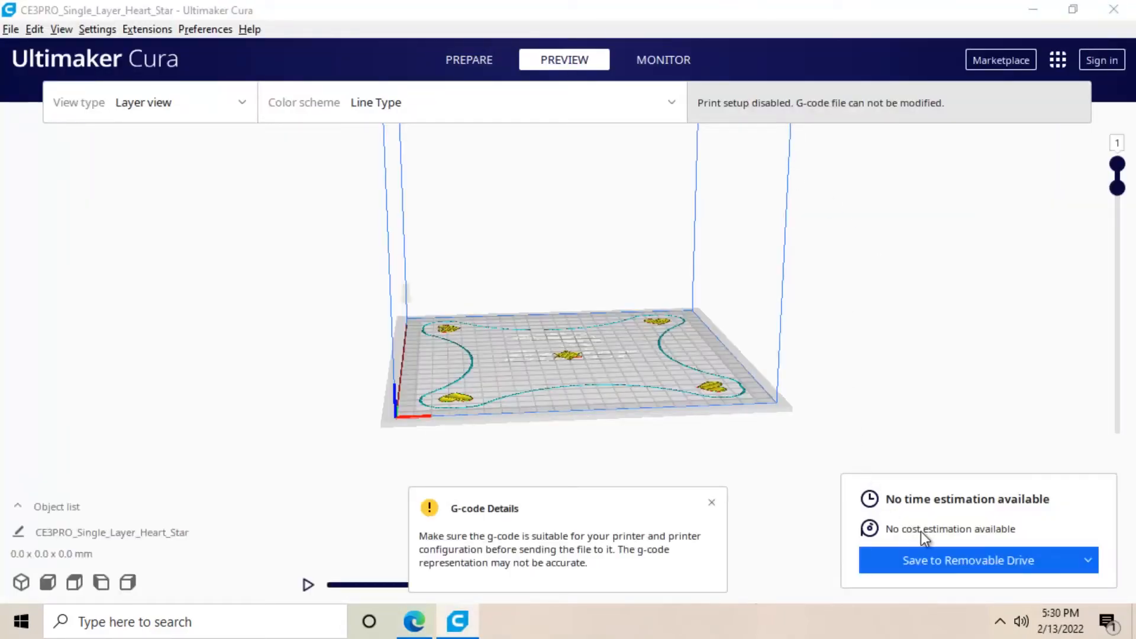
mouse_move(969, 566)
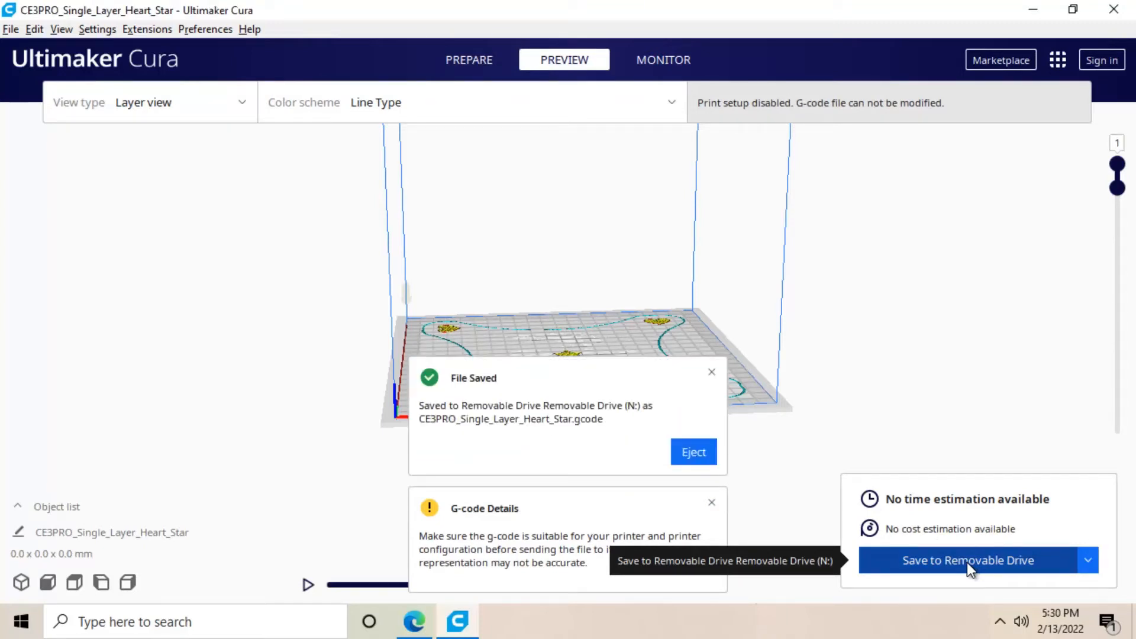
mouse_move(618, 463)
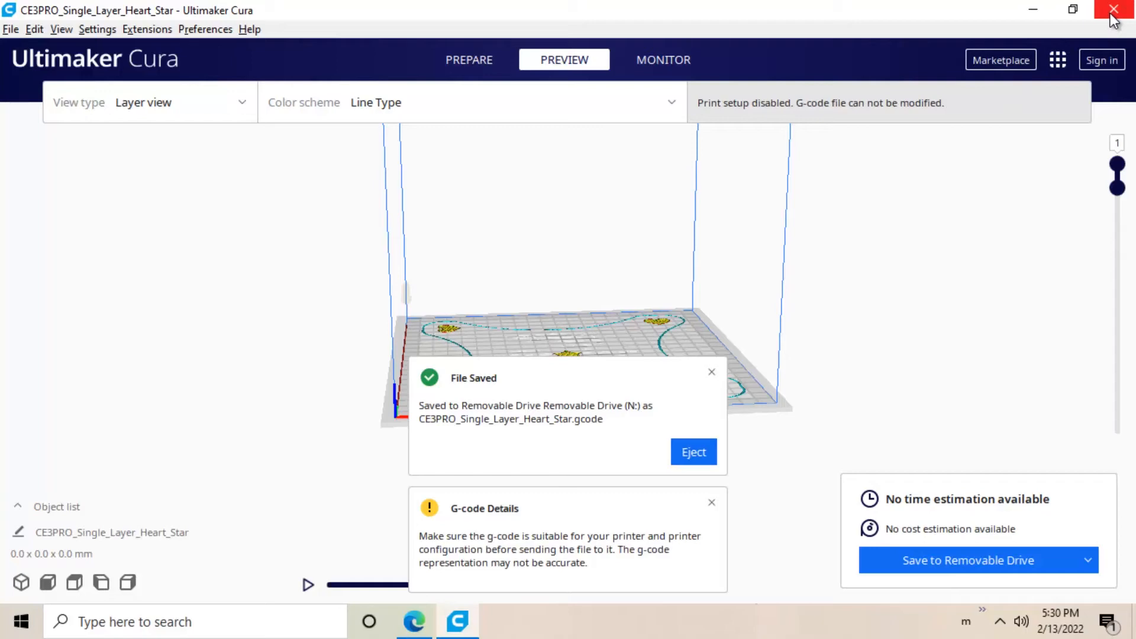
mouse_move(1114, 11)
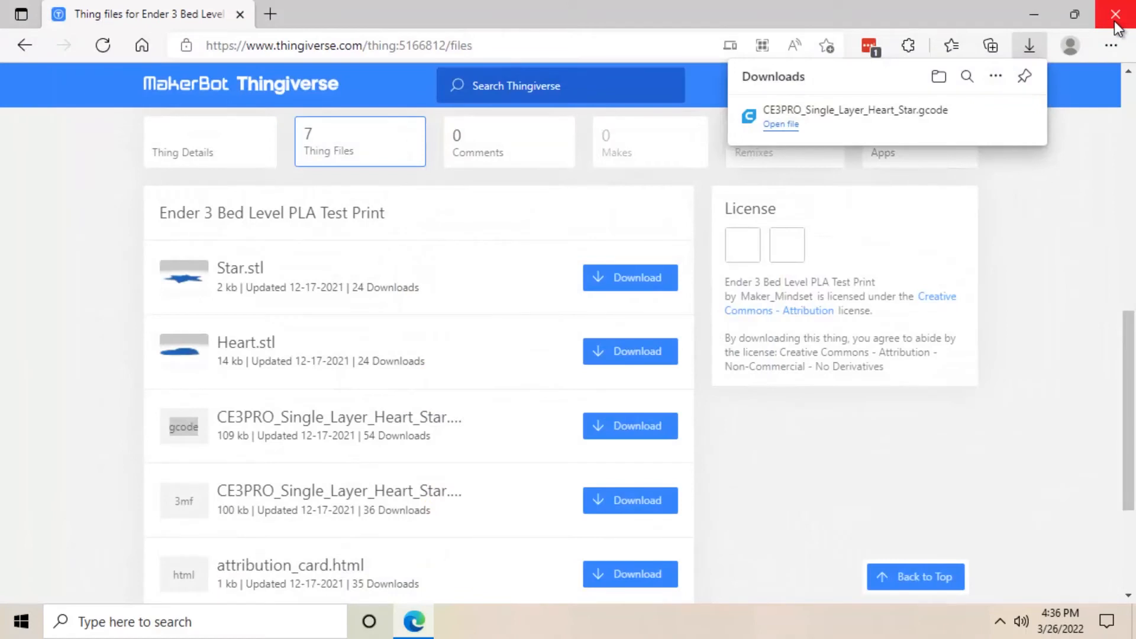
mouse_move(434, 72)
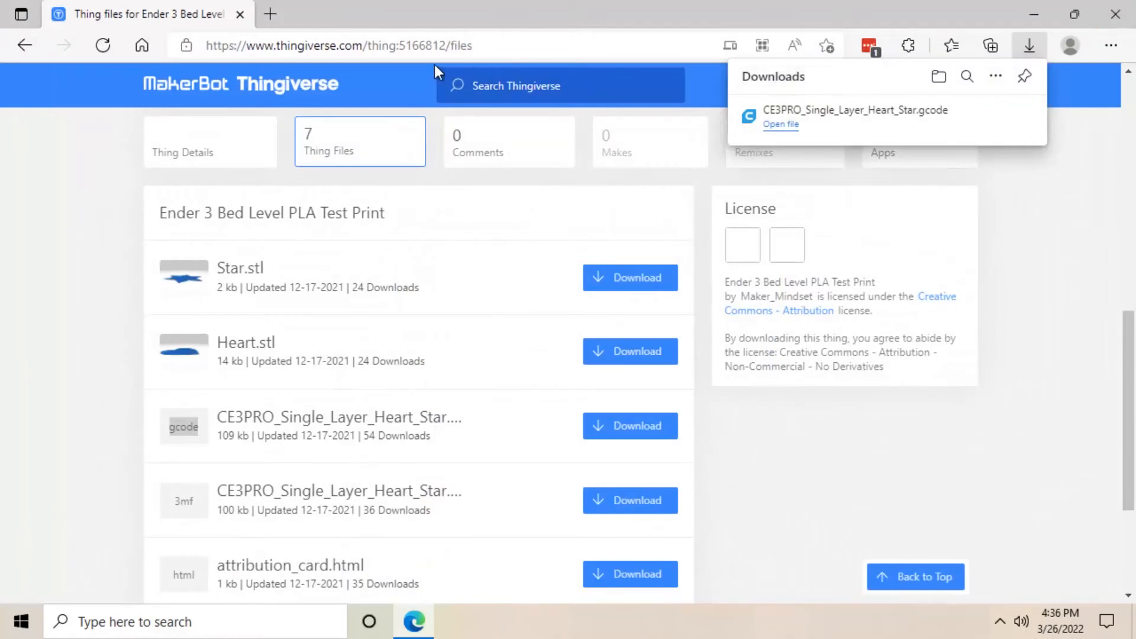
Paste the Lego Calibration Cube link, download LegoCalibrationCube.stl, and show it in the Downloads folder
right_click(338, 45)
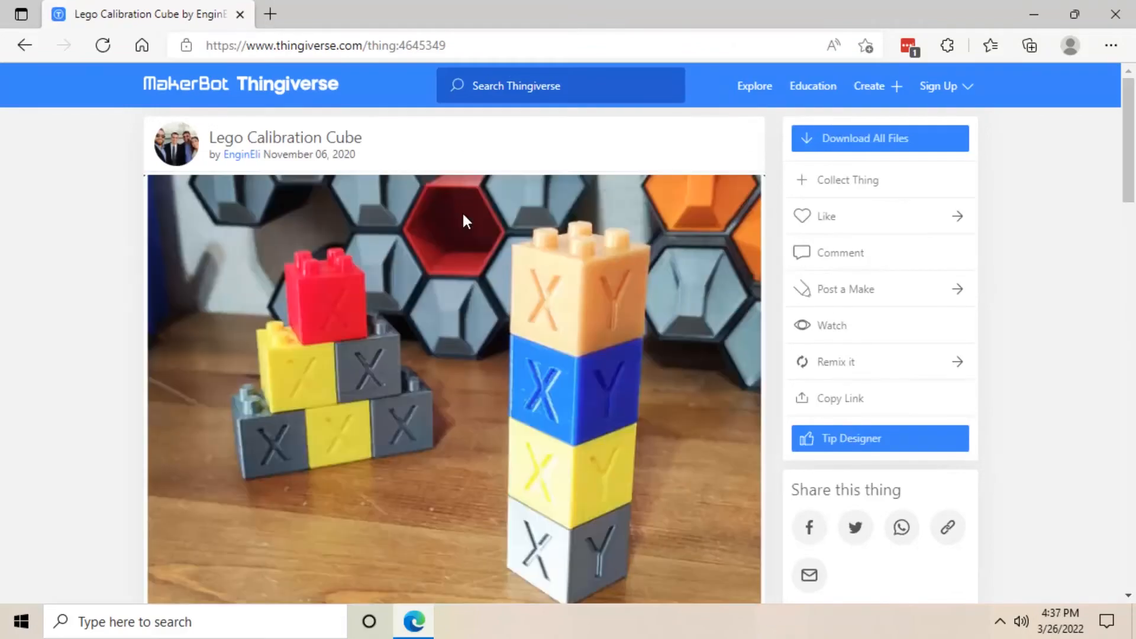
mouse_move(906, 149)
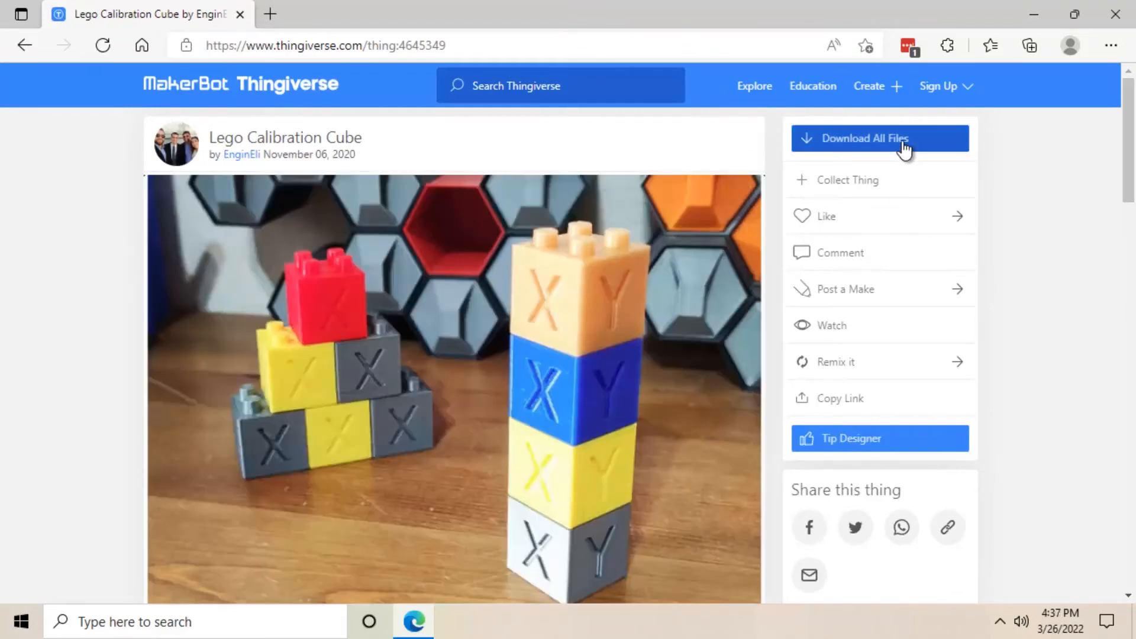
click(880, 137)
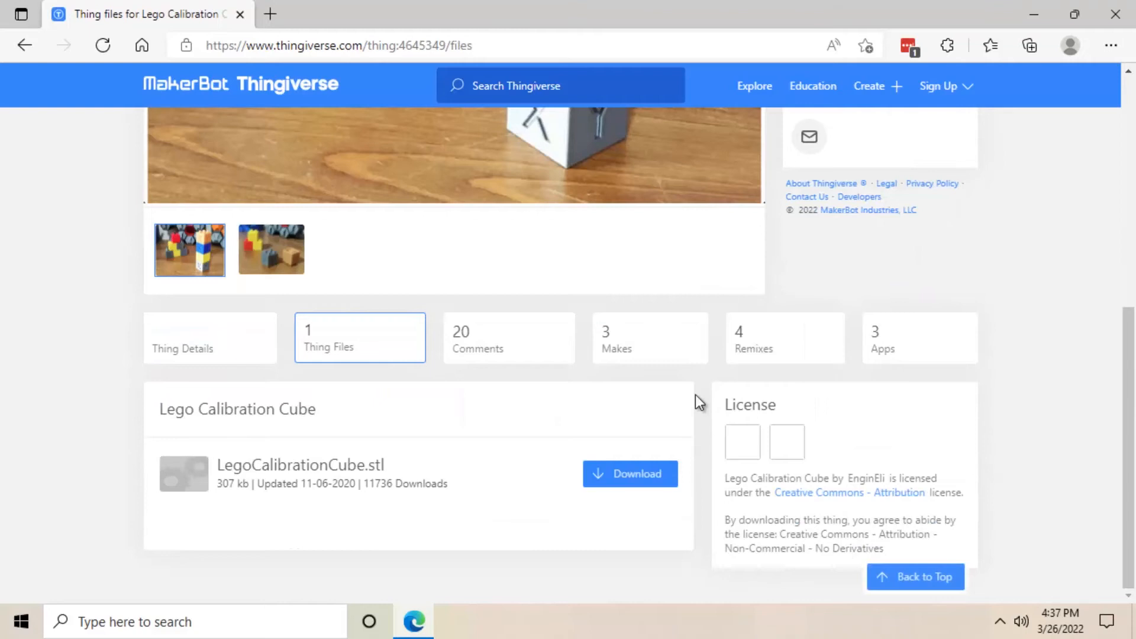
click(629, 473)
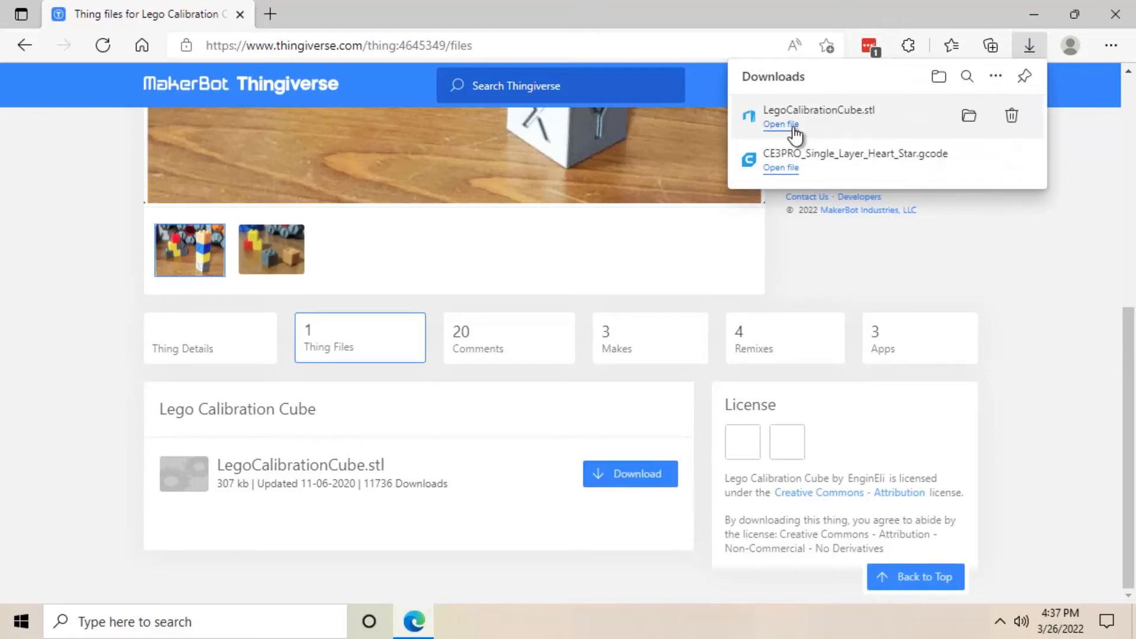
mouse_move(780, 124)
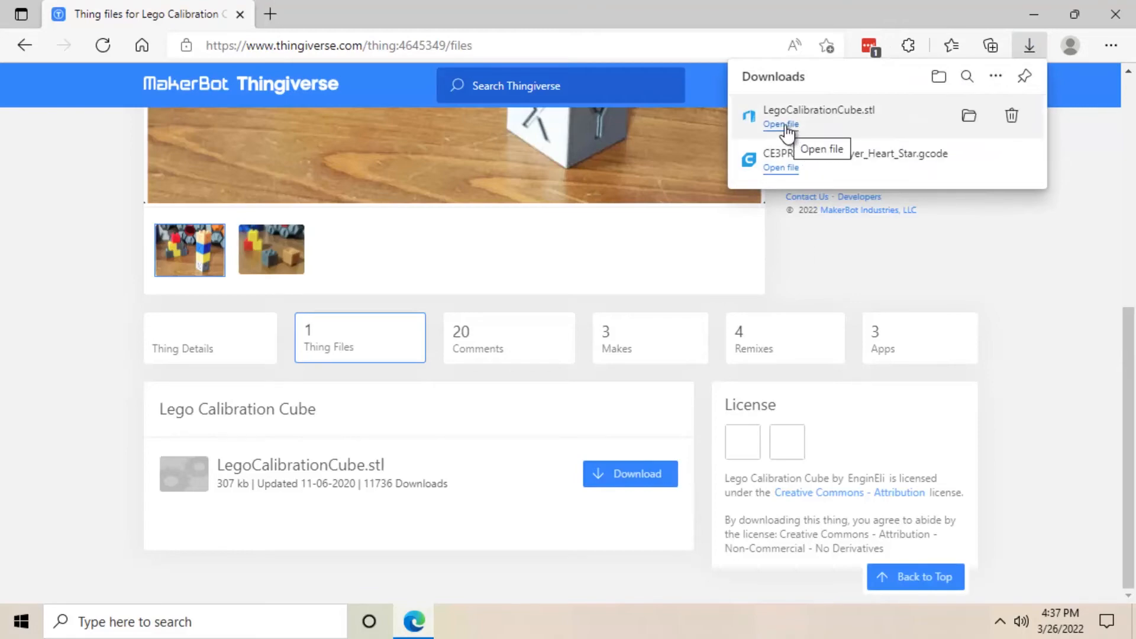
click(780, 125)
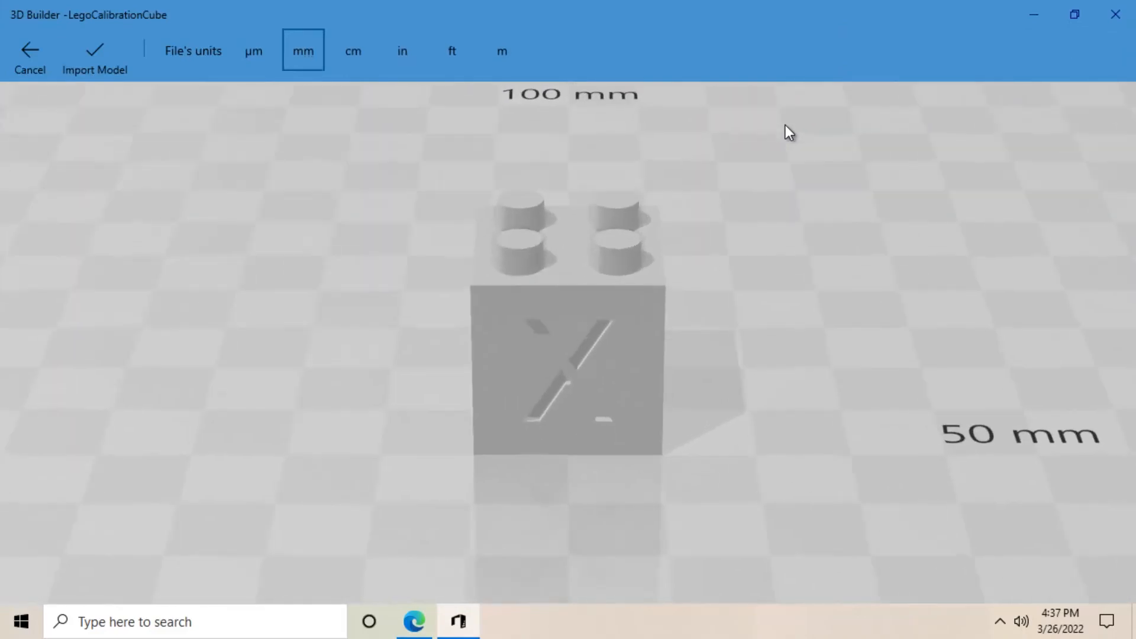
mouse_move(1115, 14)
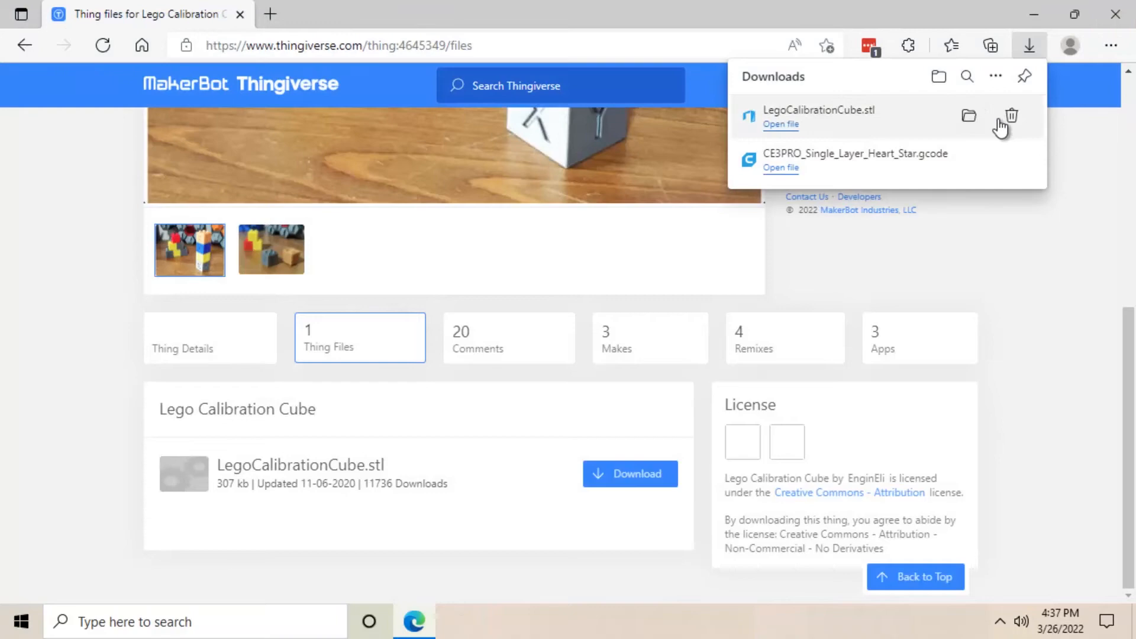
click(970, 116)
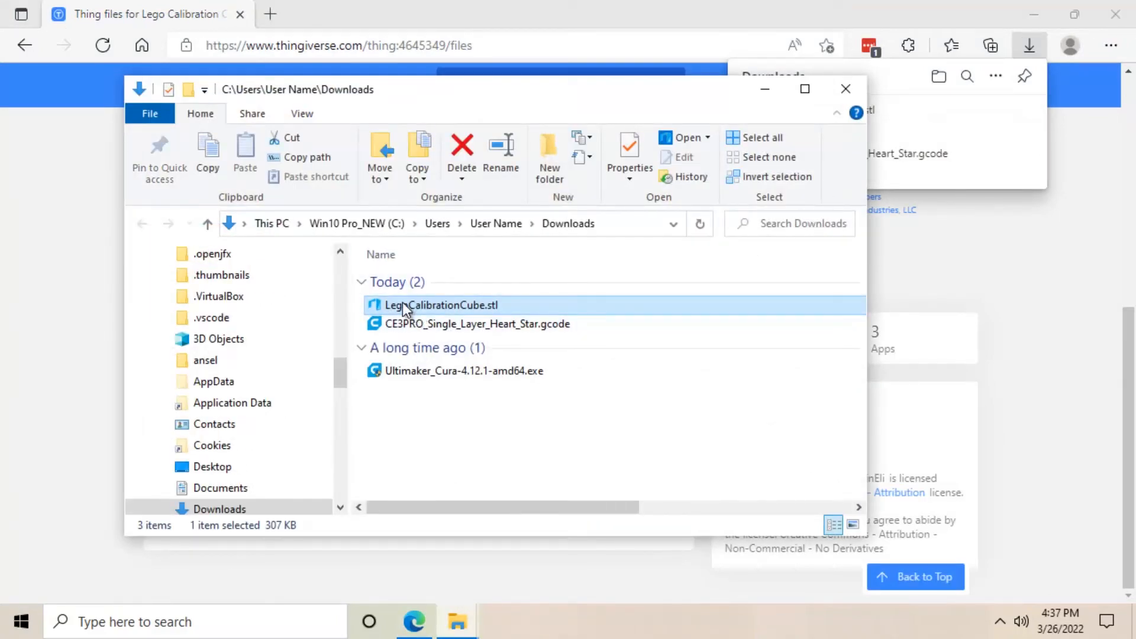
Load LegoCalibrationCube.stl from Downloads into Cura on the Ender-3 Pro build plate
right_click(441, 304)
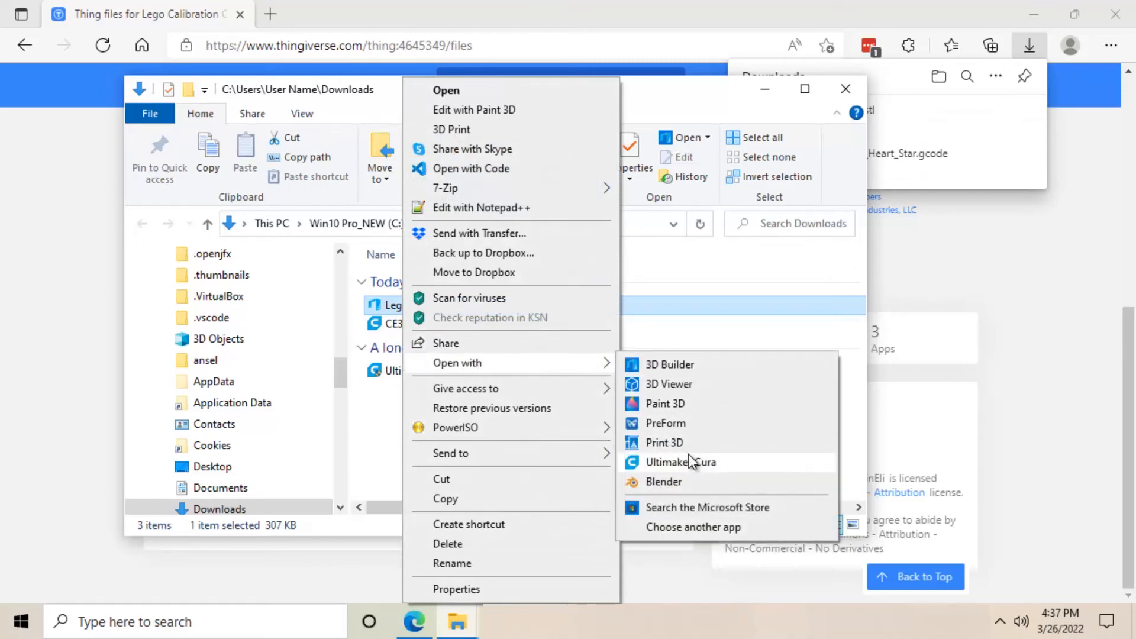
click(680, 462)
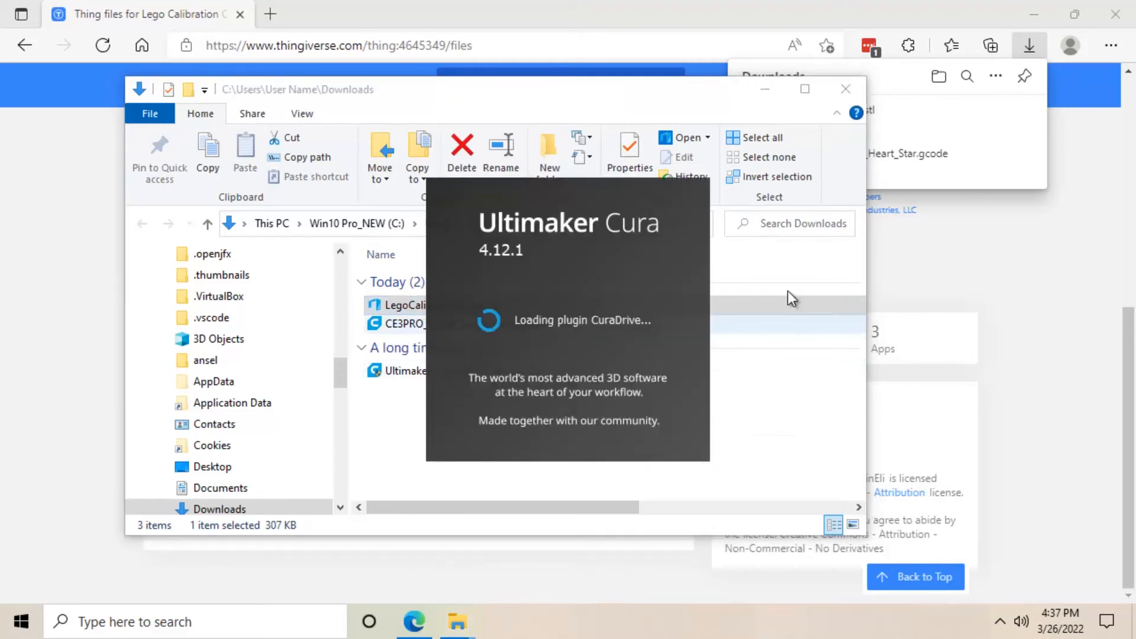
click(845, 89)
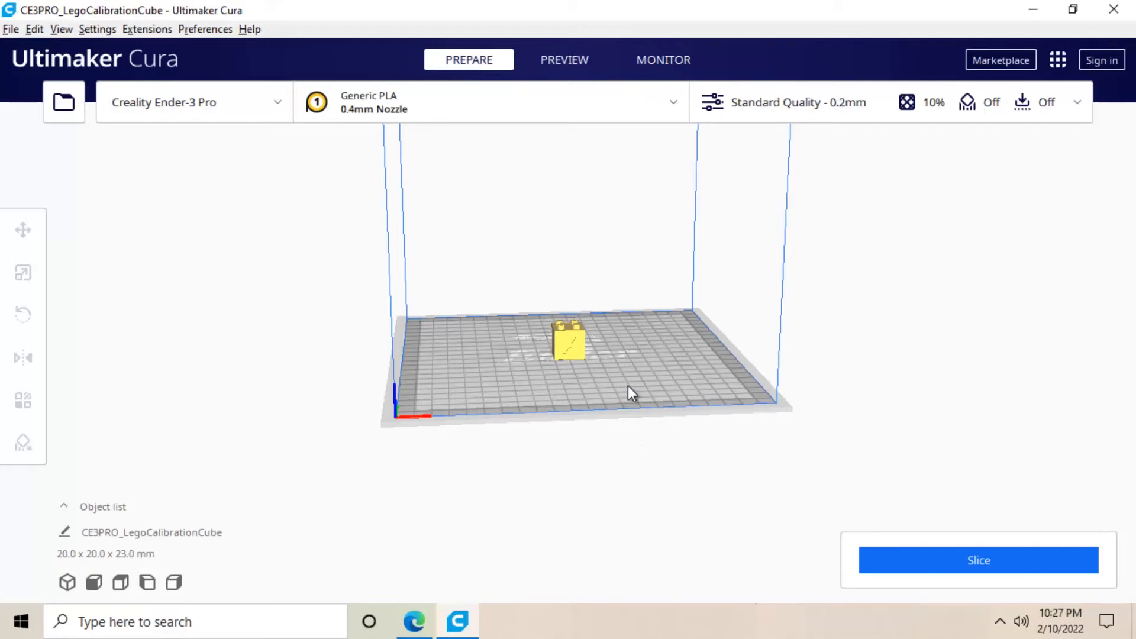
mouse_move(979, 560)
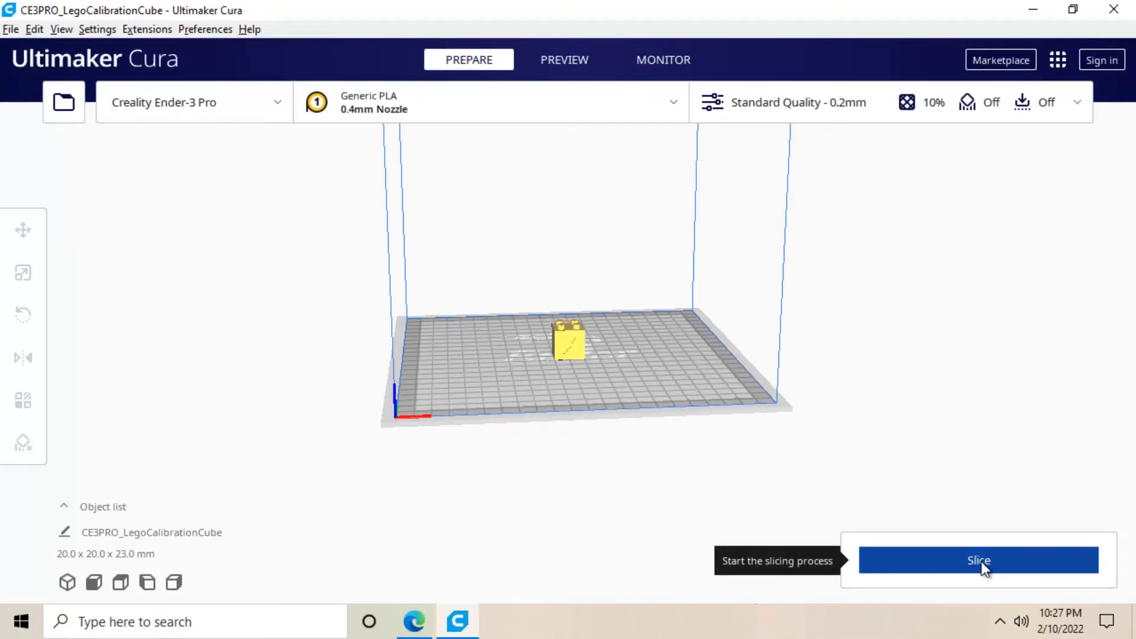
Slice the cube (33 min, 4 g) and save its G-code to the removable drive
click(979, 559)
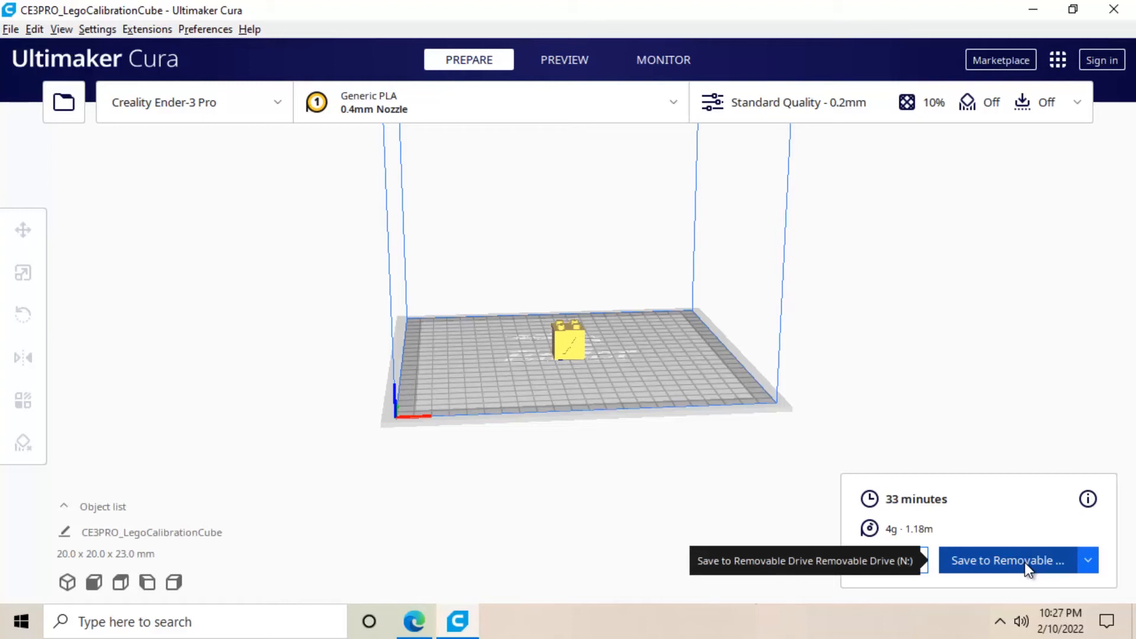
click(1007, 560)
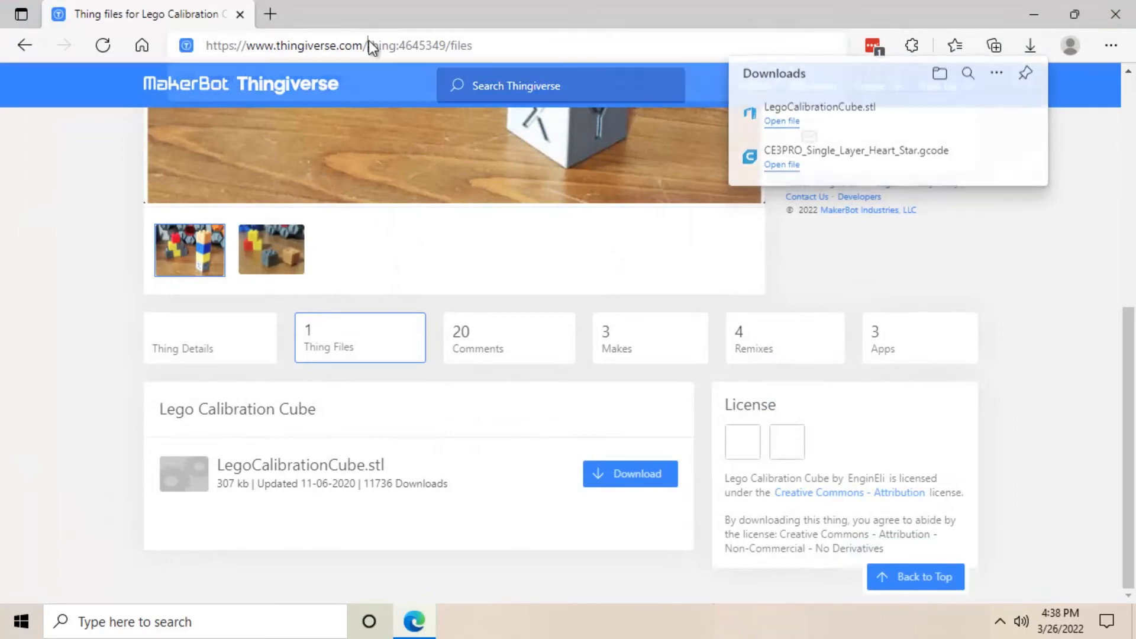
right_click(338, 45)
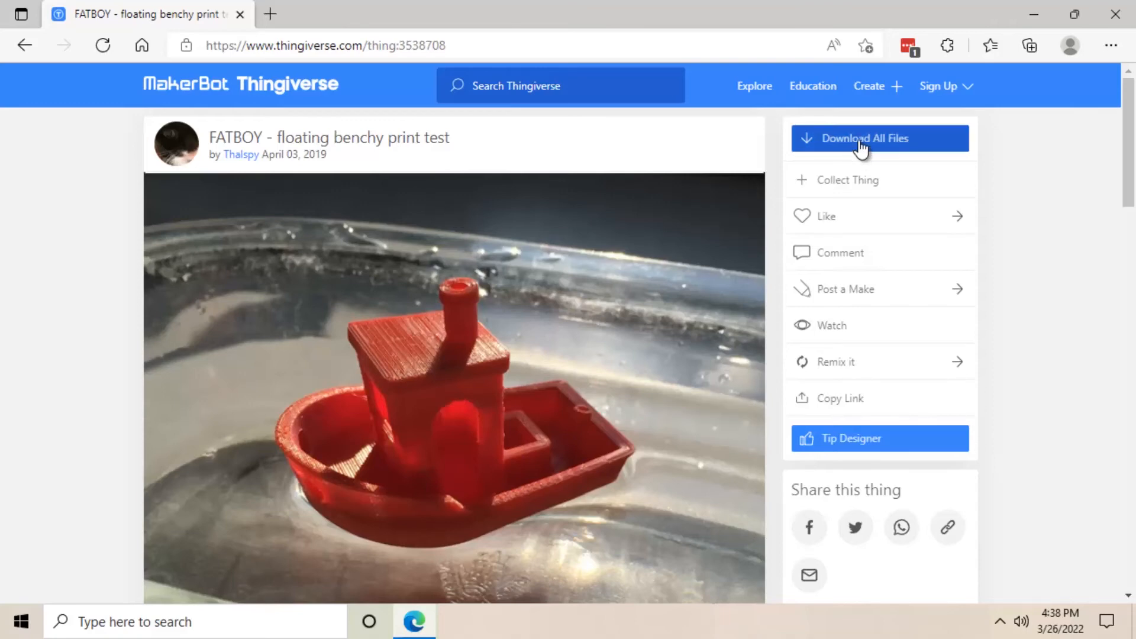
Download FATBOY.stl from the Thingiverse files list
click(867, 138)
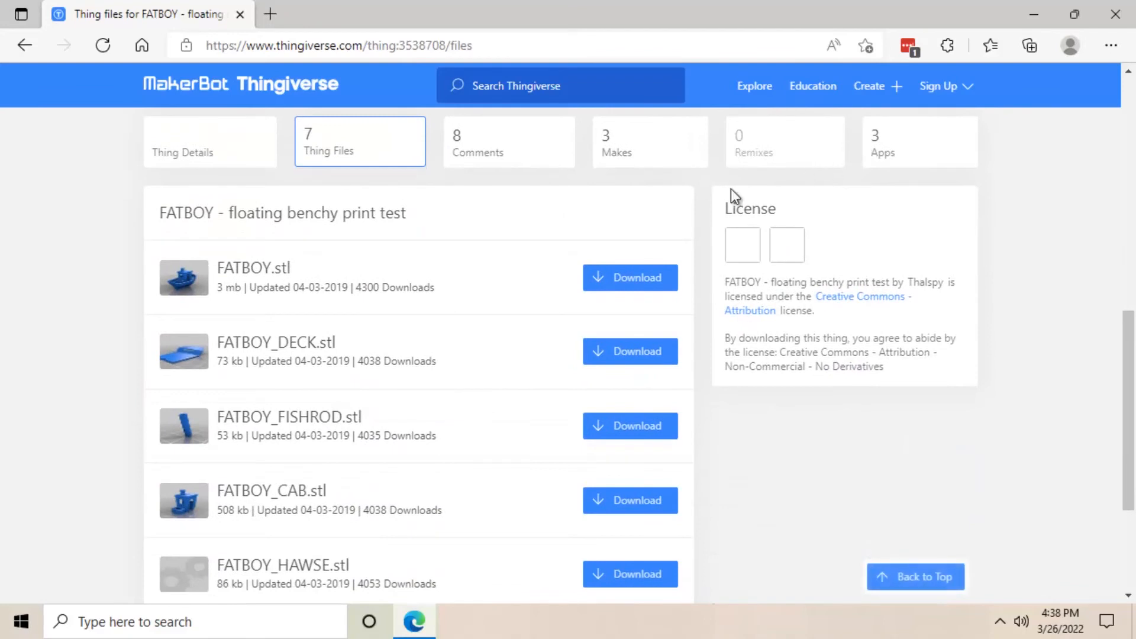
mouse_move(408, 277)
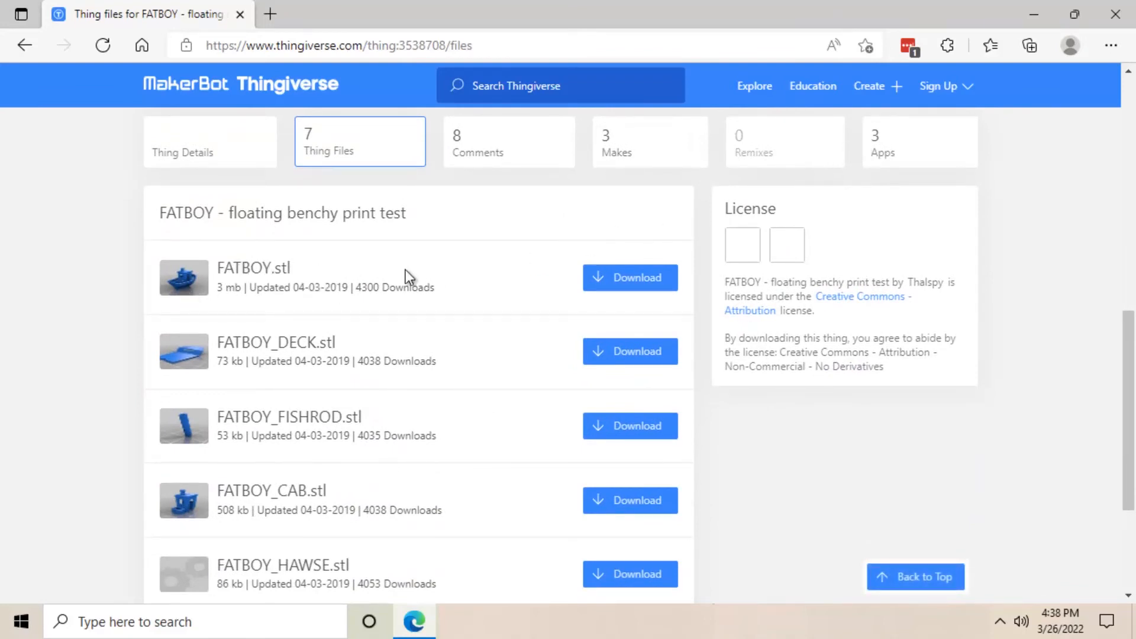
click(629, 277)
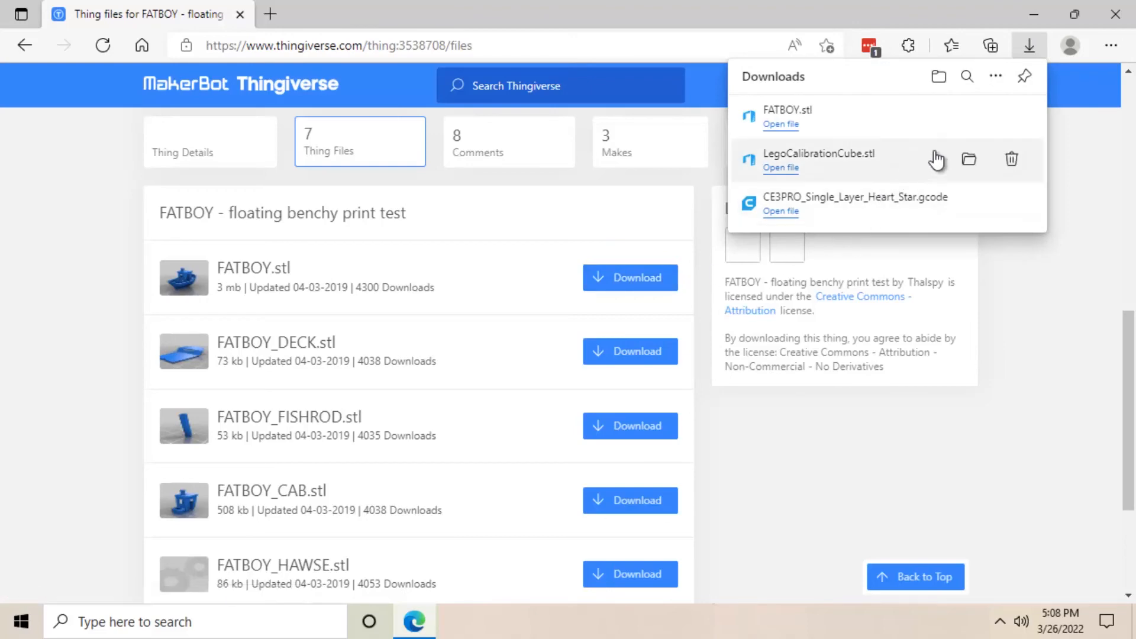
Load the downloaded FATBOY.stl from its folder into Cura on the Ender-3 Pro plate
click(971, 117)
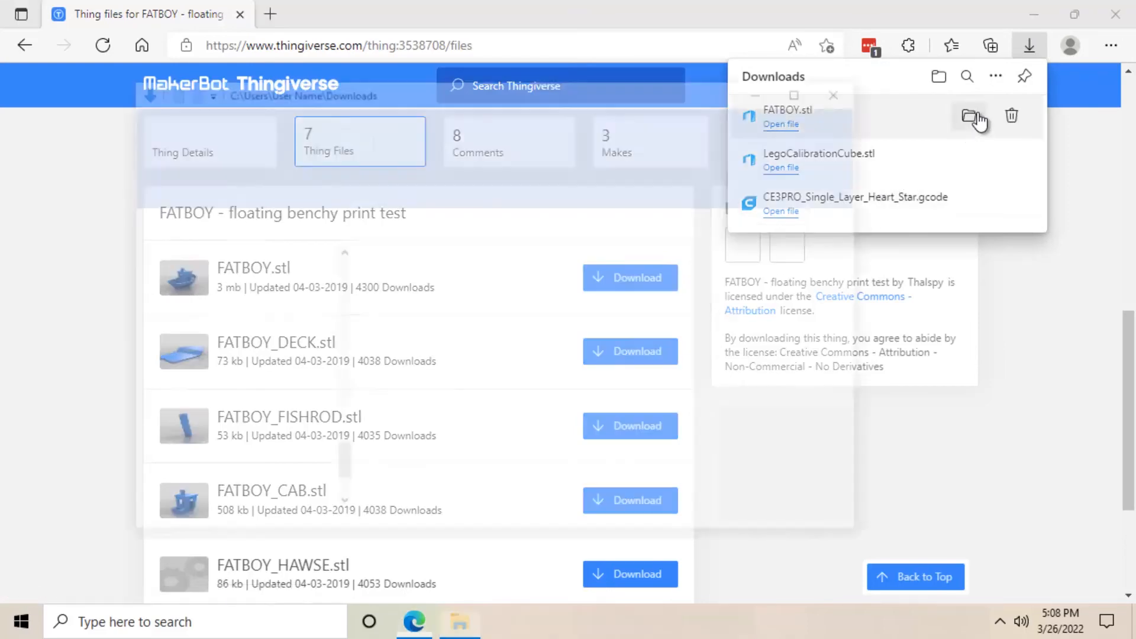
click(974, 116)
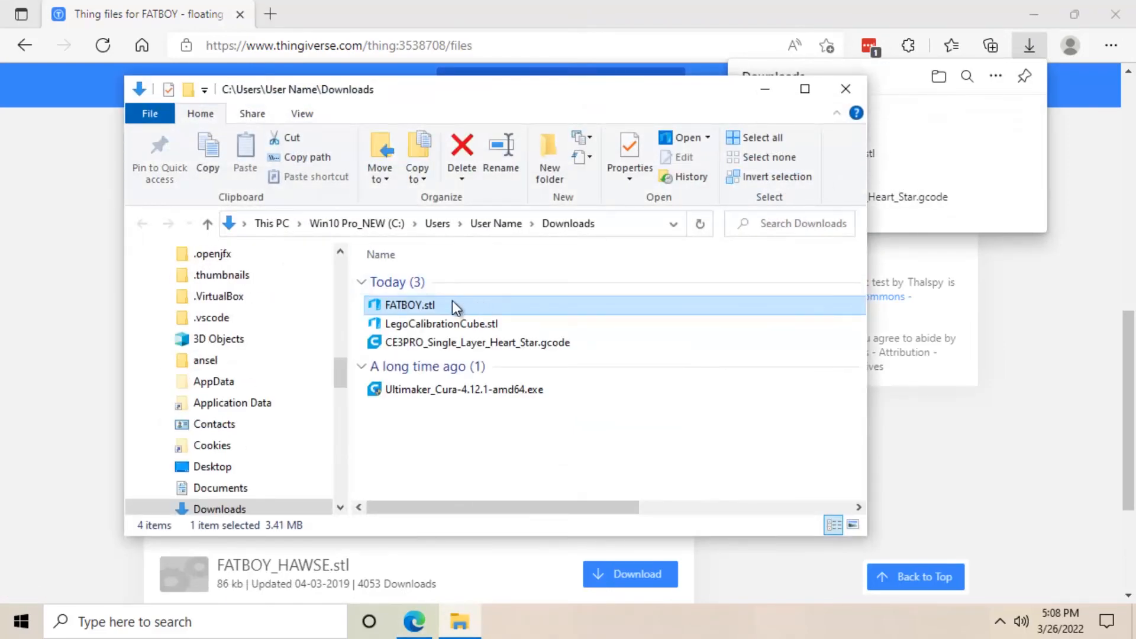
right_click(410, 304)
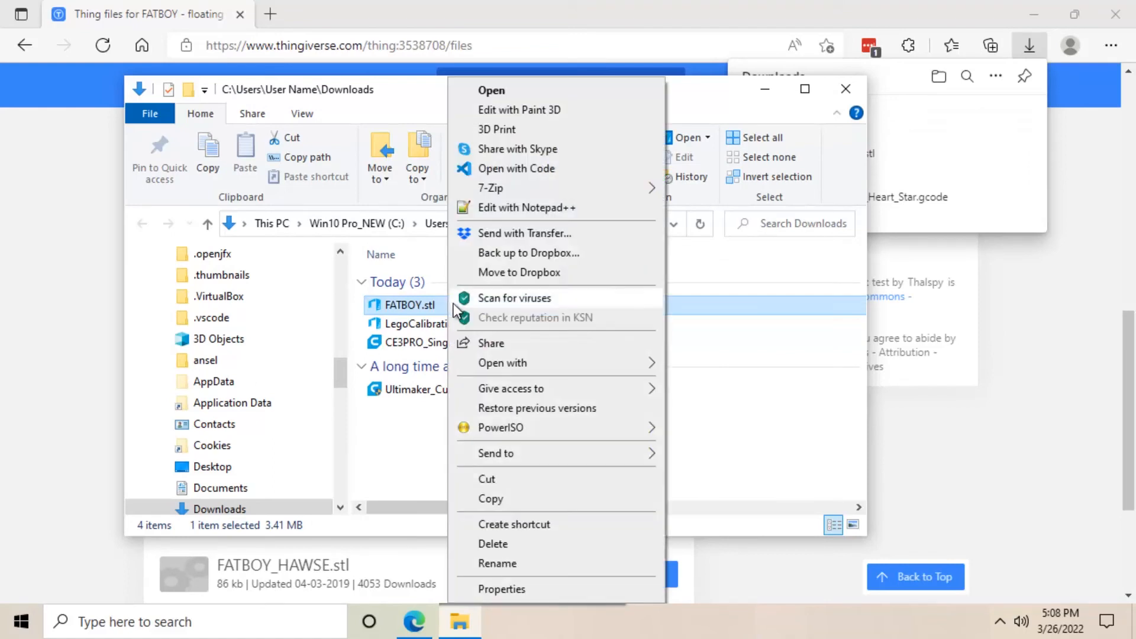
click(502, 363)
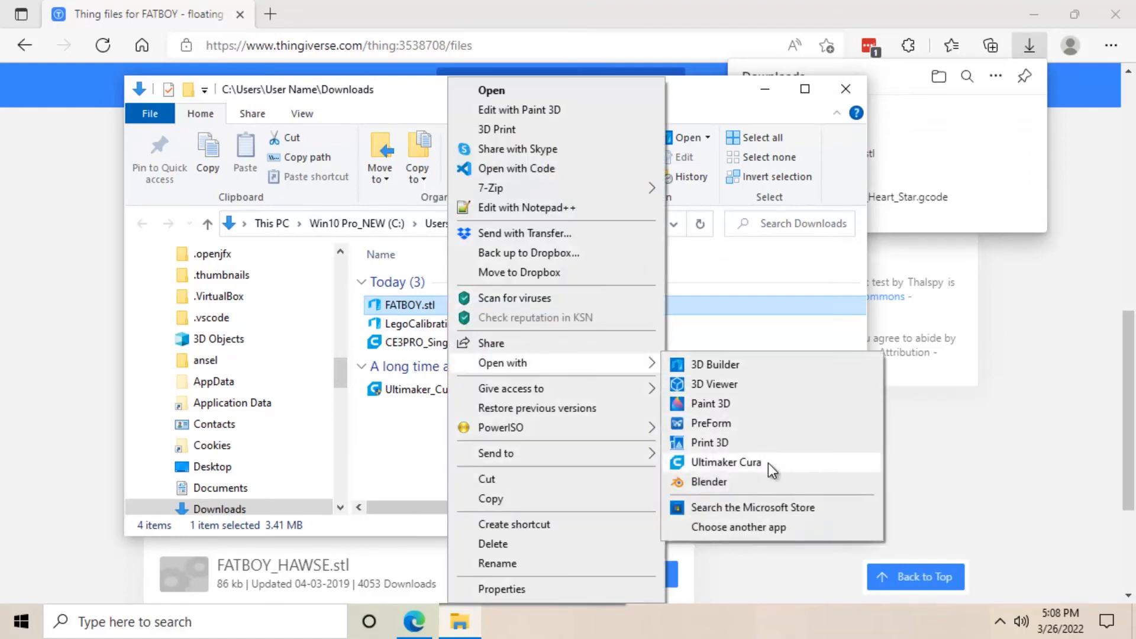
click(725, 463)
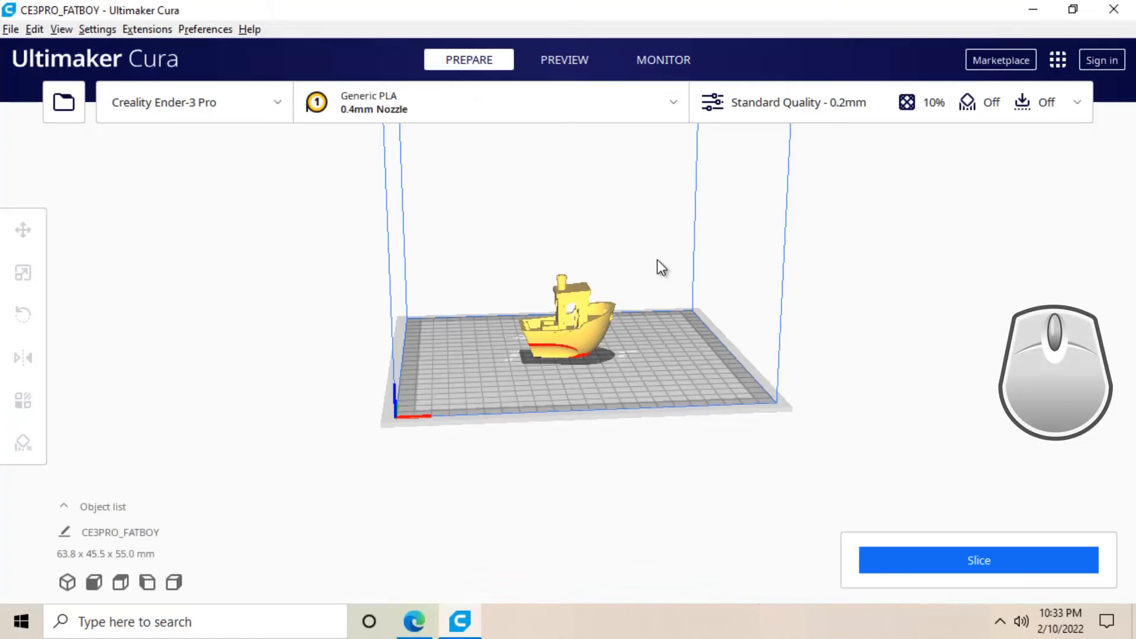
Orbit around the benchy to view it from the side and return to the overall plate view
drag(659, 264, 468, 253)
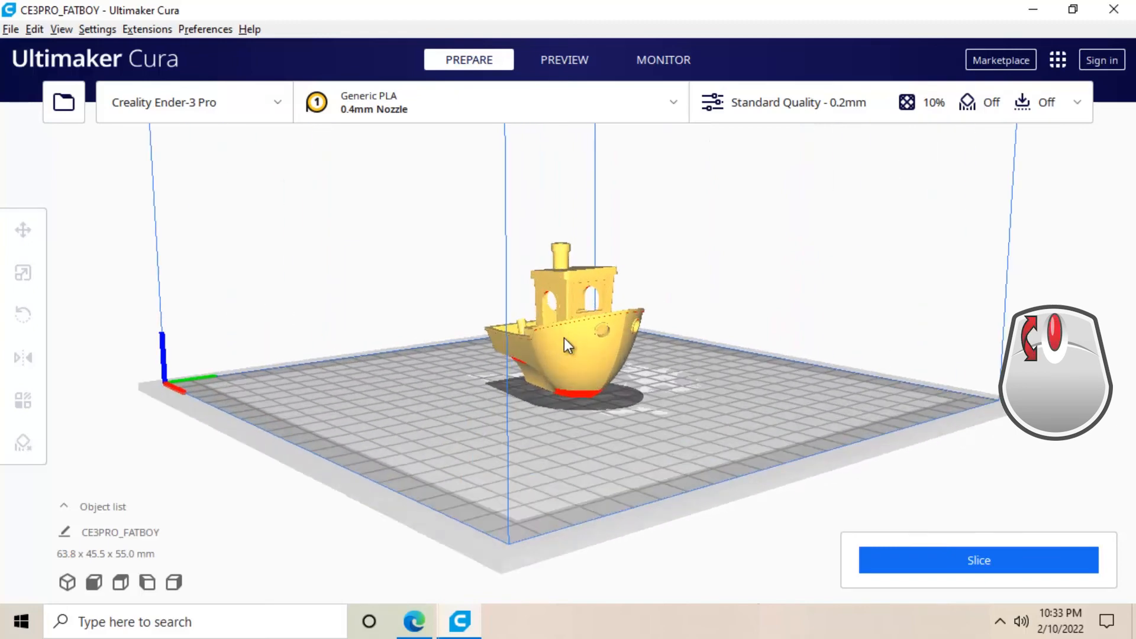
mouse_move(722, 292)
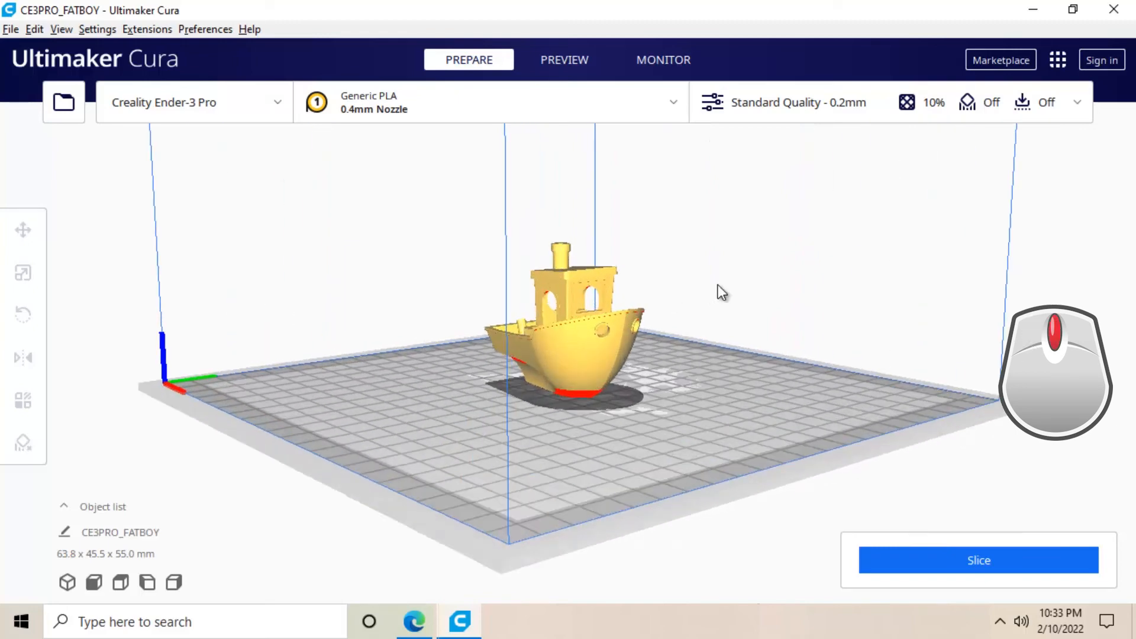
drag(720, 292, 443, 259)
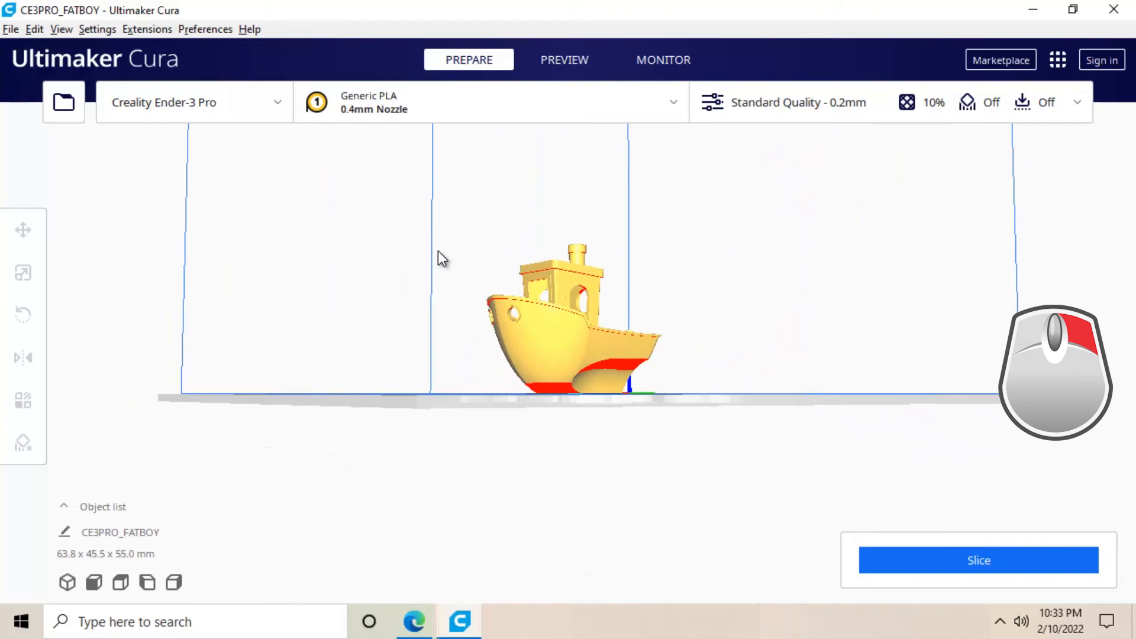
drag(441, 258, 782, 281)
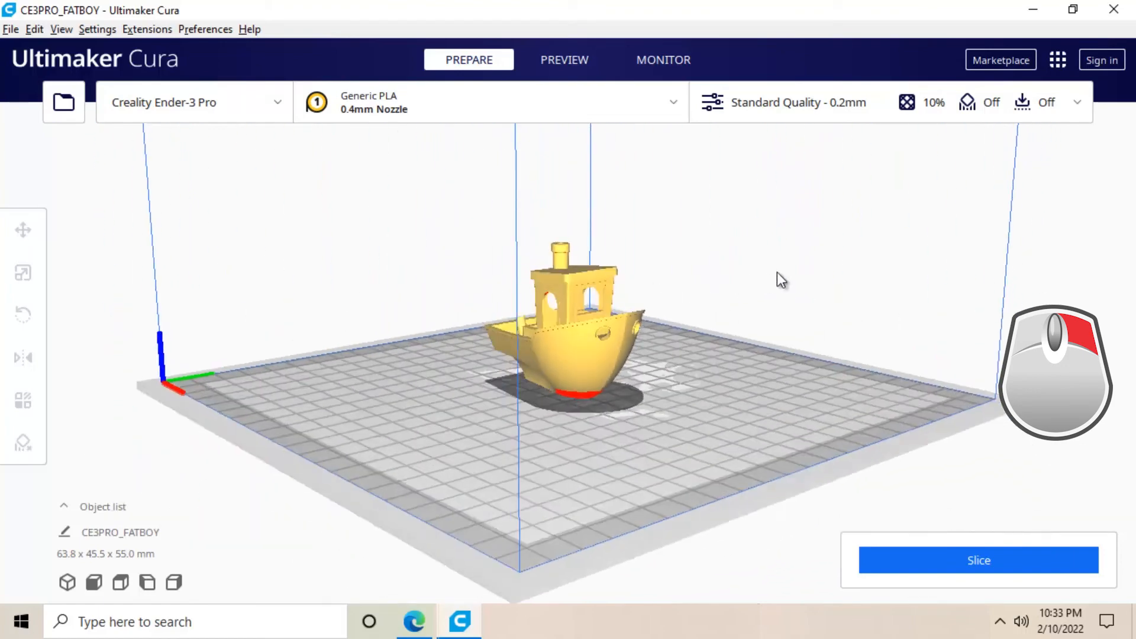
drag(779, 279, 890, 291)
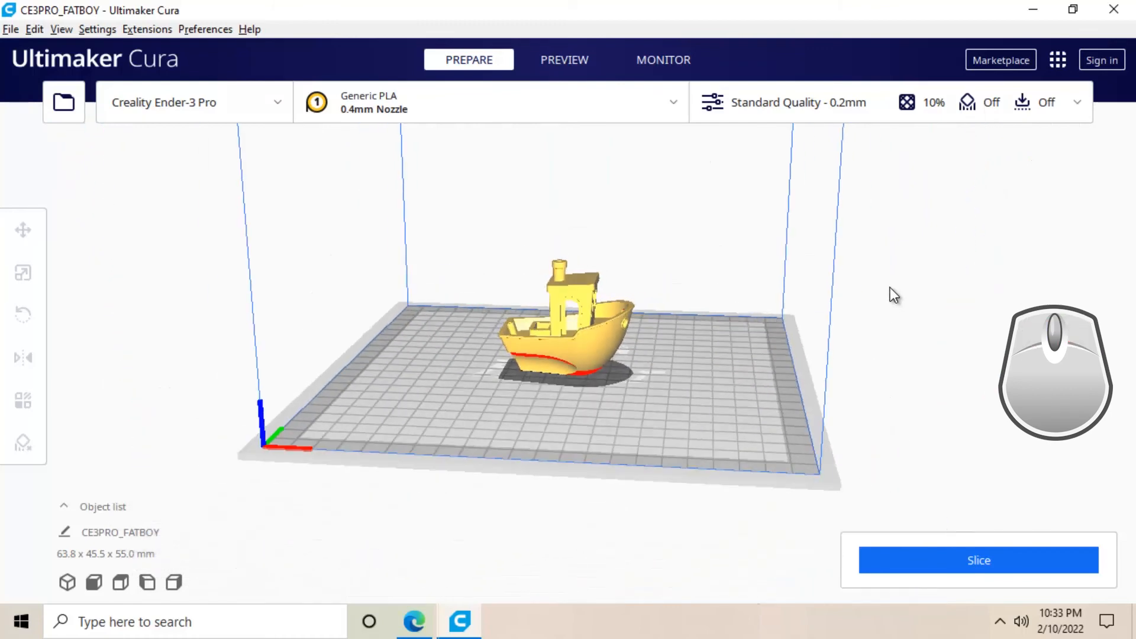
mouse_move(979, 560)
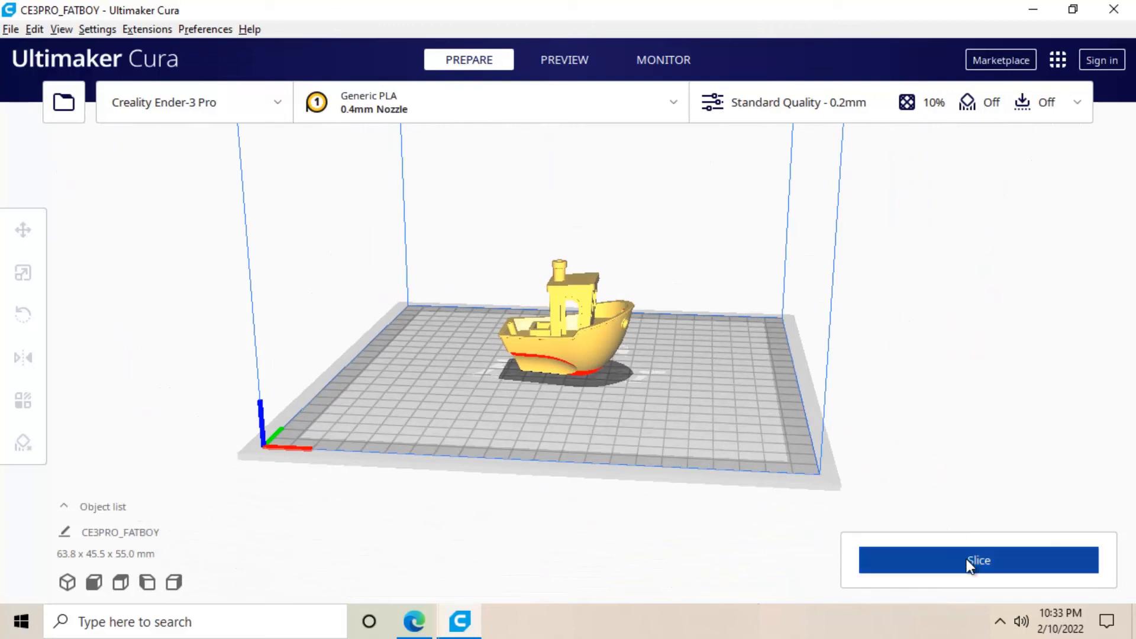
Slice the benchy (2 h 33 min, 14 g), save CE3PRO_FATBOY.gcode to the drive, eject it and close Edge
click(979, 560)
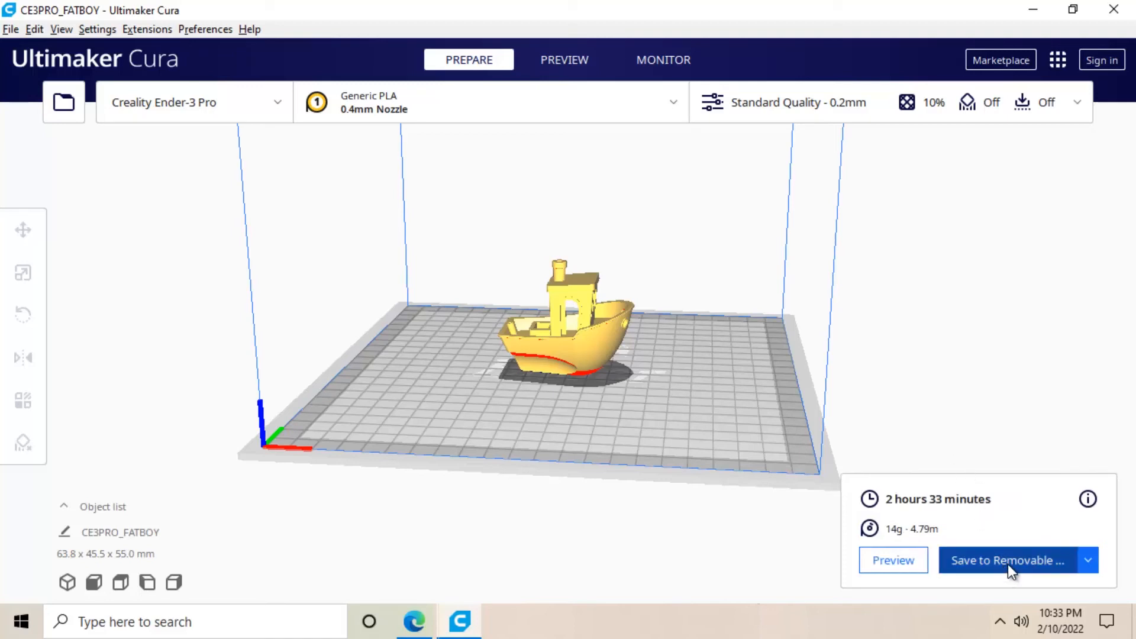
click(1007, 560)
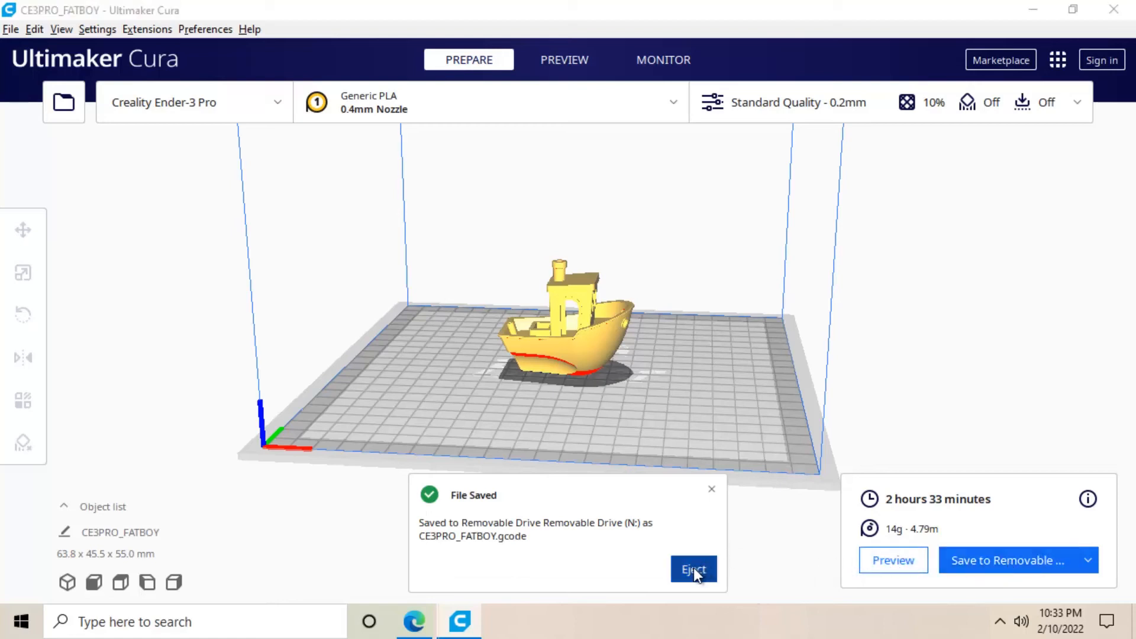
click(693, 569)
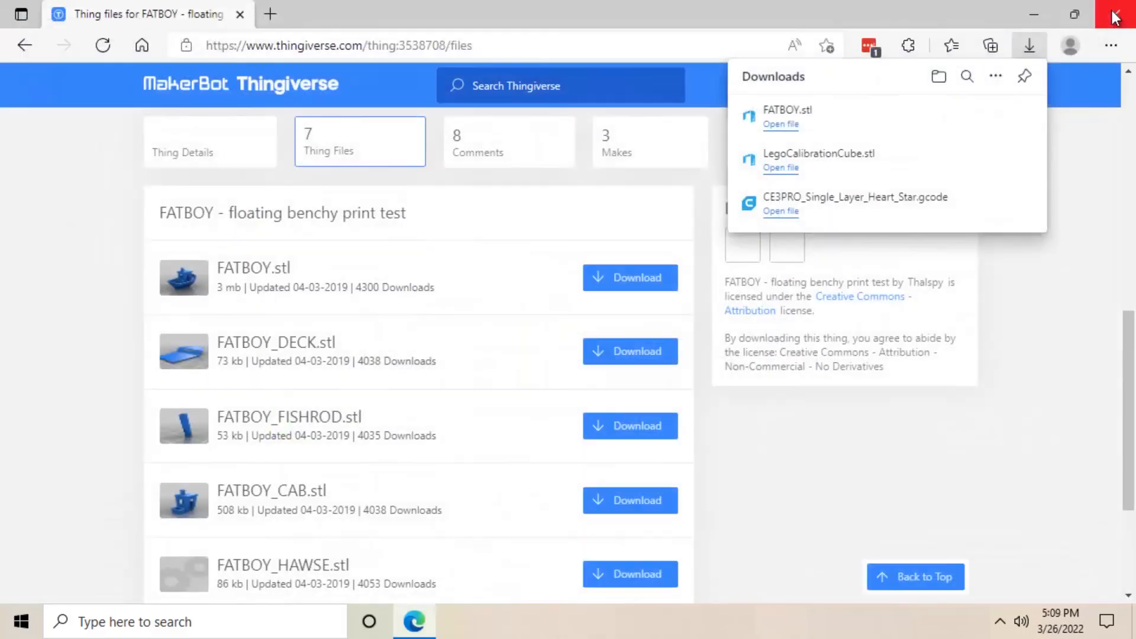
click(1113, 14)
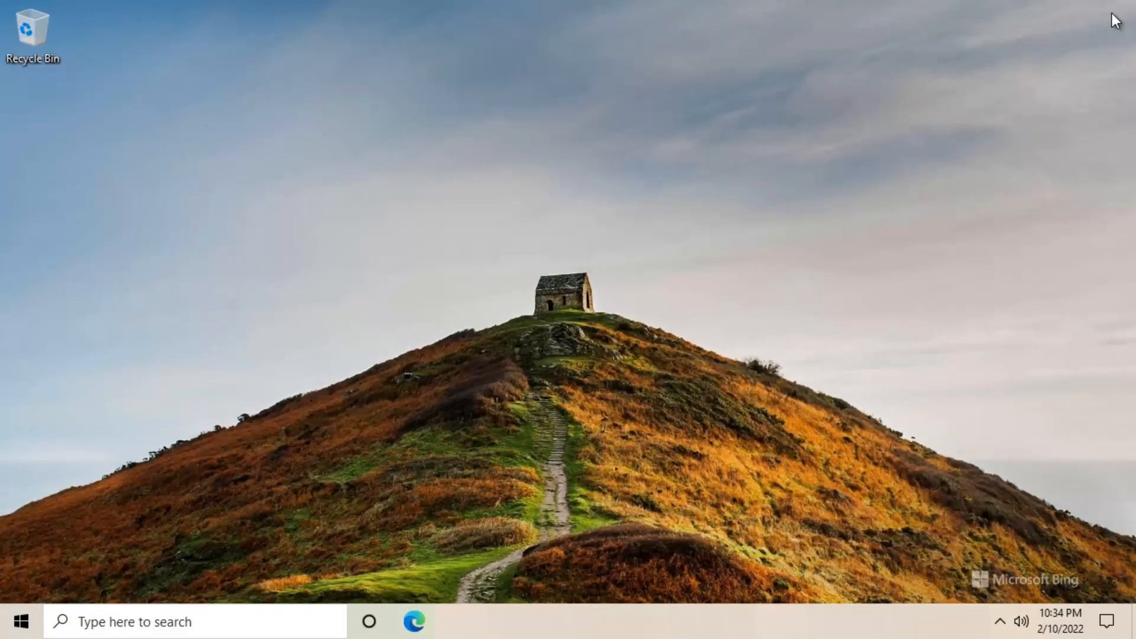